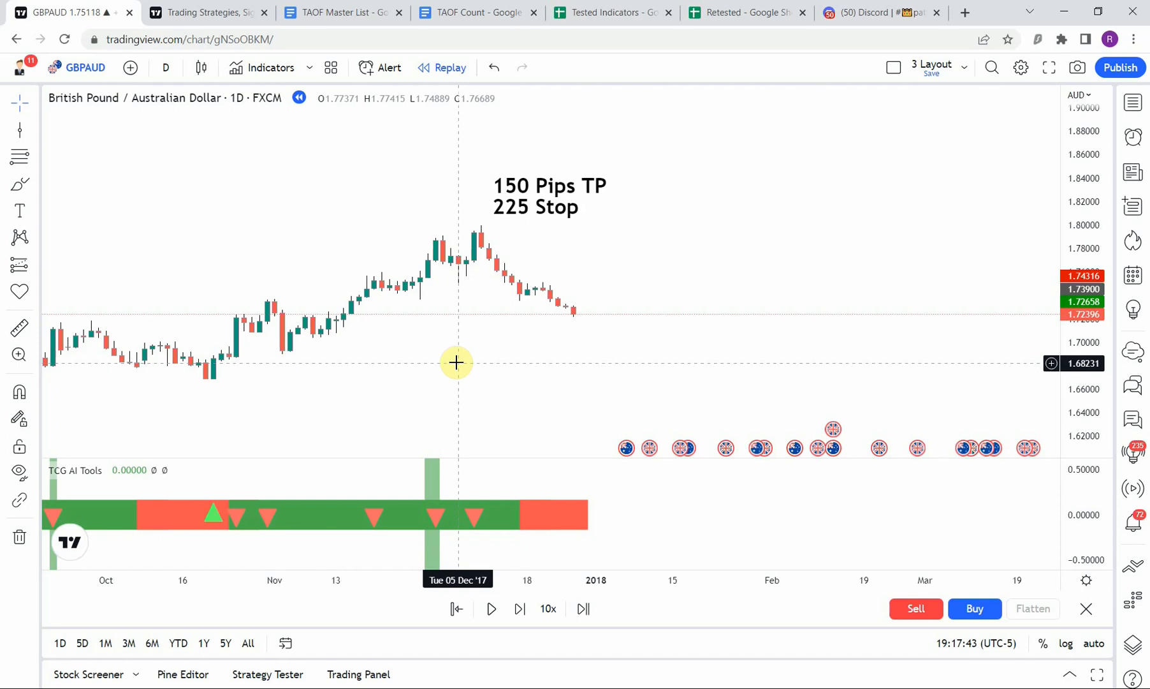
Switch to the TAOF Count Google Doc listing tested strategies, indicators and win rates
{"action": "left_click", "coordinate": [475, 12]}
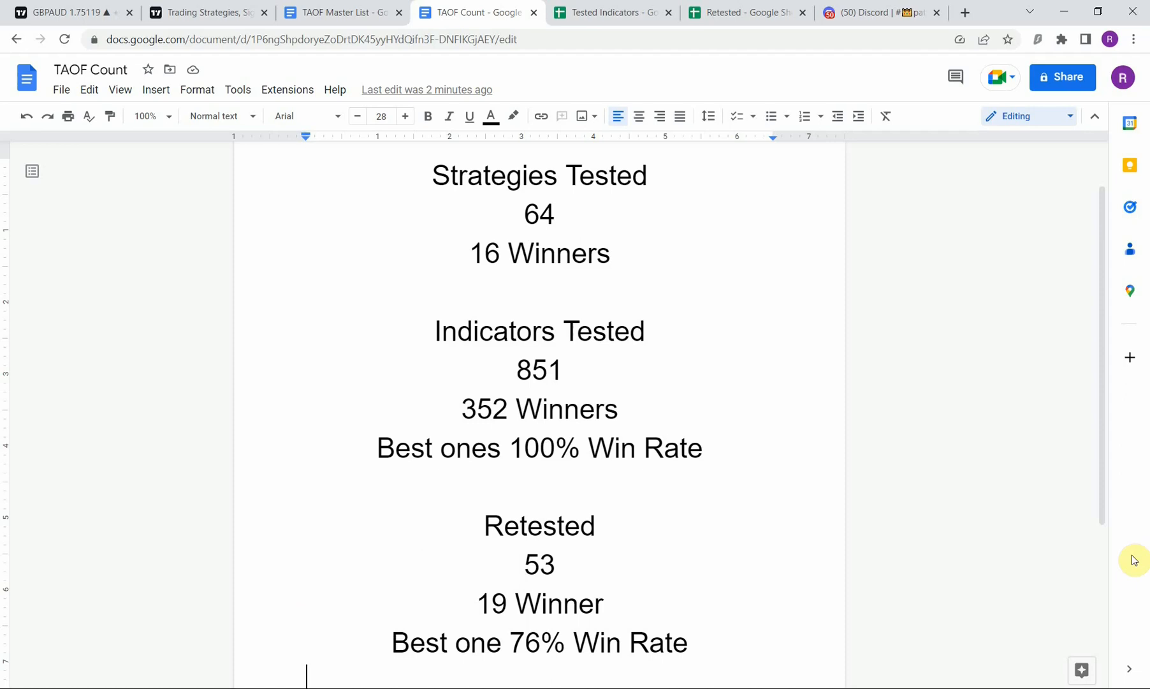
{"action": "mouse_move", "coordinate": [933, 641]}
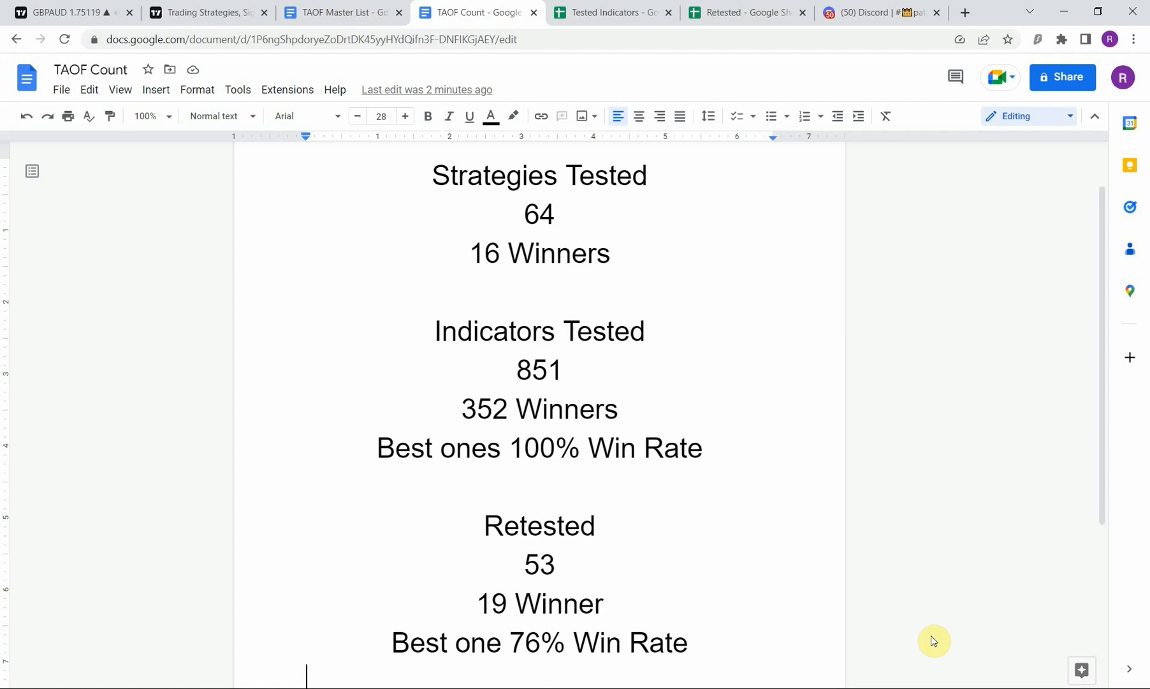
Return to the GBPAUD daily replay chart with TCG AI Tools signals
{"action": "left_click", "coordinate": [67, 13]}
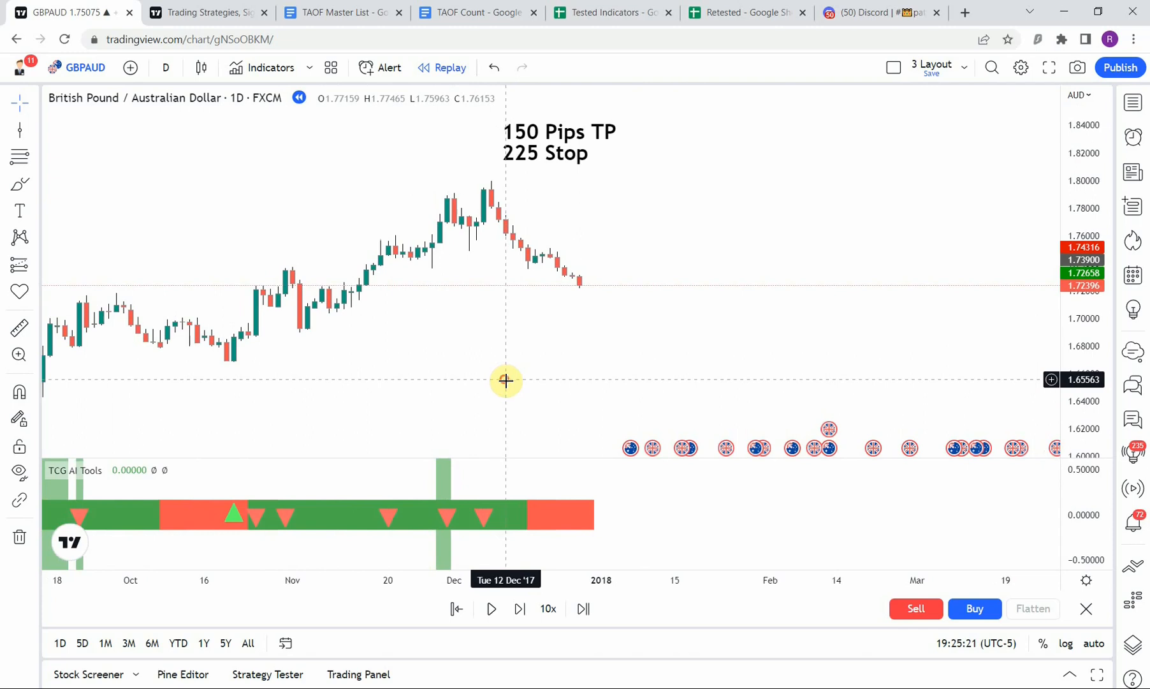
{"action": "mouse_move", "coordinate": [164, 543]}
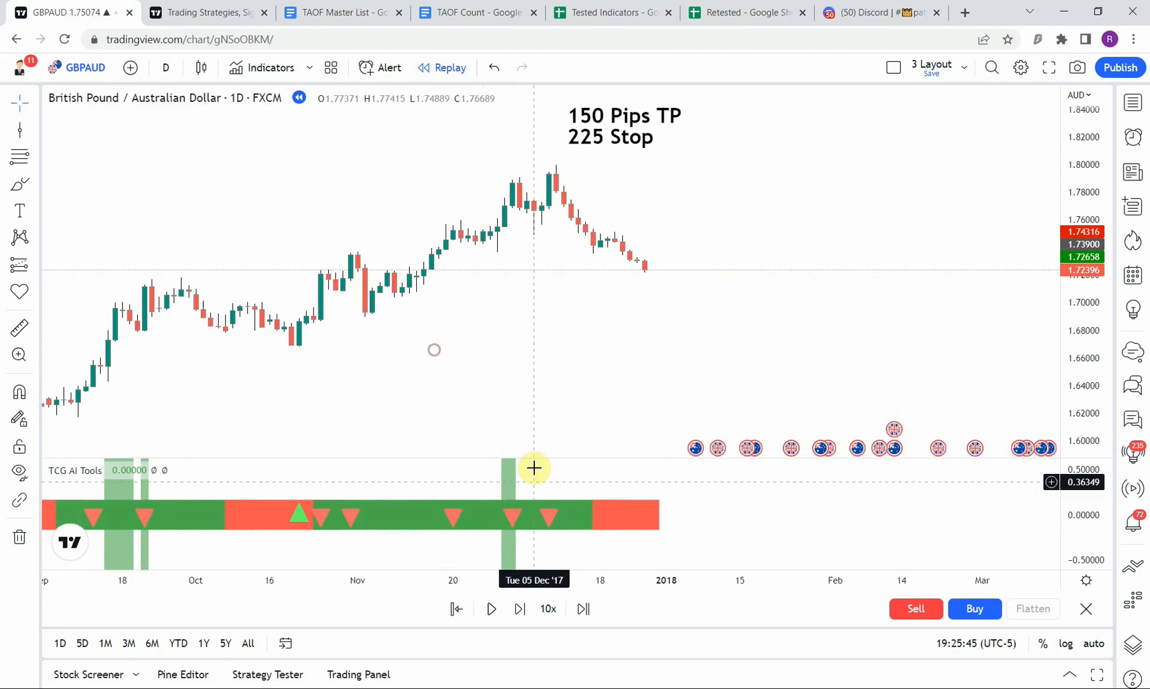
{"action": "mouse_move", "coordinate": [125, 519]}
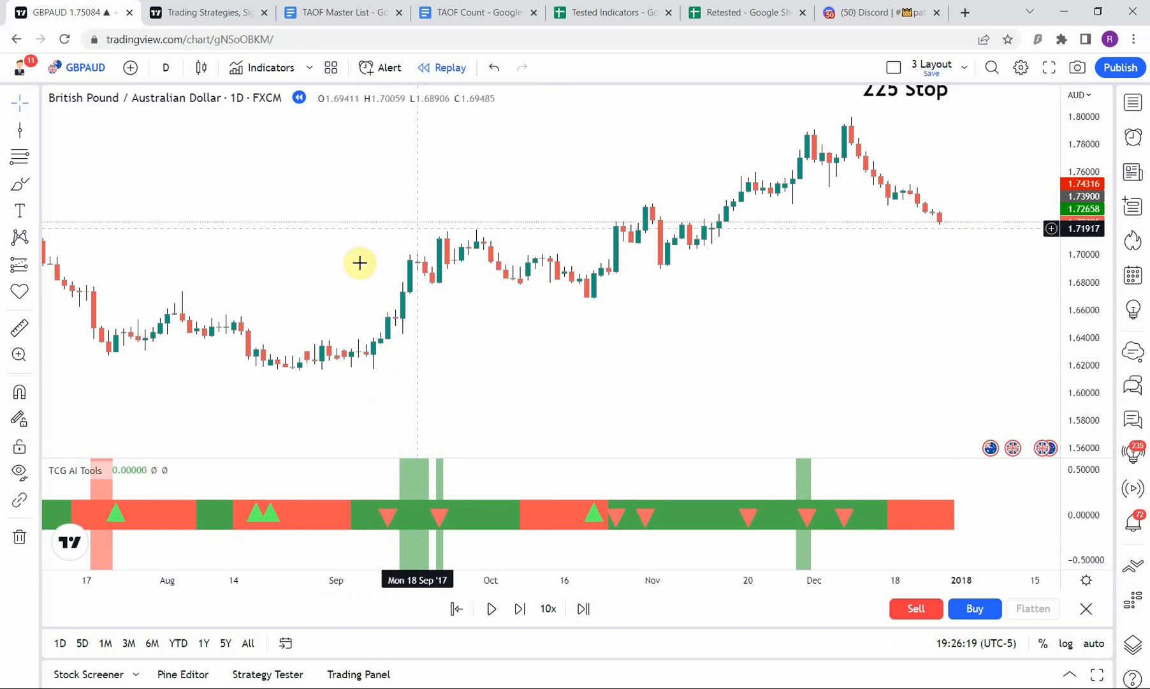
{"action": "mouse_move", "coordinate": [385, 261]}
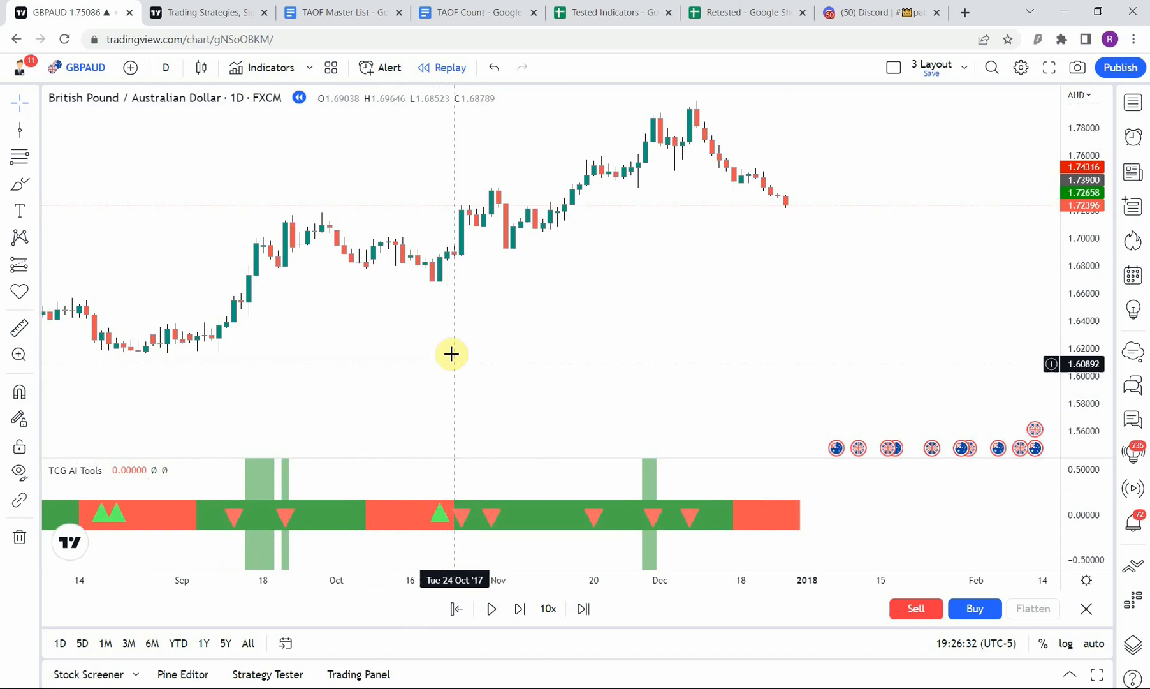
{"action": "mouse_move", "coordinate": [427, 313]}
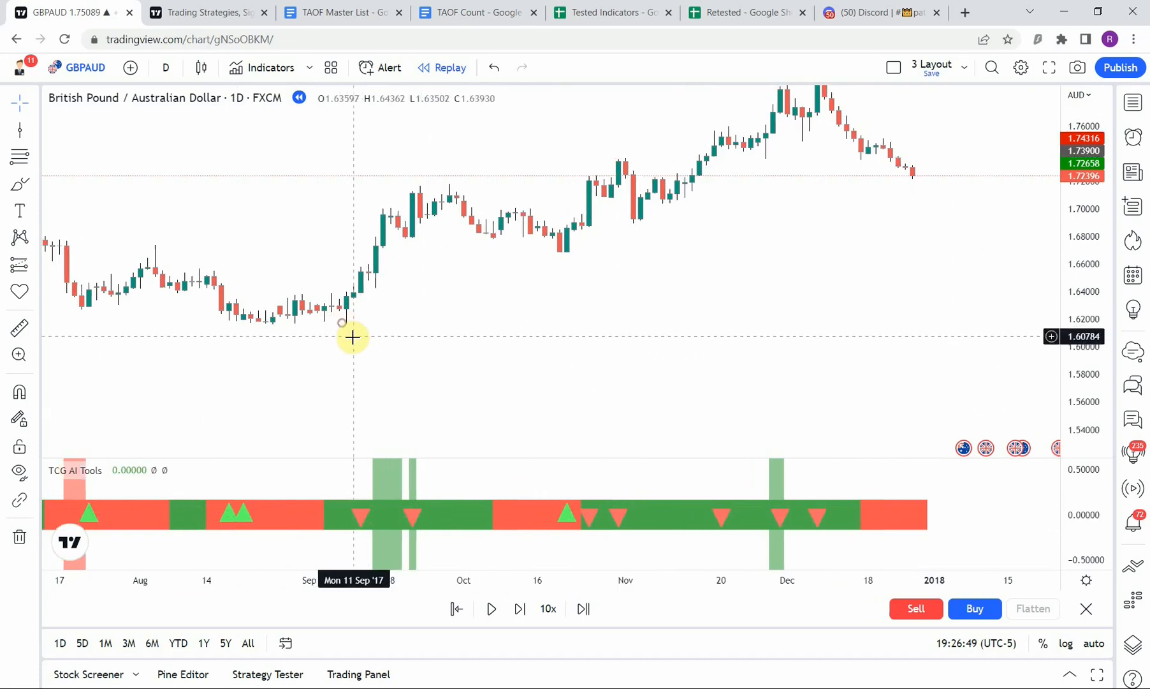
{"action": "mouse_move", "coordinate": [344, 281]}
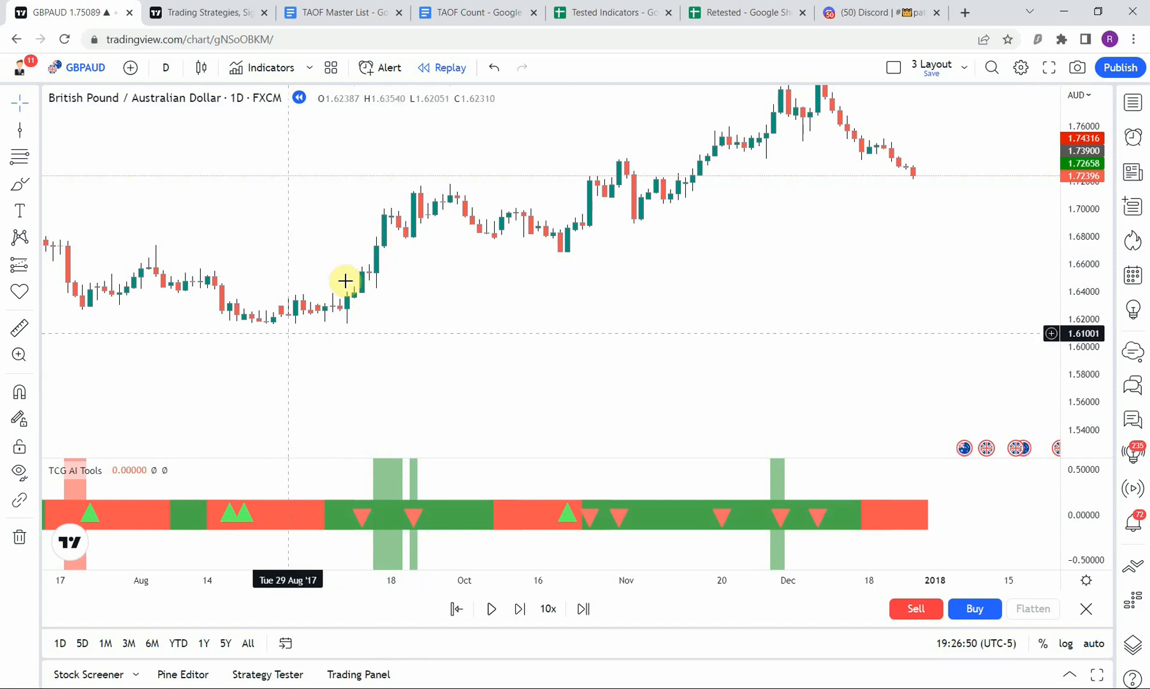
{"action": "left_click_drag", "start_coordinate": [344, 280], "coordinate": [416, 299]}
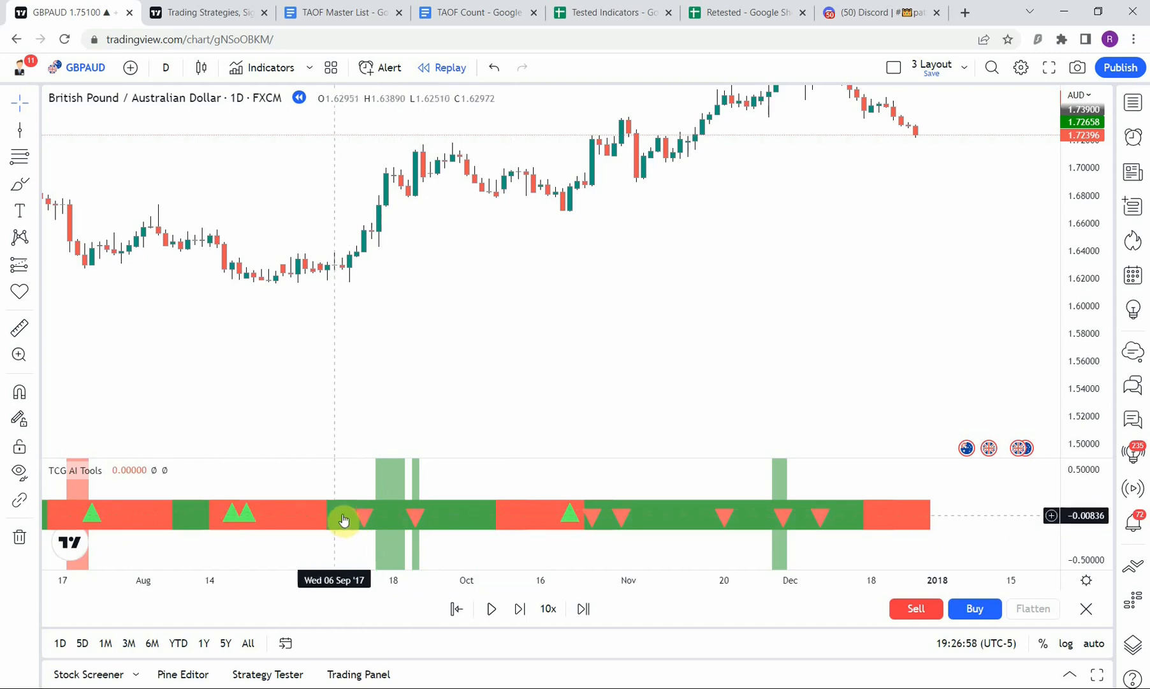
{"action": "mouse_move", "coordinate": [402, 495]}
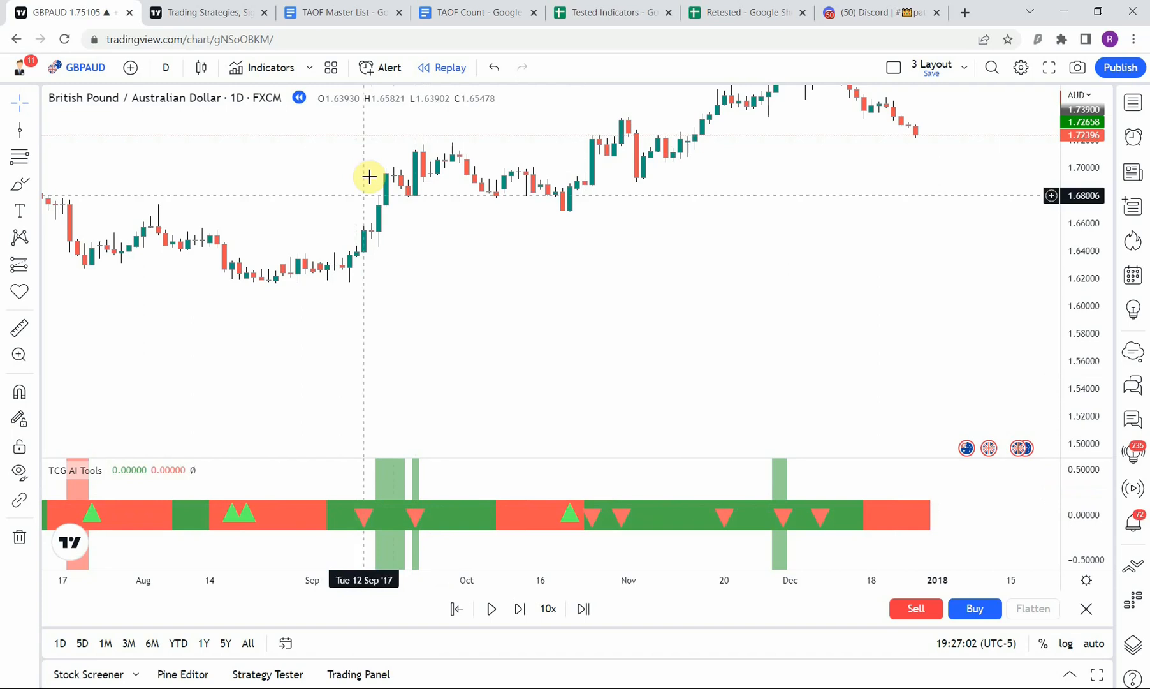
{"action": "mouse_move", "coordinate": [384, 260]}
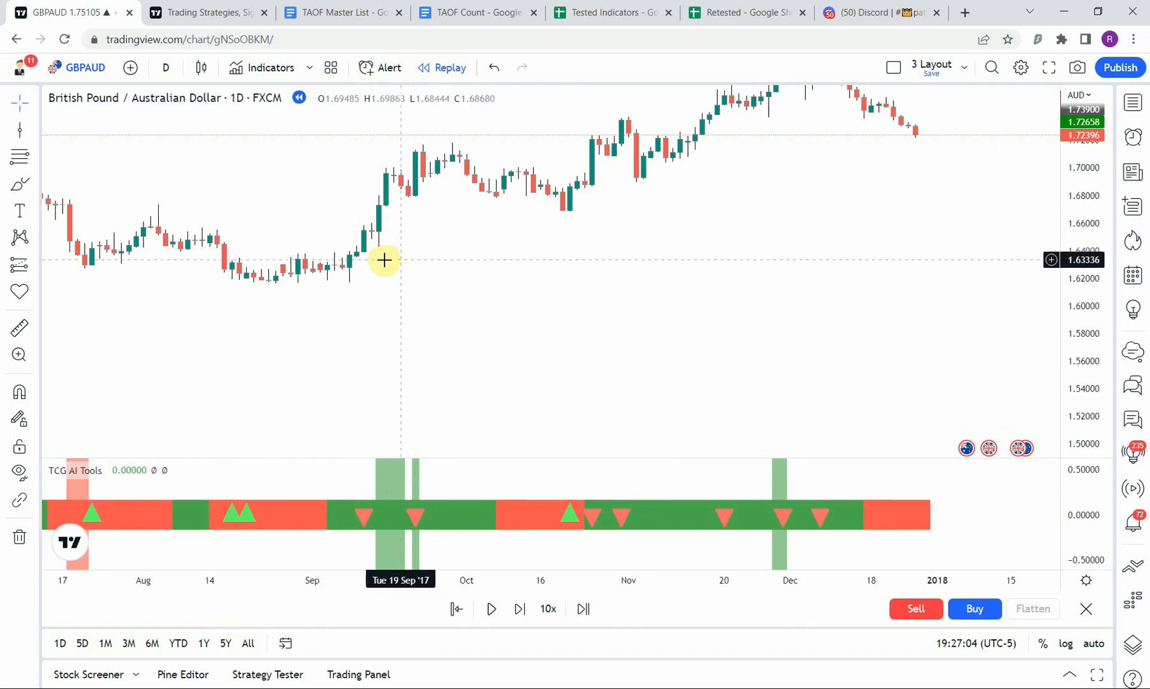
{"action": "mouse_move", "coordinate": [401, 258]}
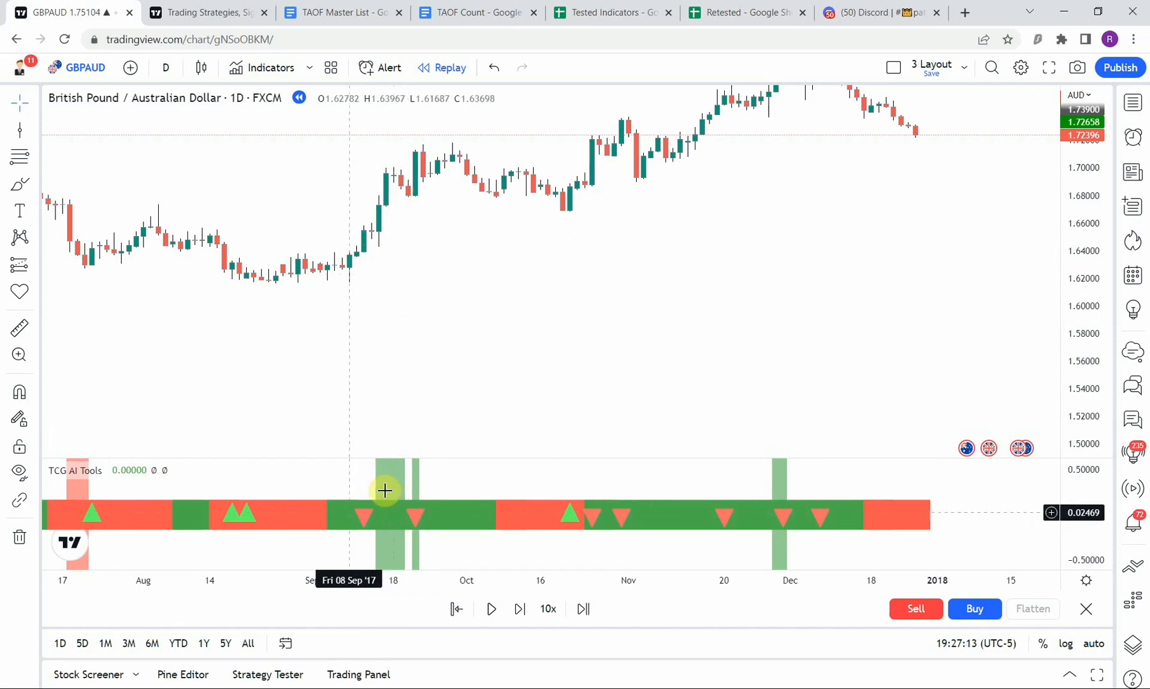
{"action": "mouse_move", "coordinate": [430, 351]}
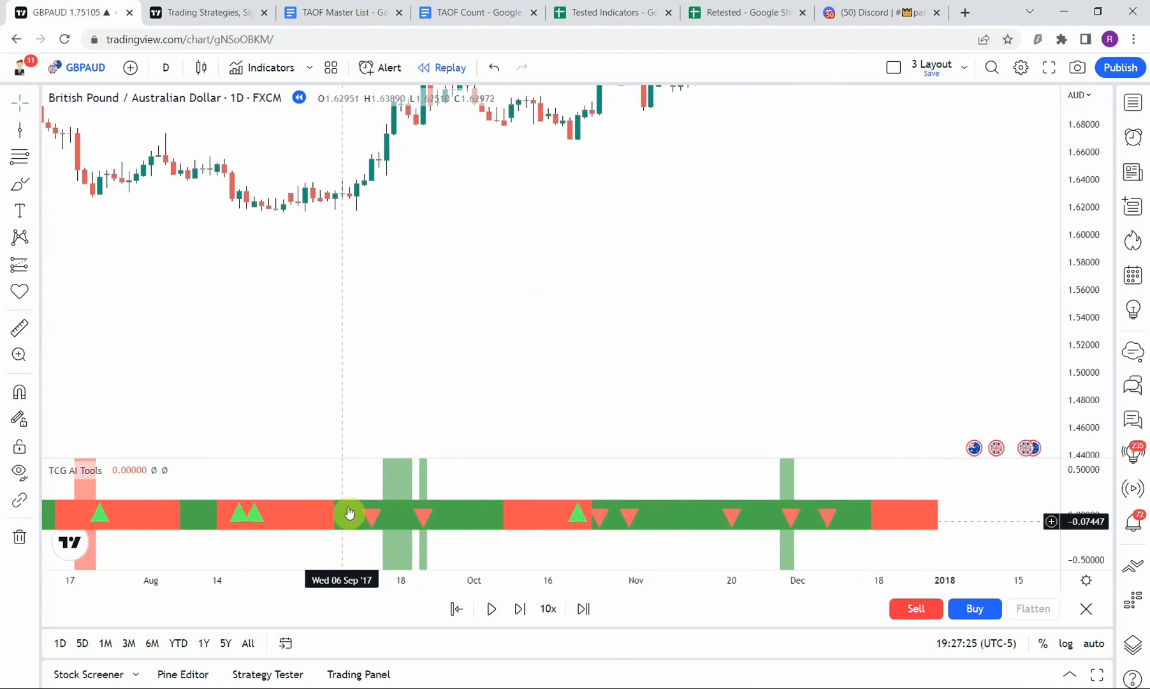
{"action": "mouse_move", "coordinate": [384, 515]}
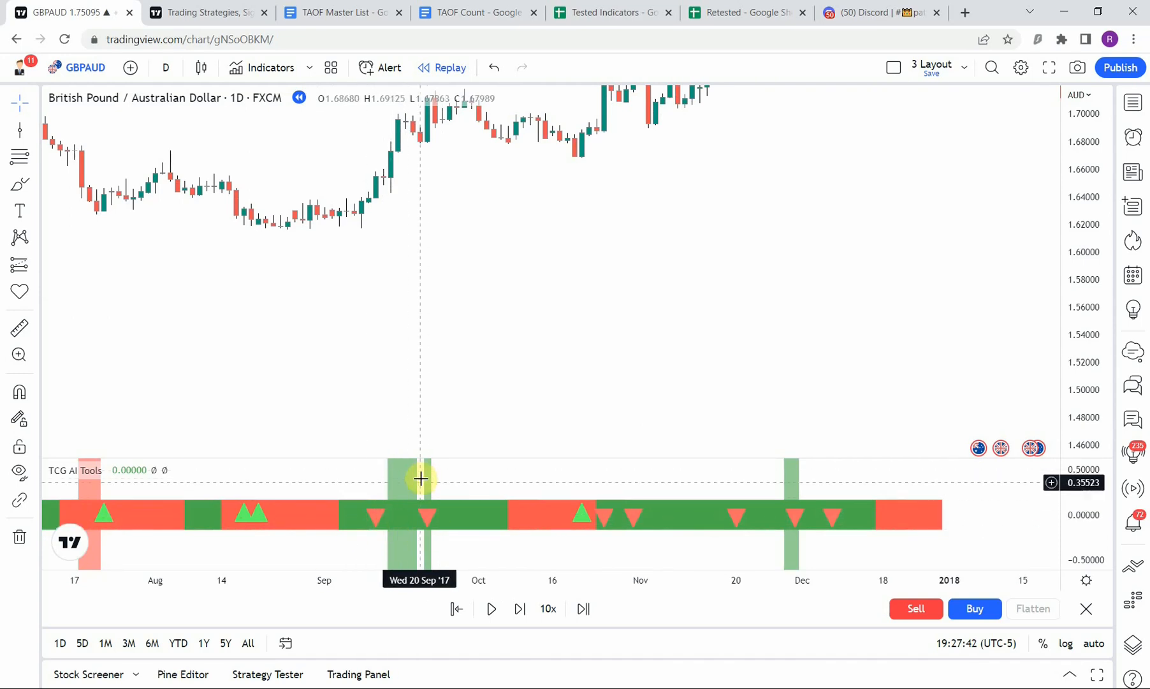
{"action": "mouse_move", "coordinate": [412, 482]}
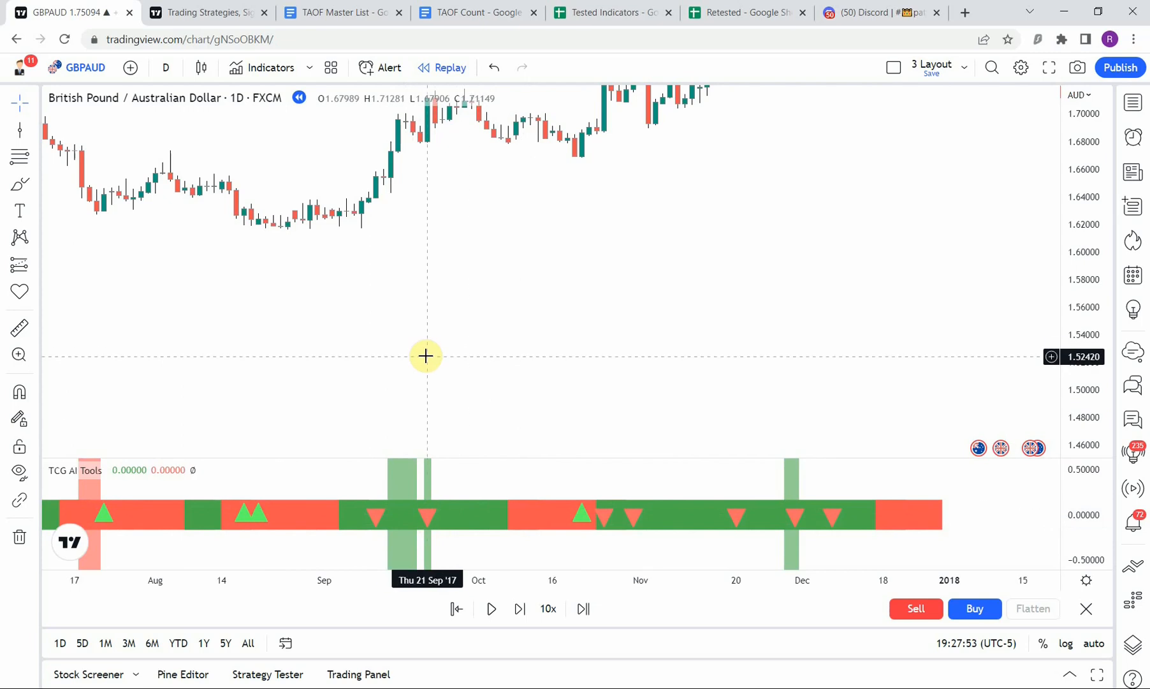
{"action": "left_click_drag", "start_coordinate": [426, 356], "coordinate": [576, 310]}
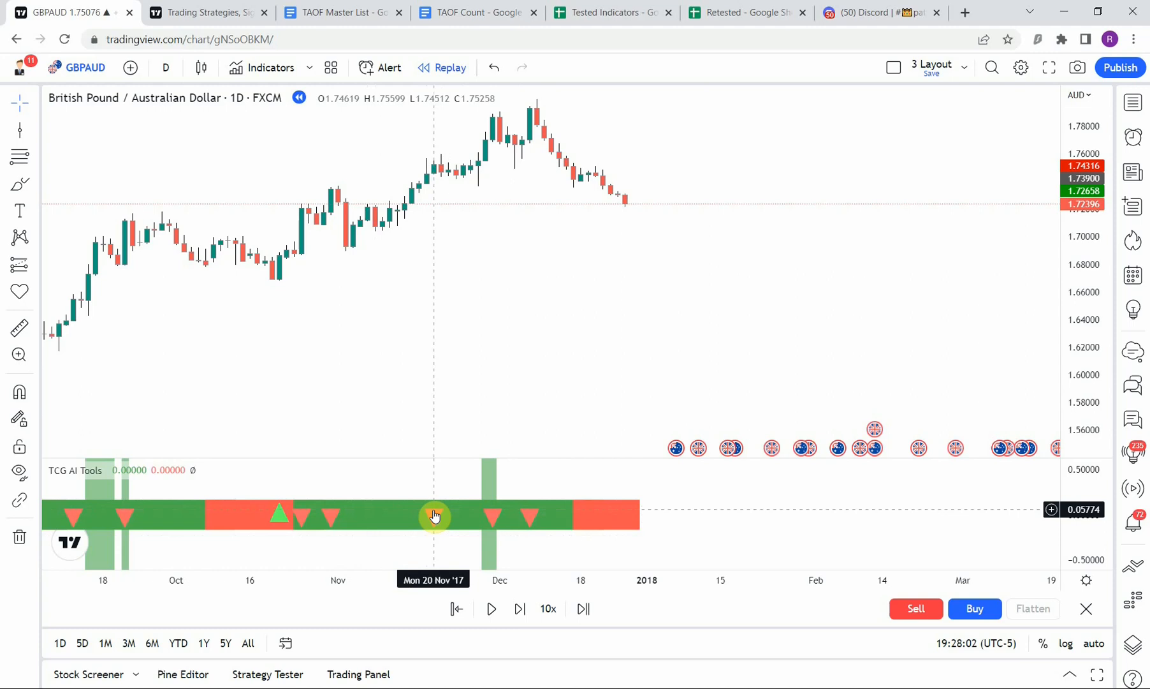
{"action": "mouse_move", "coordinate": [500, 365]}
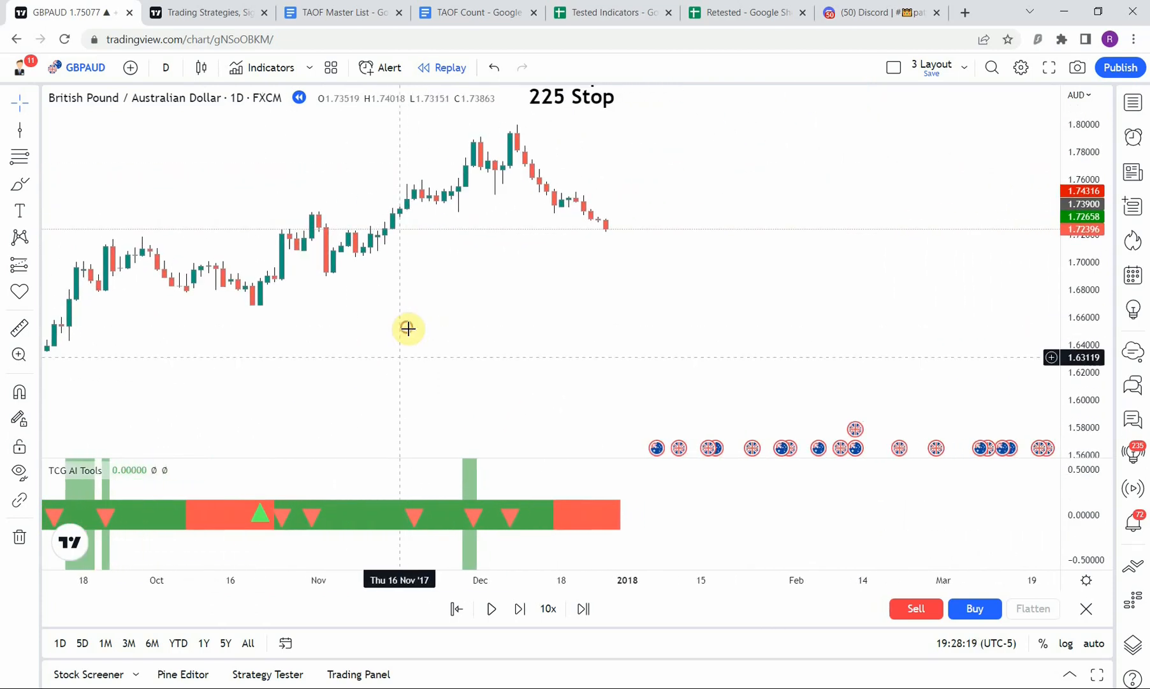
{"action": "mouse_move", "coordinate": [471, 484]}
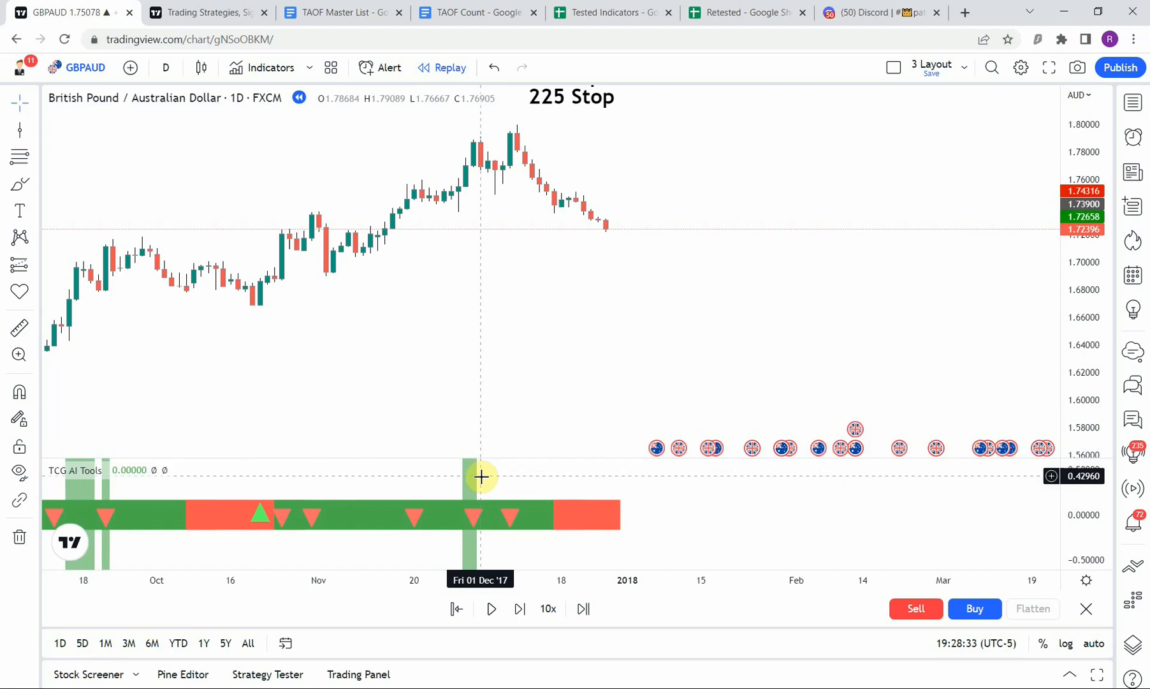
{"action": "mouse_move", "coordinate": [477, 482]}
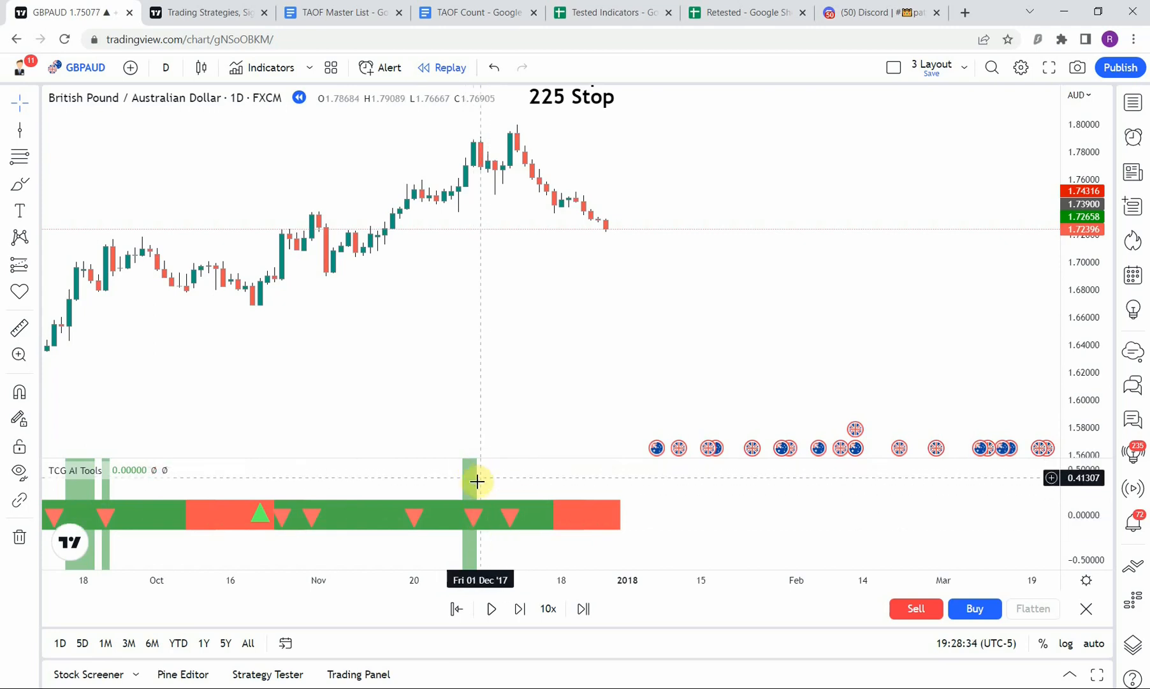
{"action": "mouse_move", "coordinate": [469, 346]}
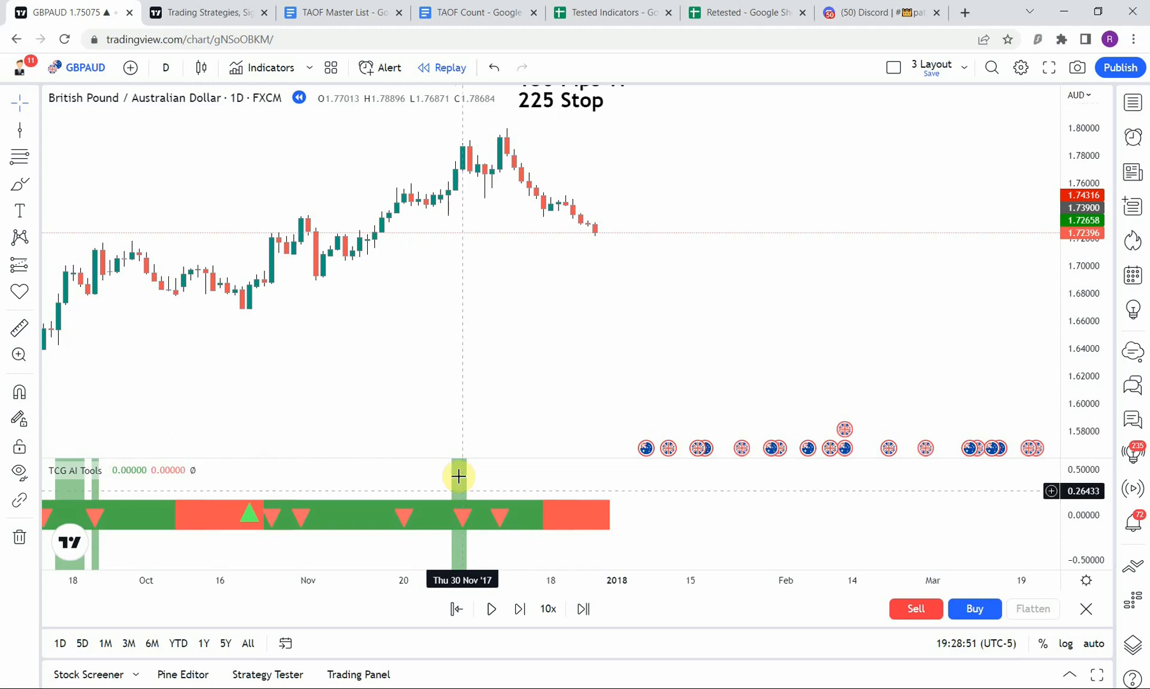
{"action": "mouse_move", "coordinate": [304, 351]}
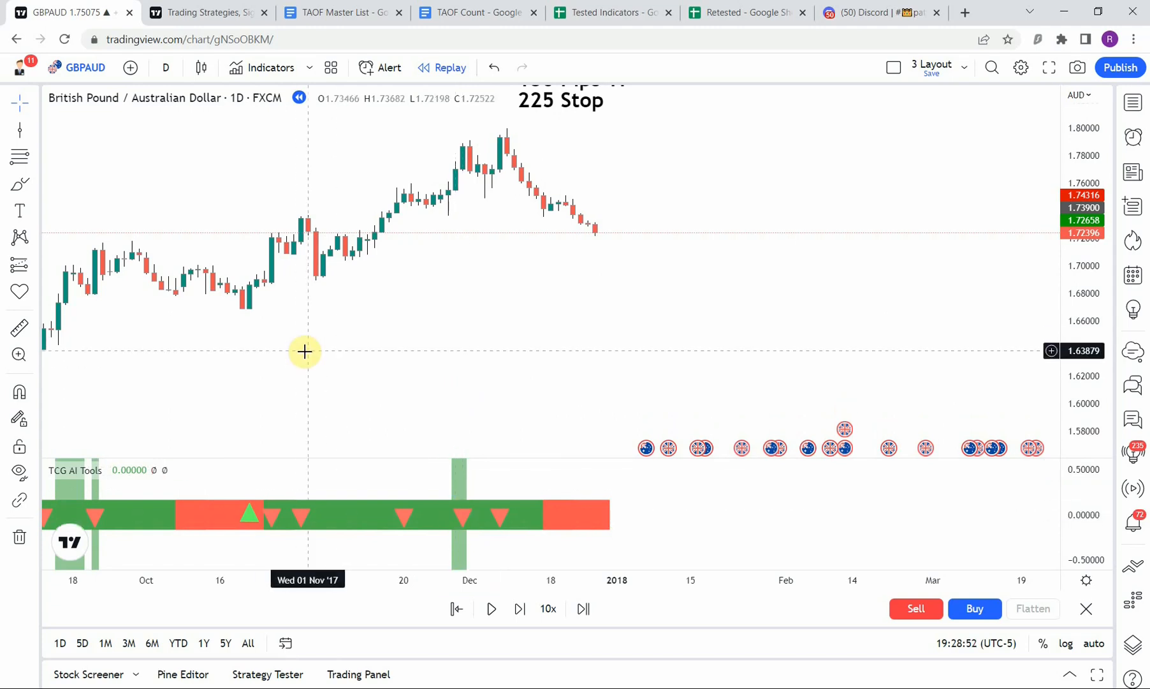
{"action": "left_click_drag", "start_coordinate": [305, 351], "coordinate": [401, 345]}
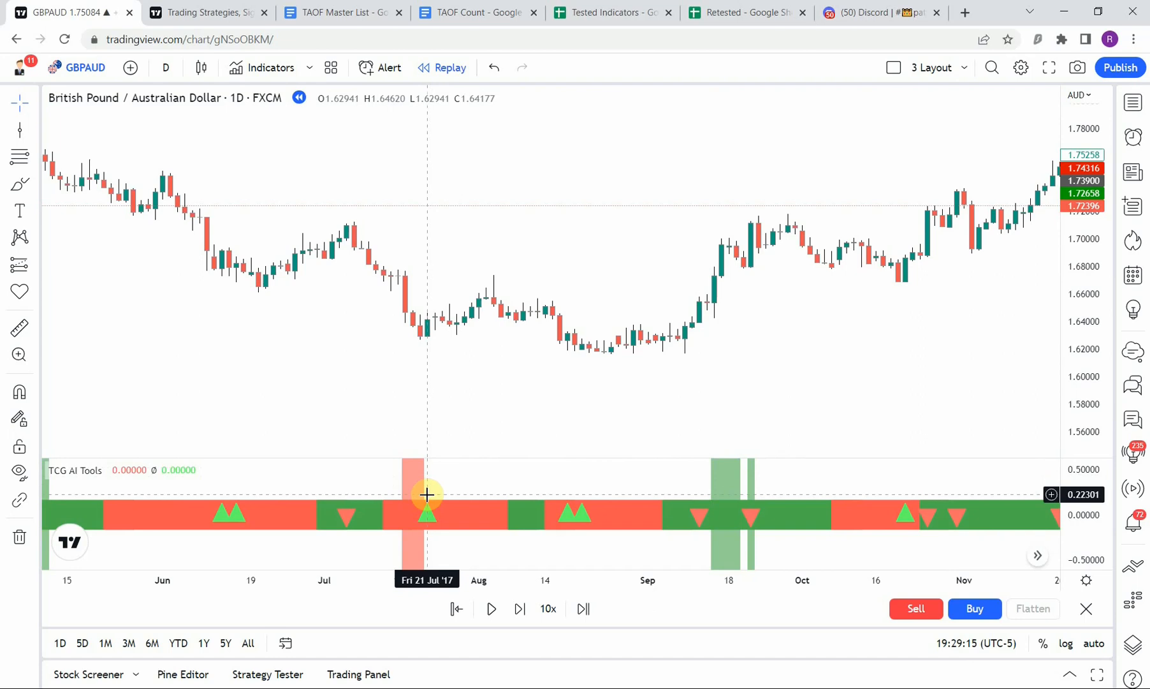
{"action": "mouse_move", "coordinate": [432, 321]}
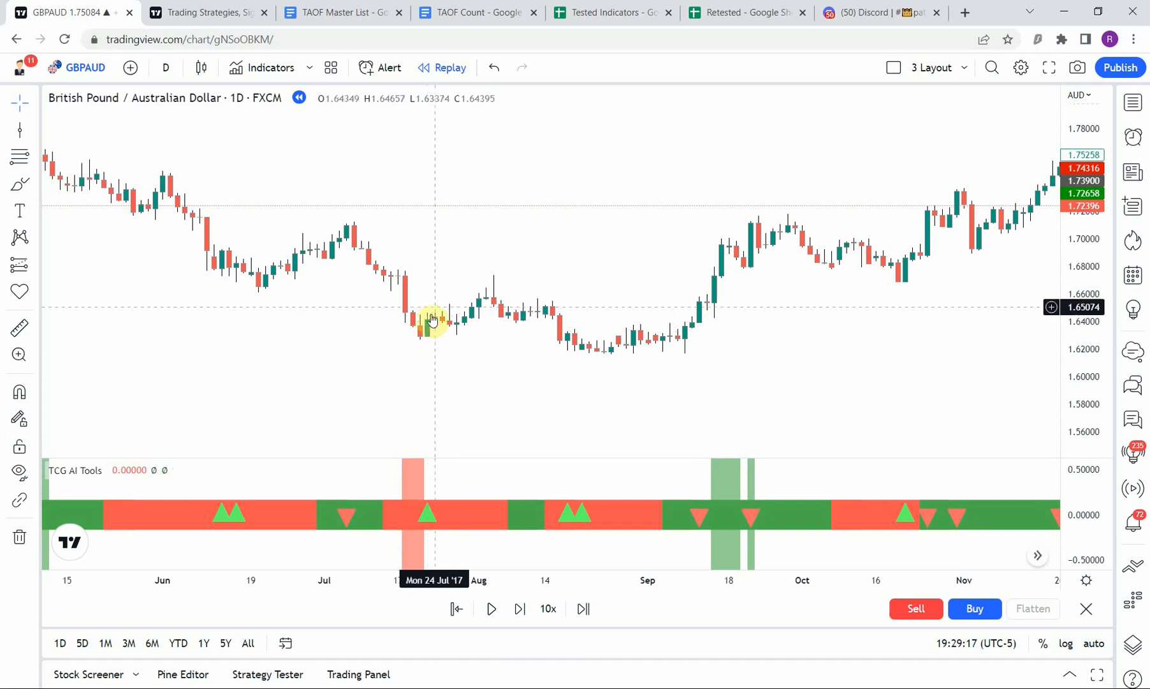
{"action": "mouse_move", "coordinate": [433, 396]}
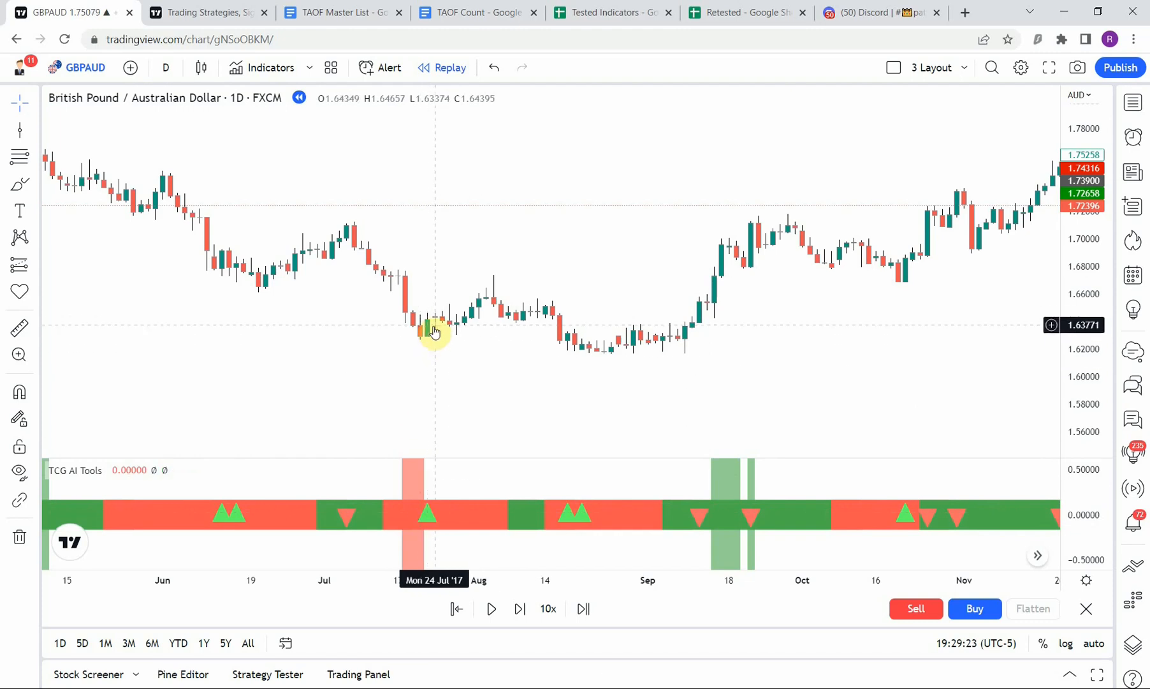
{"action": "mouse_move", "coordinate": [862, 345]}
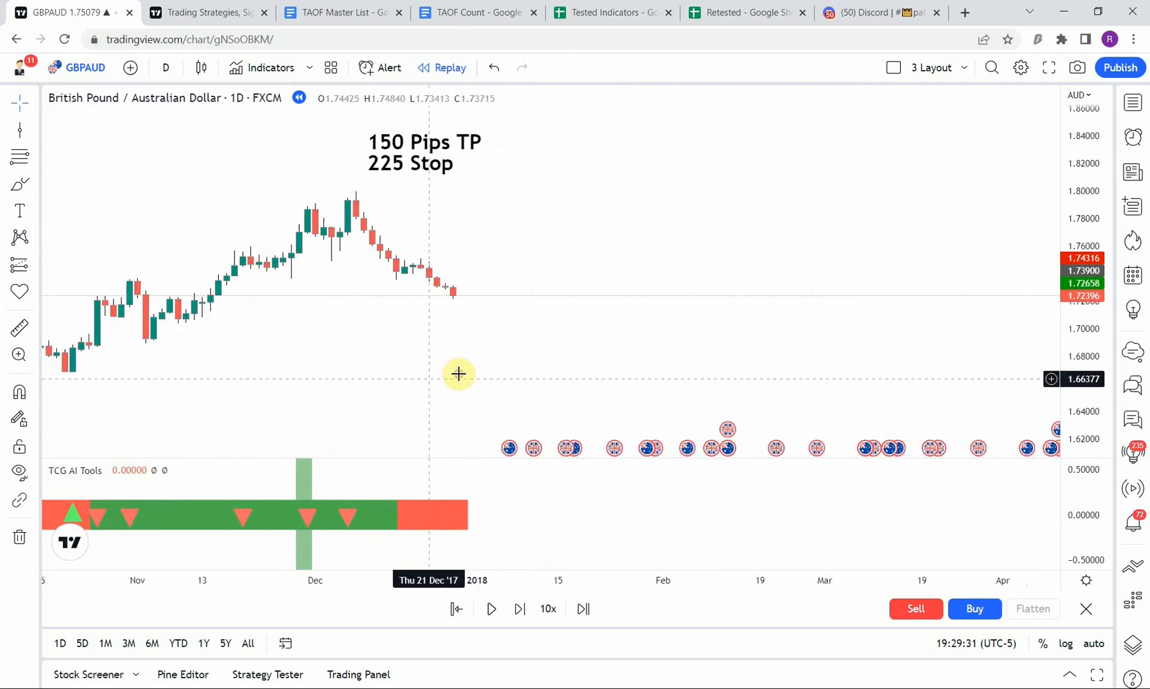
Play and pause the replay through January 2018 to the 21 March 2018 green signal, then step one bar
{"action": "left_click", "coordinate": [491, 609]}
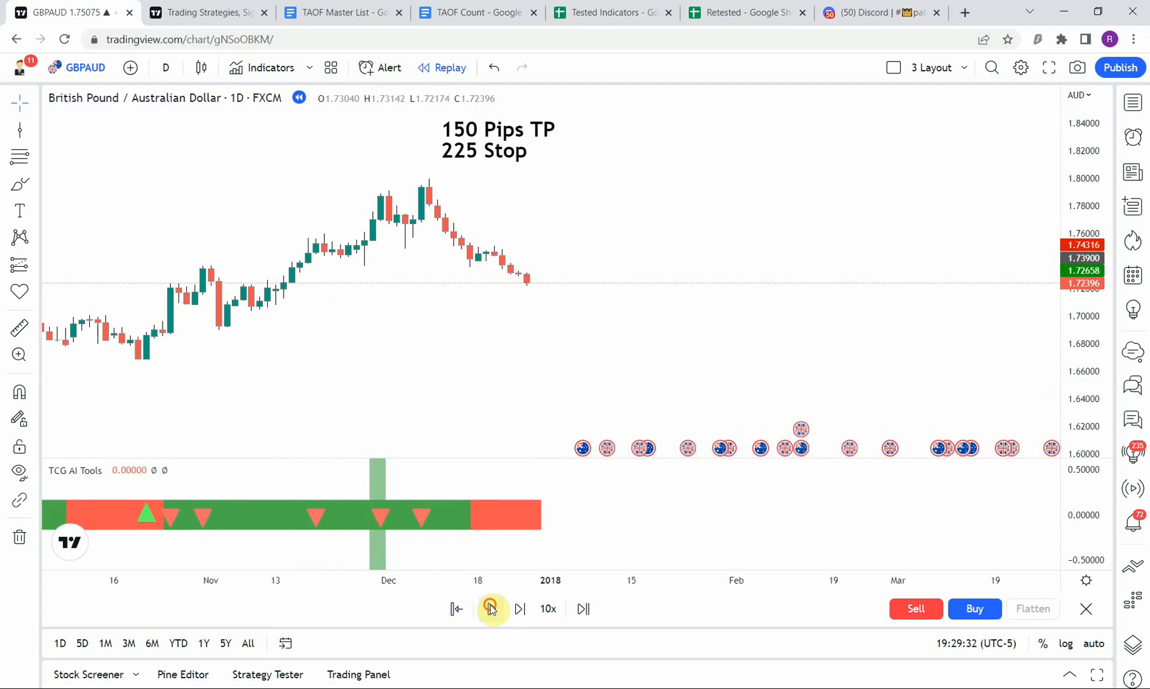
{"action": "left_click", "coordinate": [491, 608]}
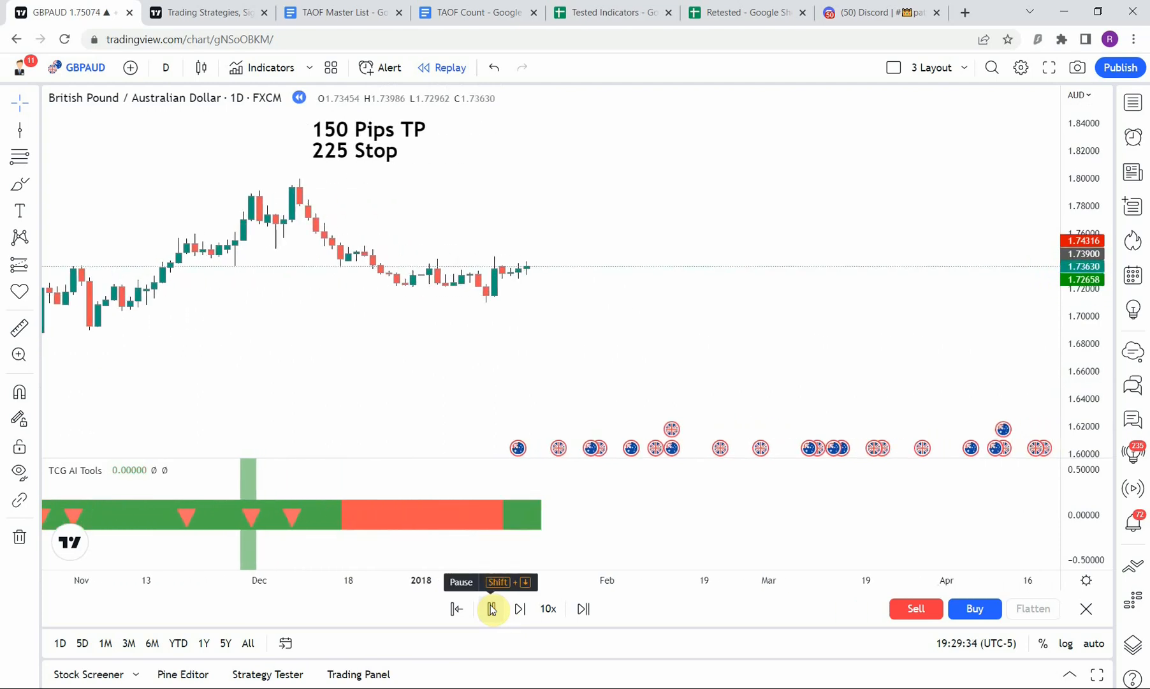
{"action": "left_click", "coordinate": [491, 608]}
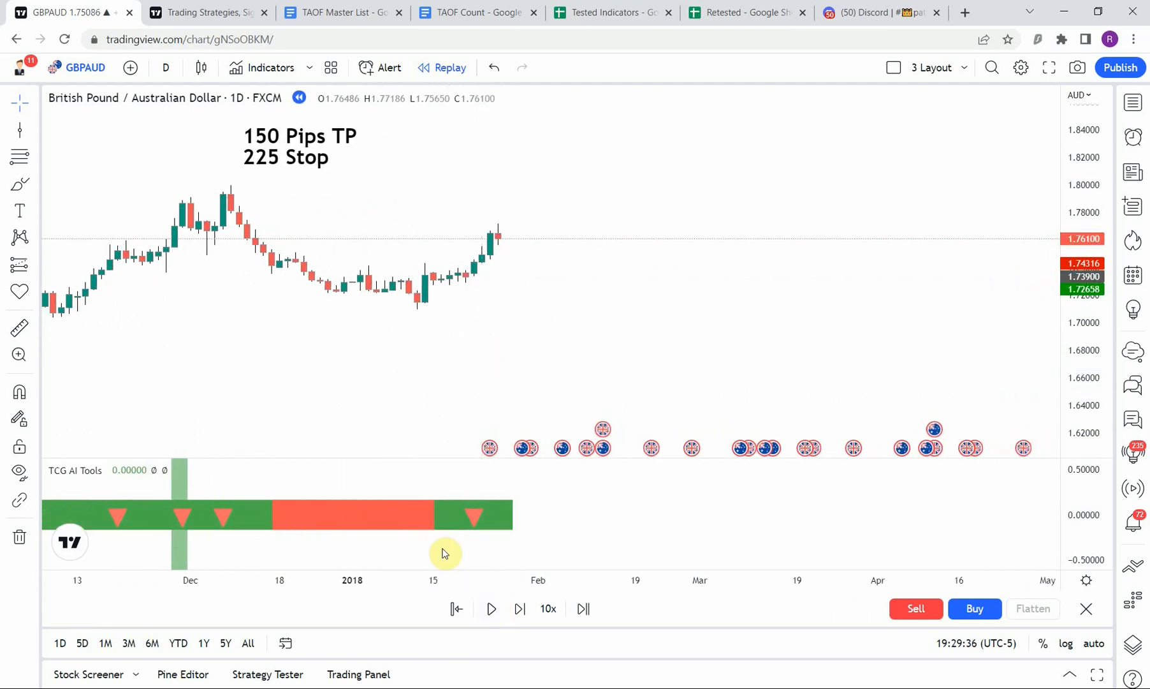
{"action": "left_click", "coordinate": [490, 608]}
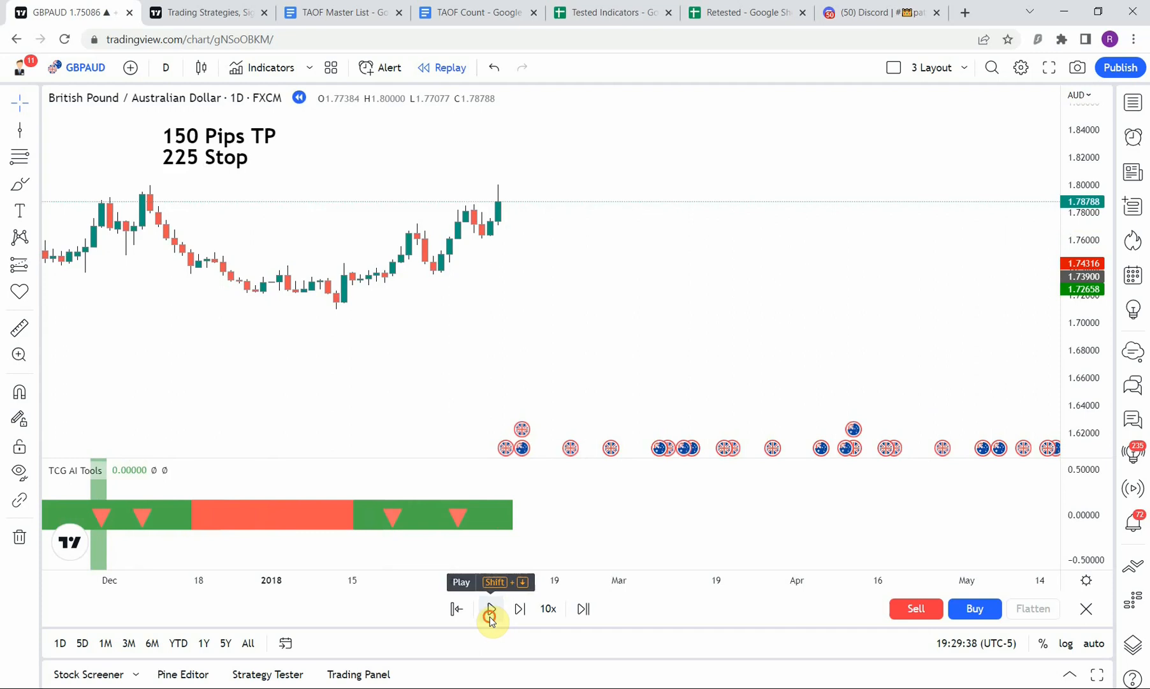
{"action": "left_click", "coordinate": [490, 608]}
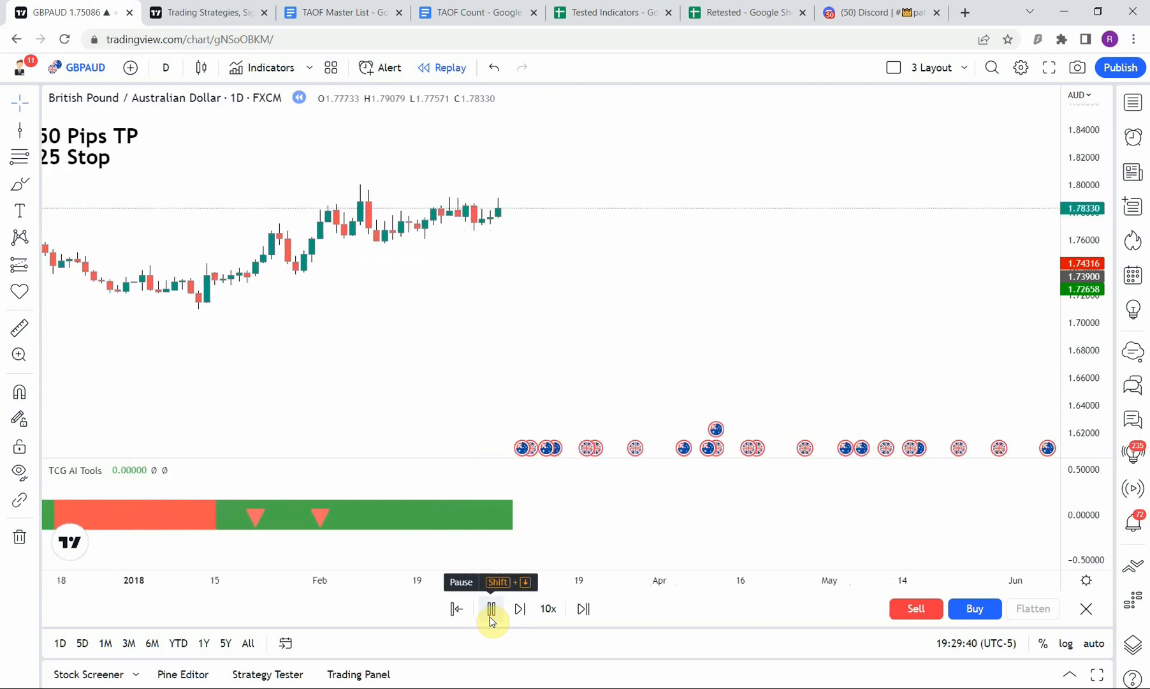
{"action": "left_click", "coordinate": [490, 609]}
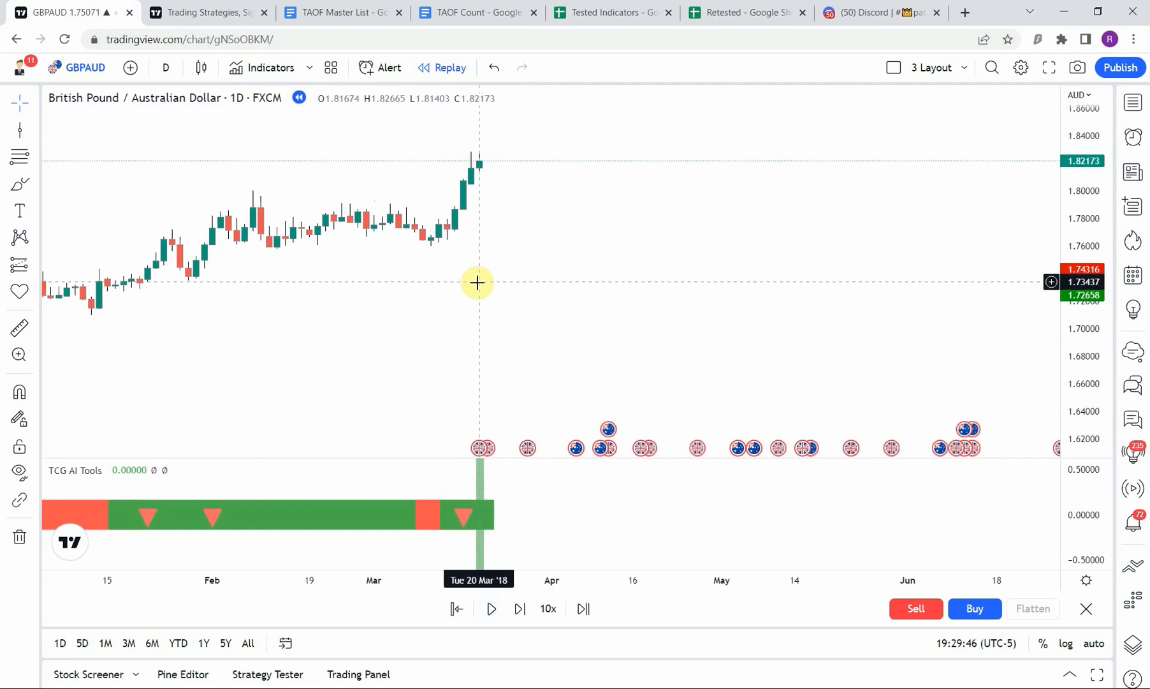
{"action": "mouse_move", "coordinate": [482, 295]}
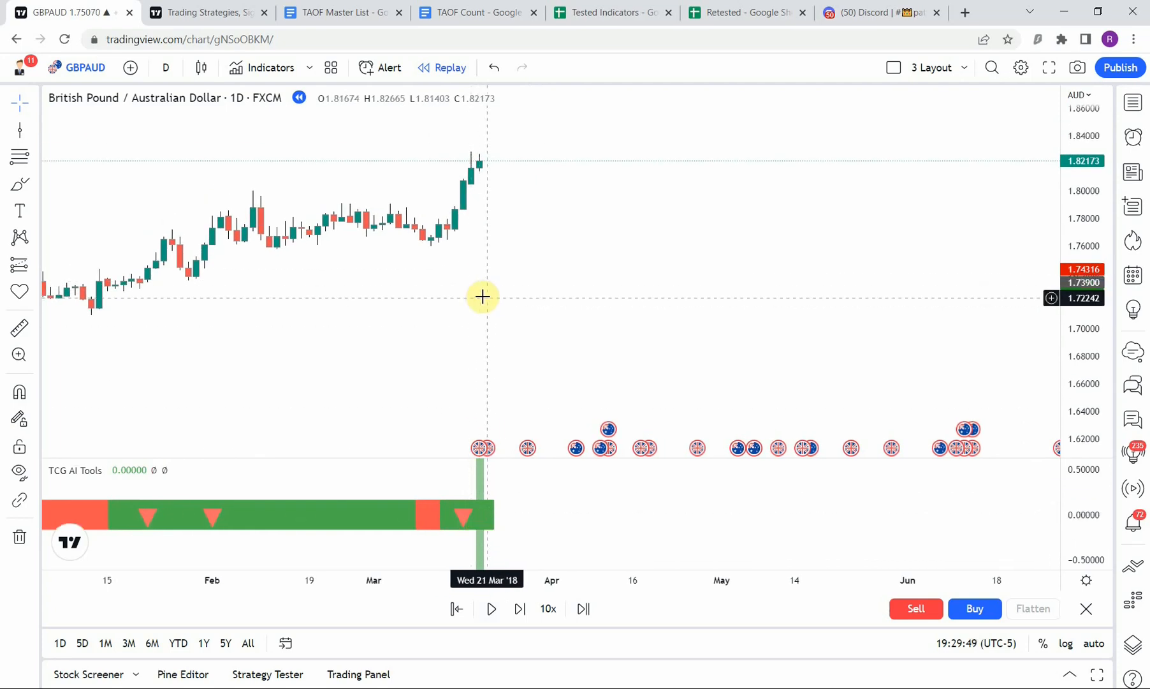
{"action": "mouse_move", "coordinate": [486, 301]}
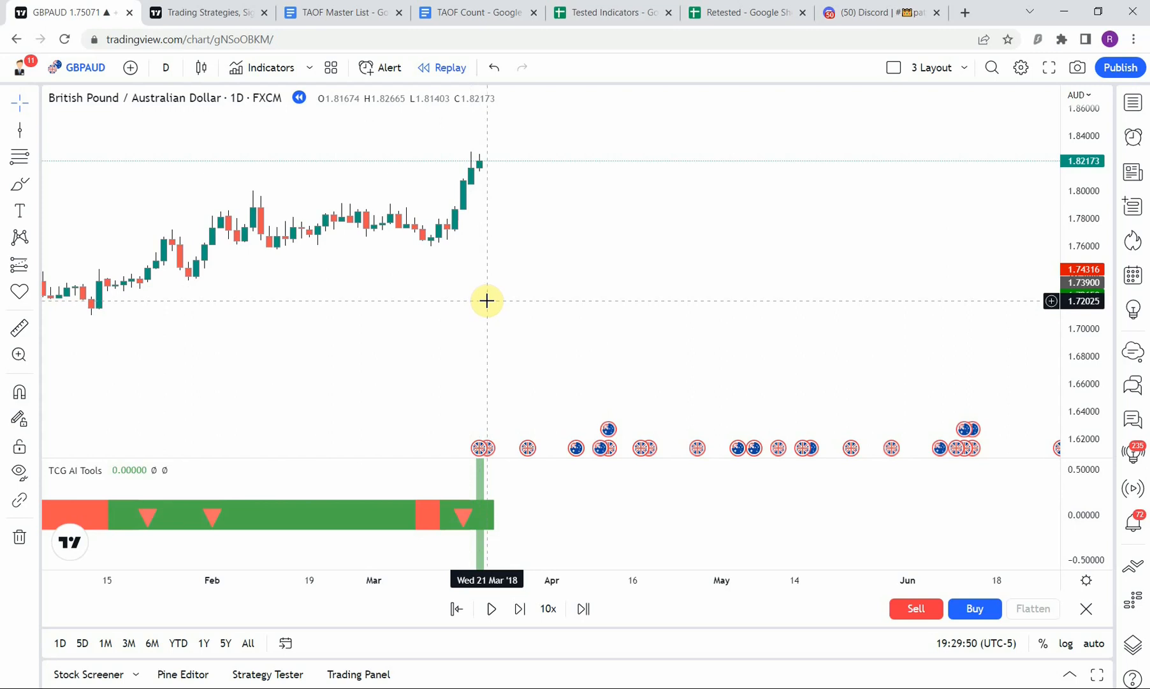
{"action": "mouse_move", "coordinate": [486, 304]}
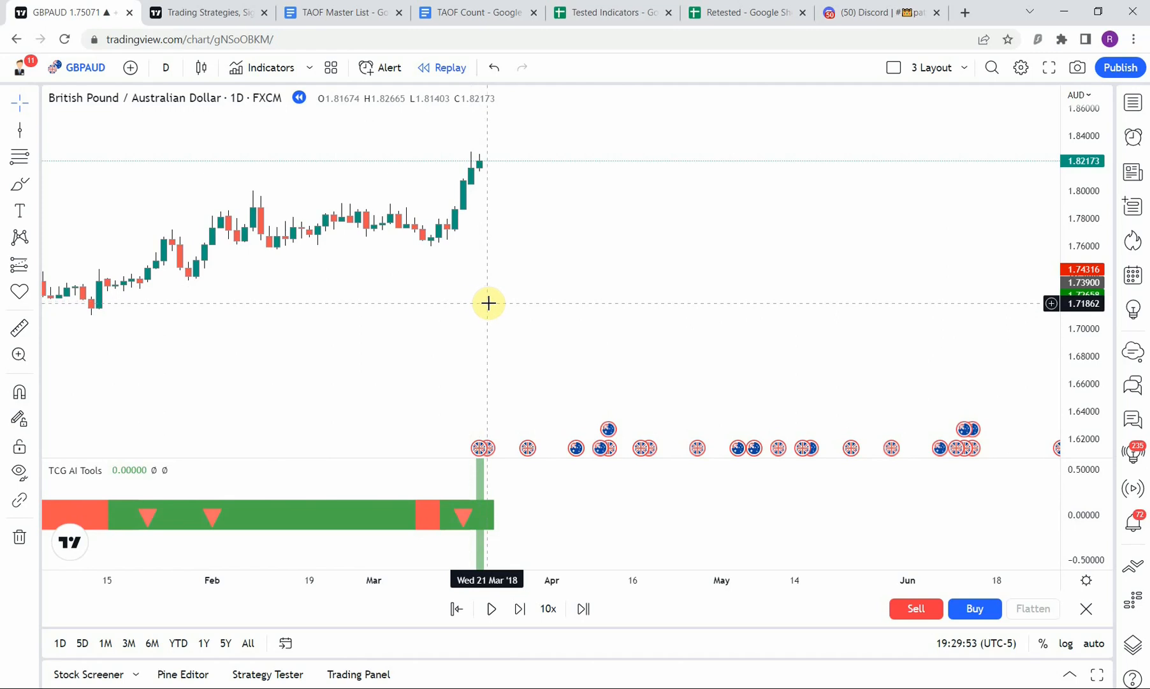
{"action": "mouse_move", "coordinate": [480, 315]}
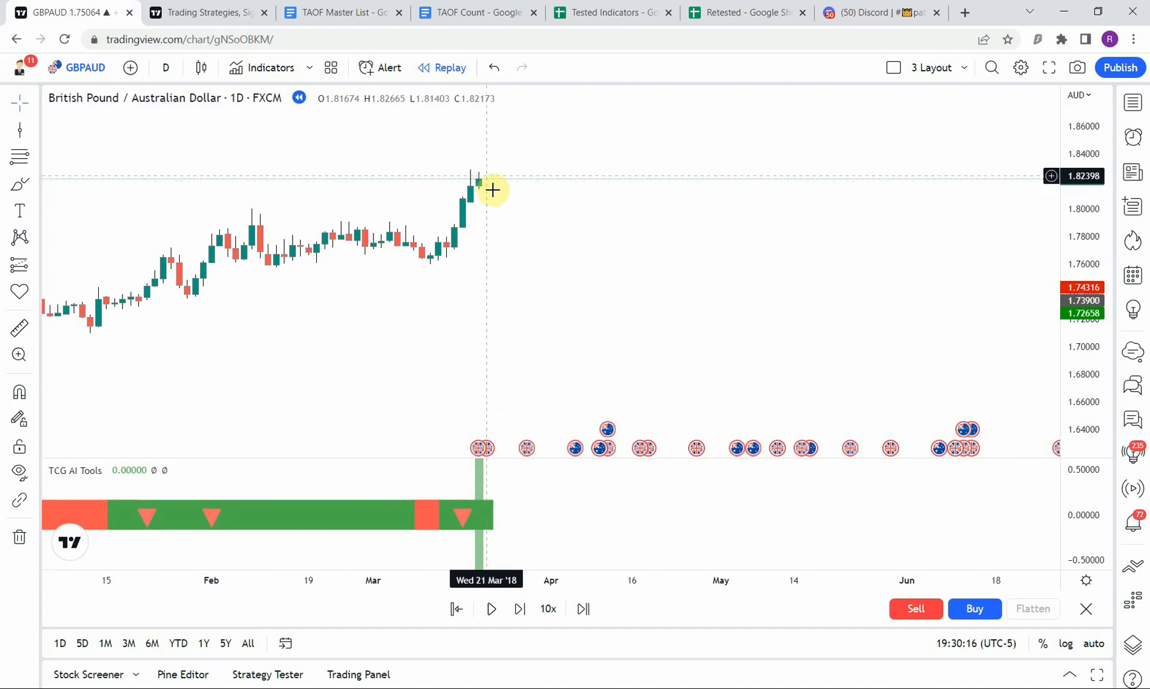
{"action": "mouse_move", "coordinate": [486, 185]}
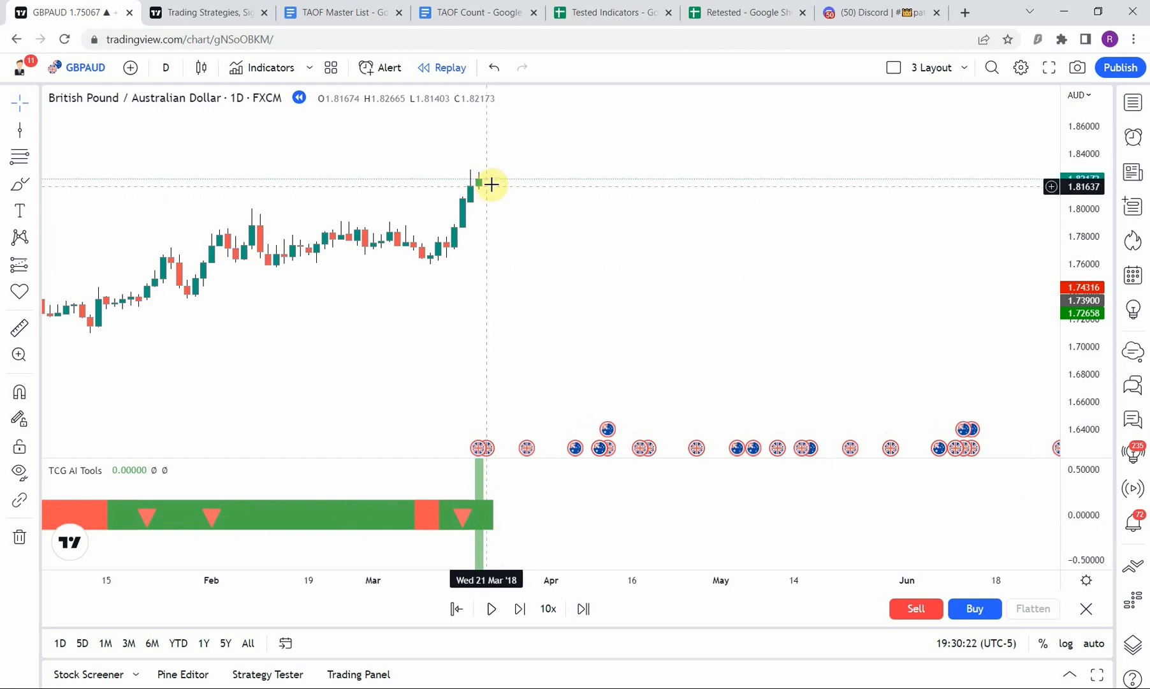
{"action": "mouse_move", "coordinate": [534, 309]}
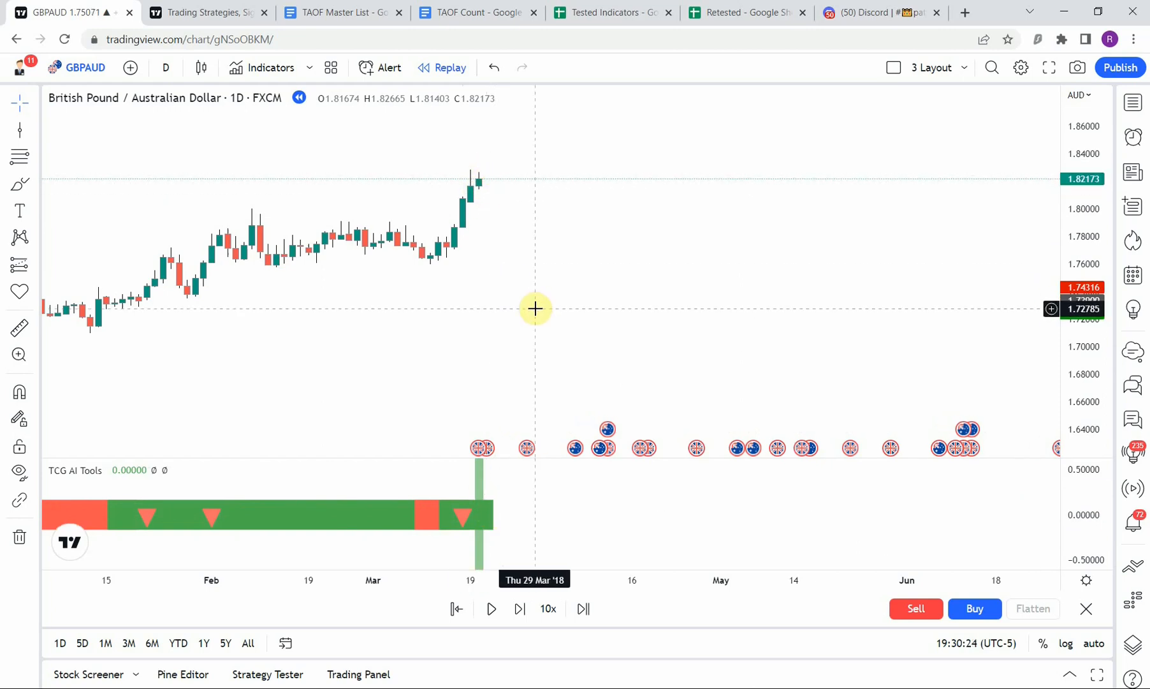
{"action": "left_click", "coordinate": [519, 608]}
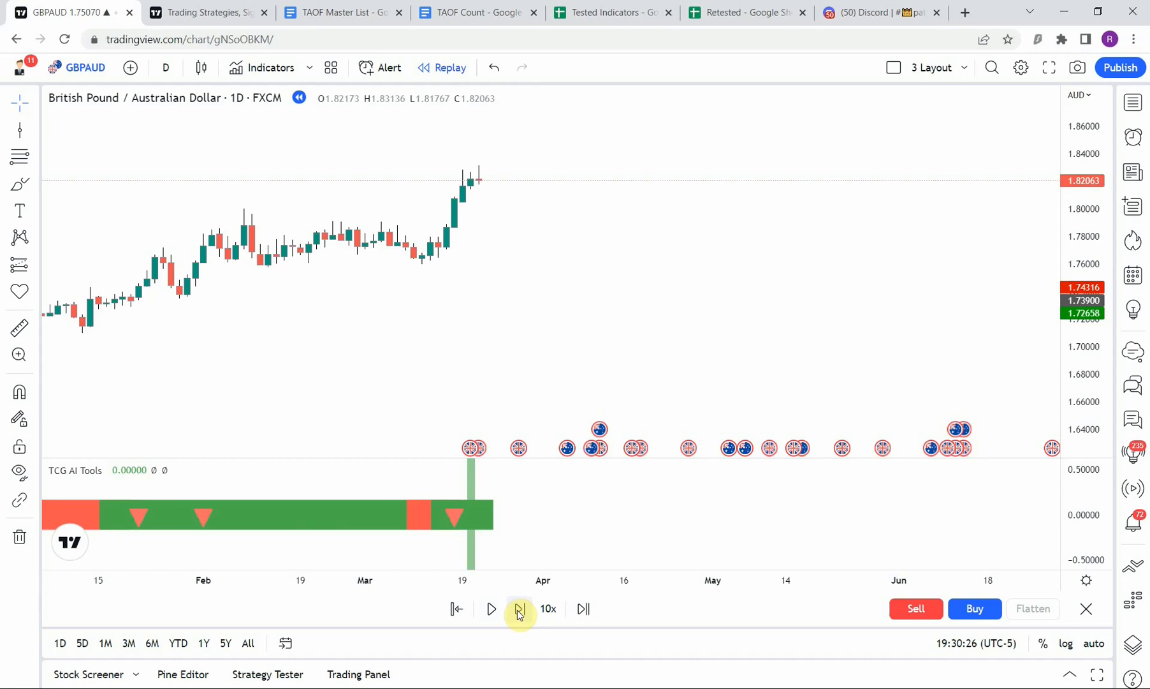
{"action": "mouse_move", "coordinate": [462, 286]}
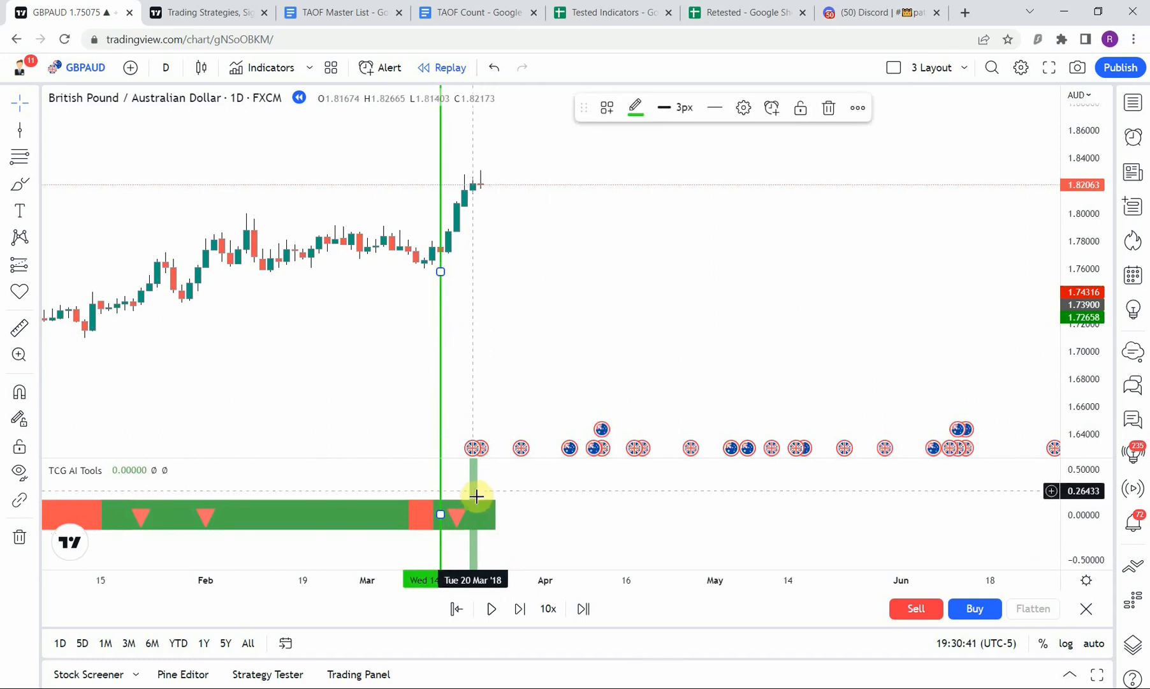
{"action": "mouse_move", "coordinate": [481, 485]}
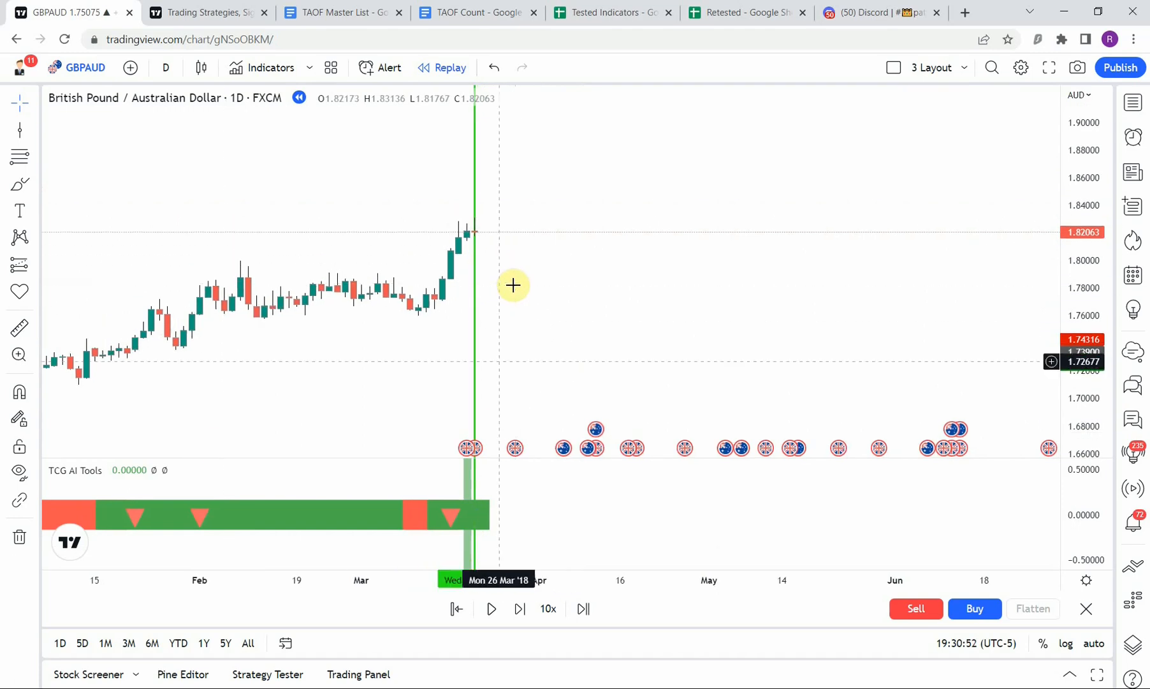
Step the replay a few daily bars past the red 21 March 2018 entry marker
{"action": "left_click", "coordinate": [518, 609]}
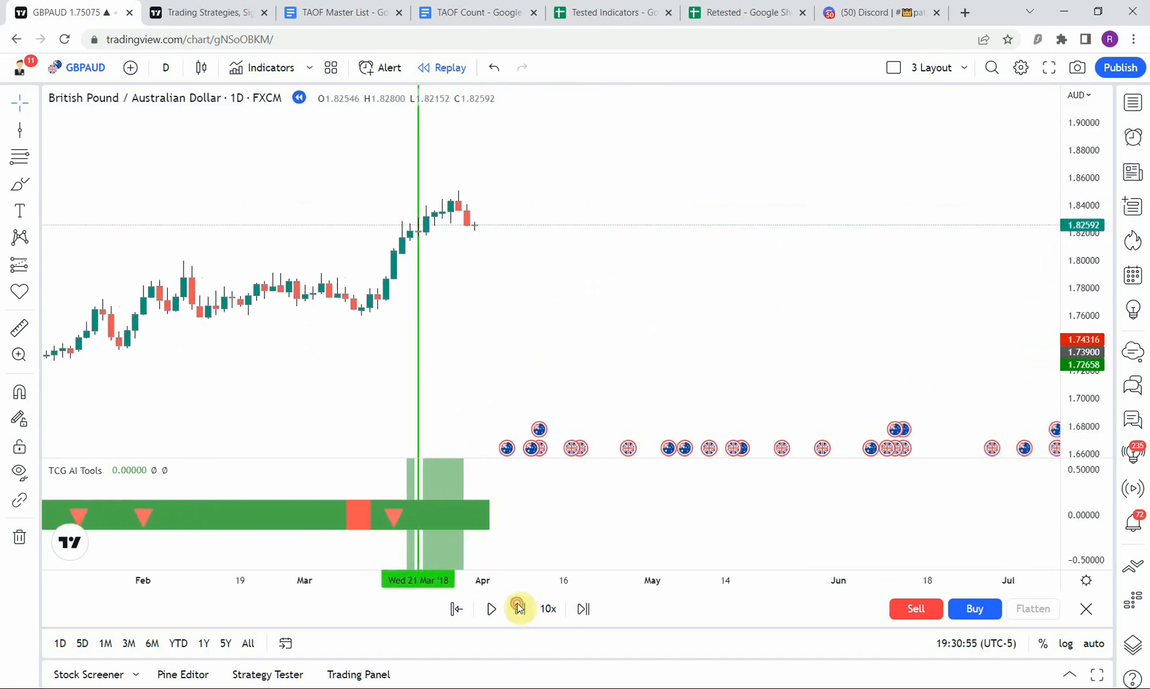
{"action": "left_click", "coordinate": [517, 608]}
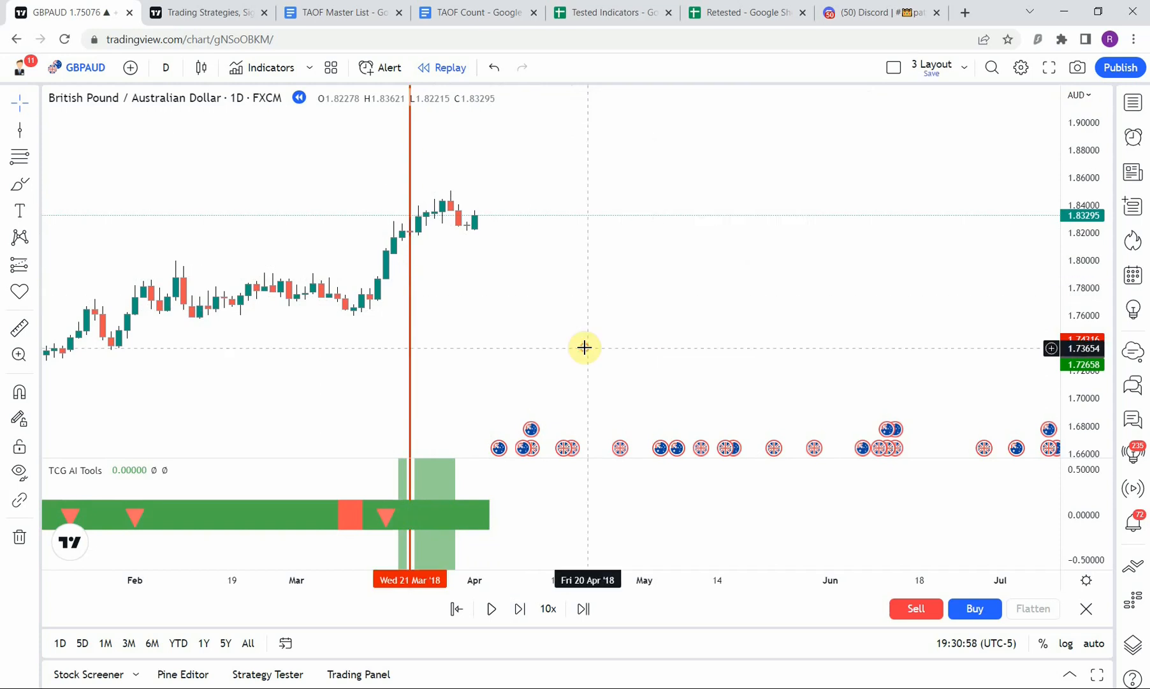
{"action": "mouse_move", "coordinate": [456, 487]}
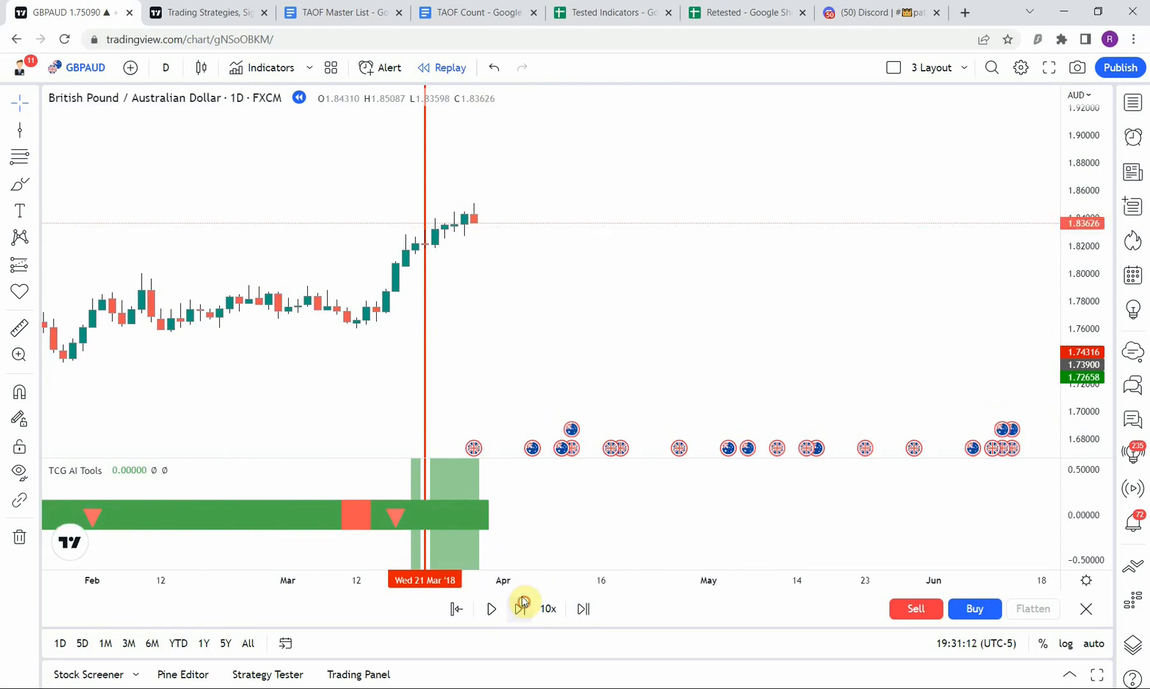
{"action": "left_click", "coordinate": [519, 609]}
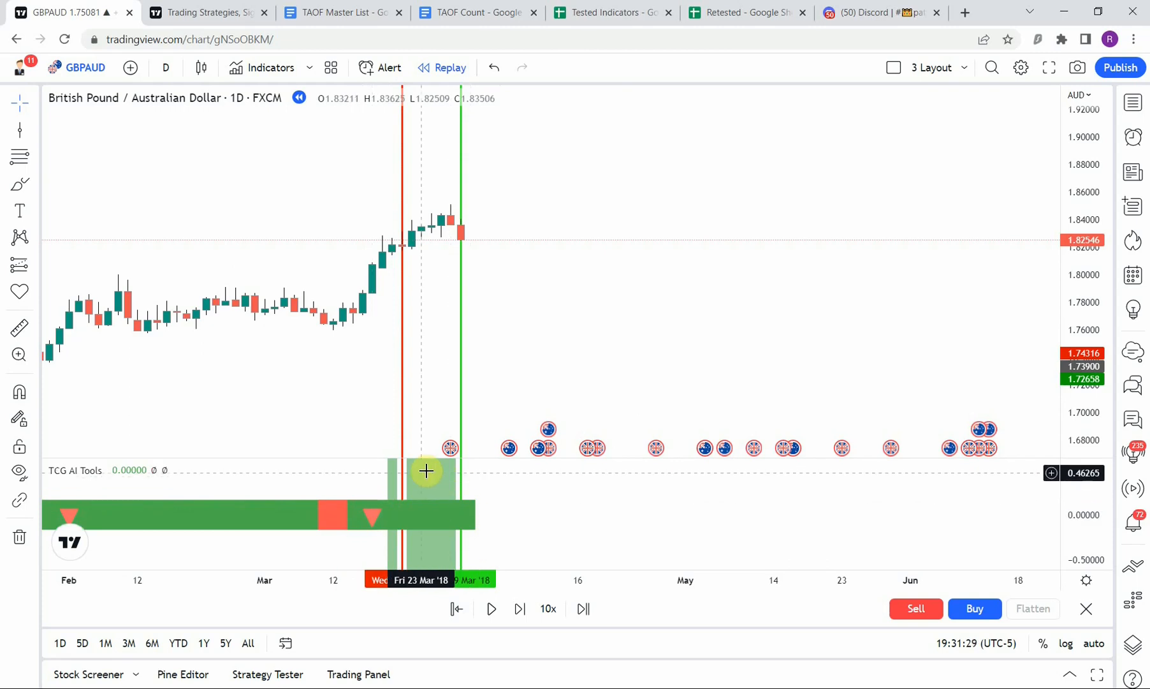
Step the replay forward toward the 29 March 2018 exit bar for the second red marker
{"action": "left_click", "coordinate": [519, 608]}
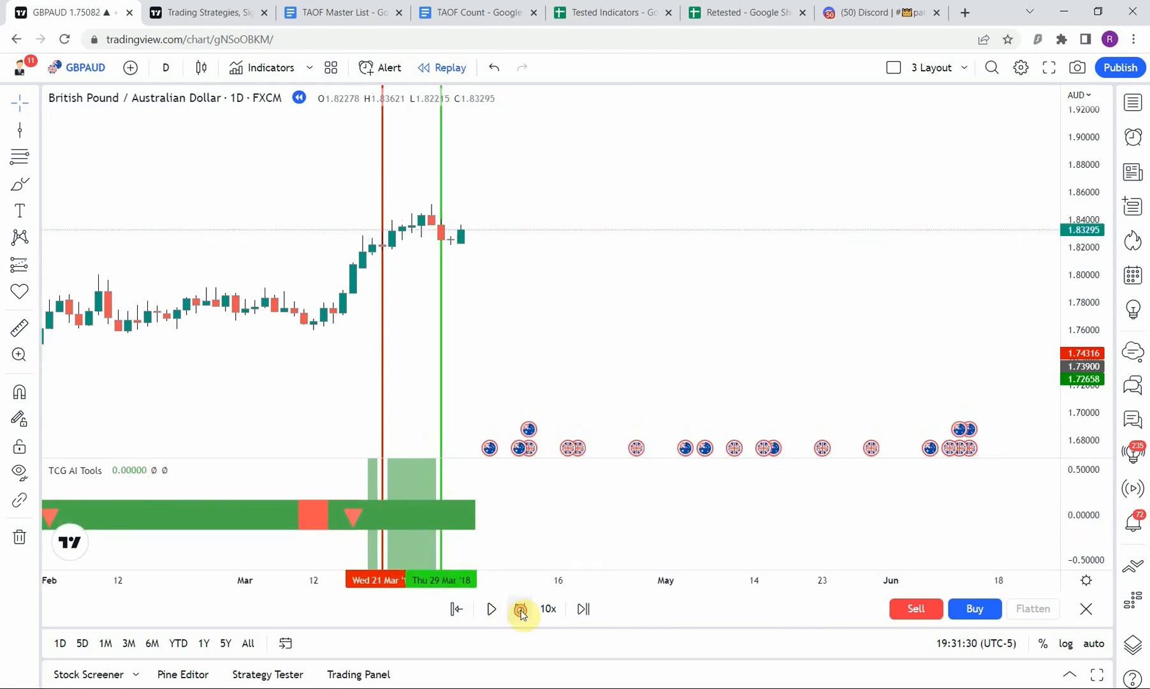
{"action": "left_click", "coordinate": [491, 608]}
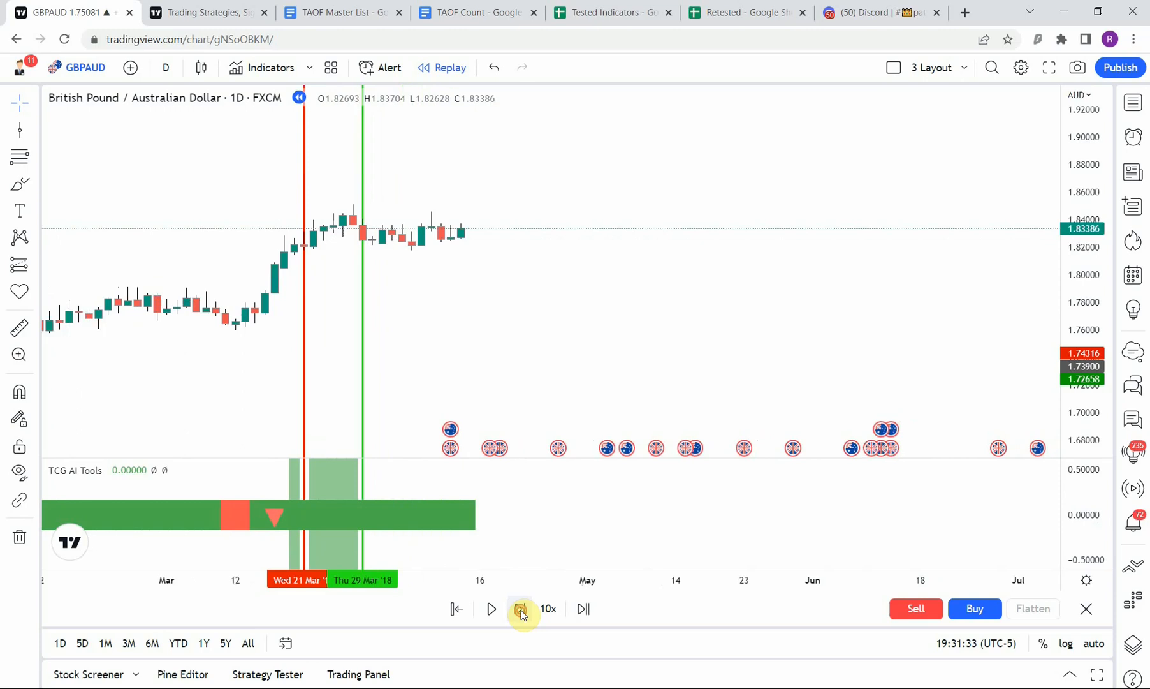
{"action": "left_click", "coordinate": [519, 609]}
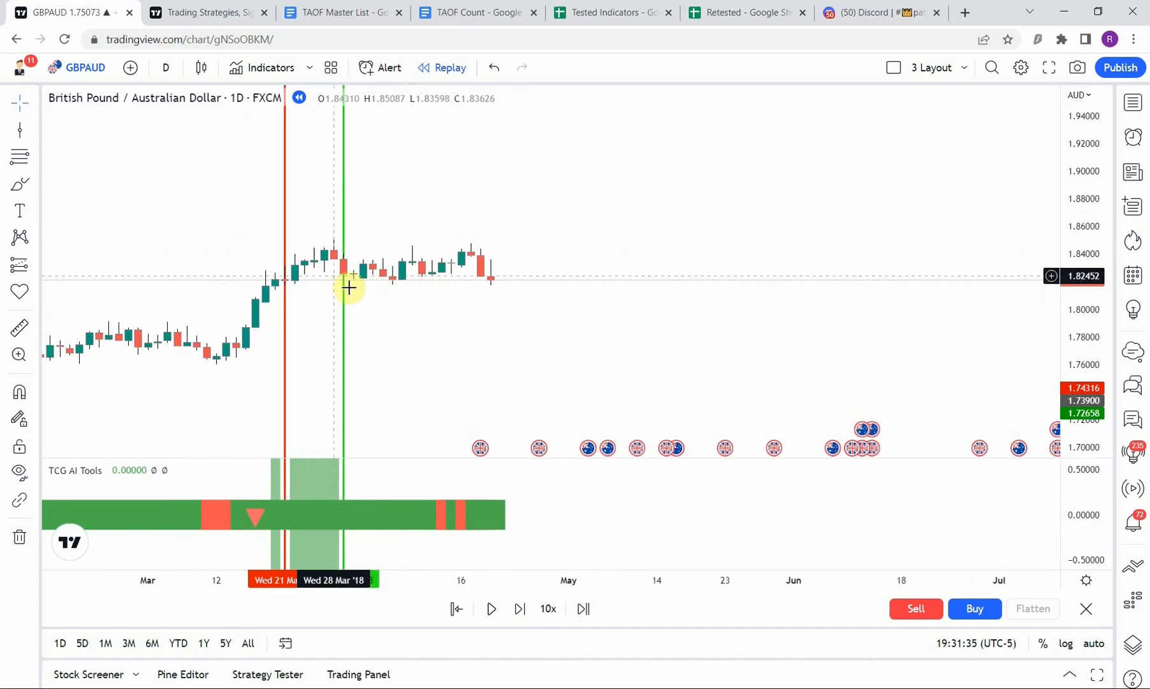
{"action": "mouse_move", "coordinate": [315, 282]}
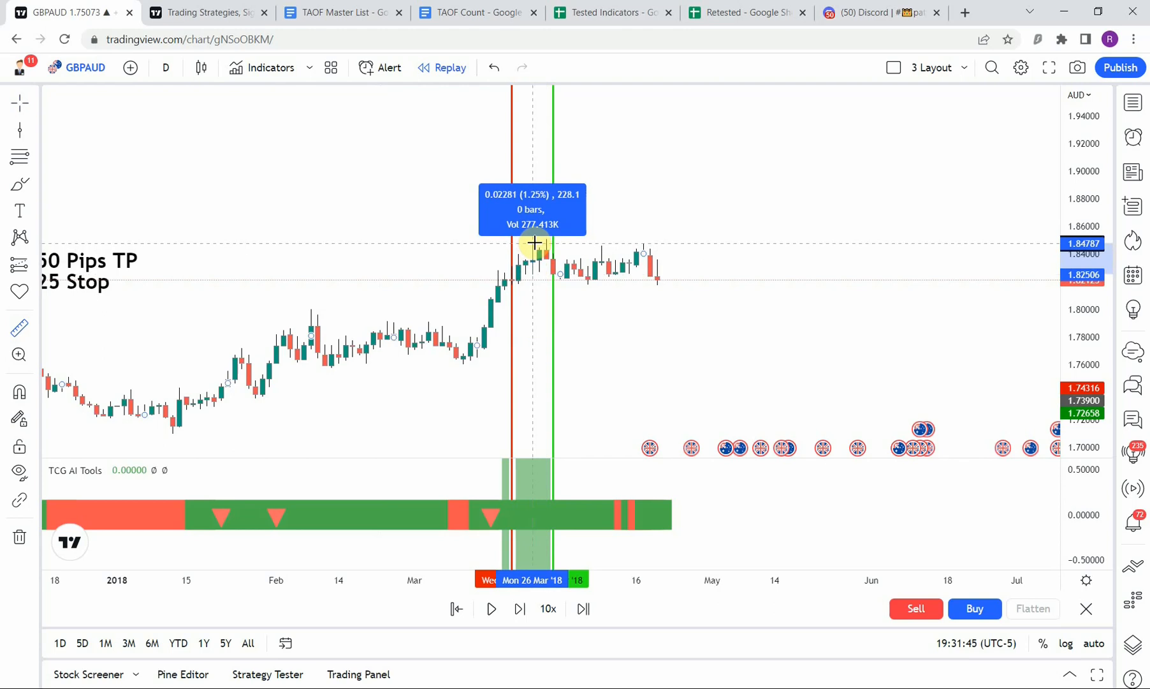
{"action": "mouse_move", "coordinate": [534, 282]}
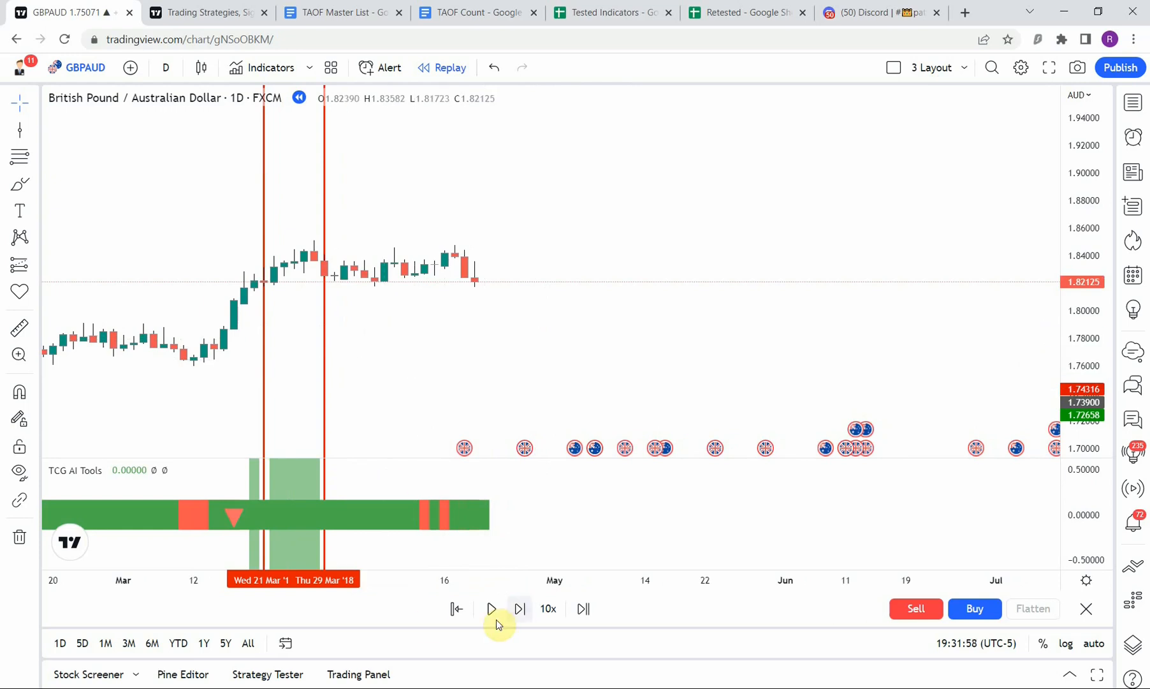
Step the replay bar by bar toward 31 May 2018 for the next trade marker
{"action": "left_click", "coordinate": [490, 608]}
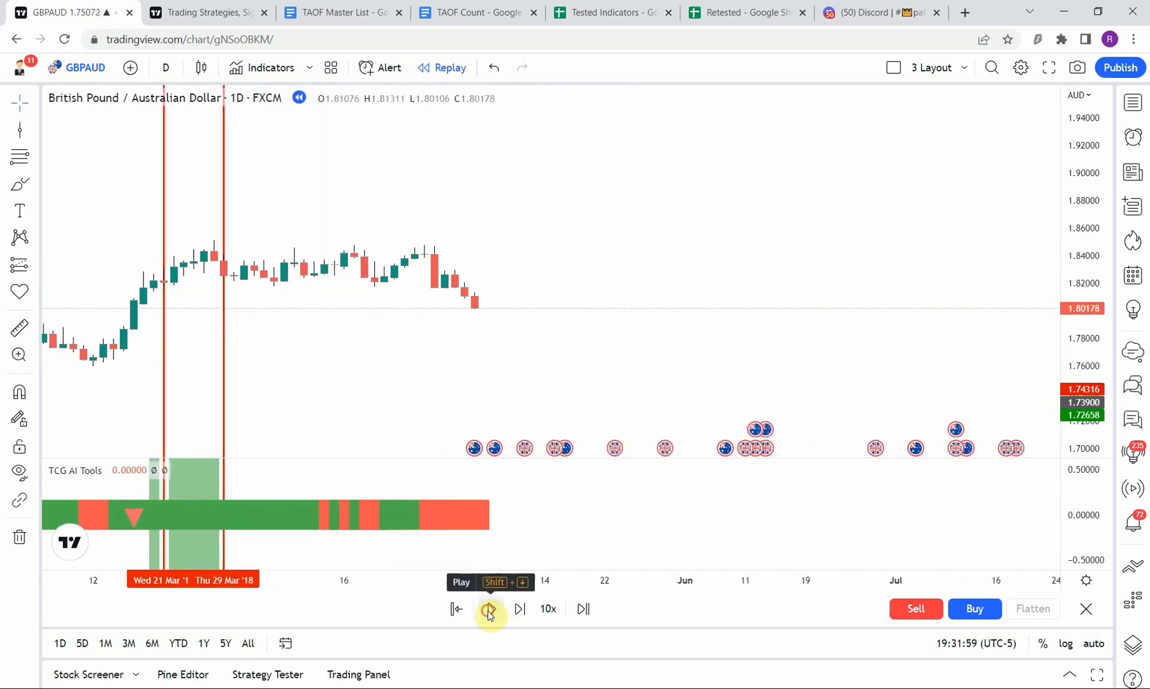
{"action": "left_click", "coordinate": [489, 609]}
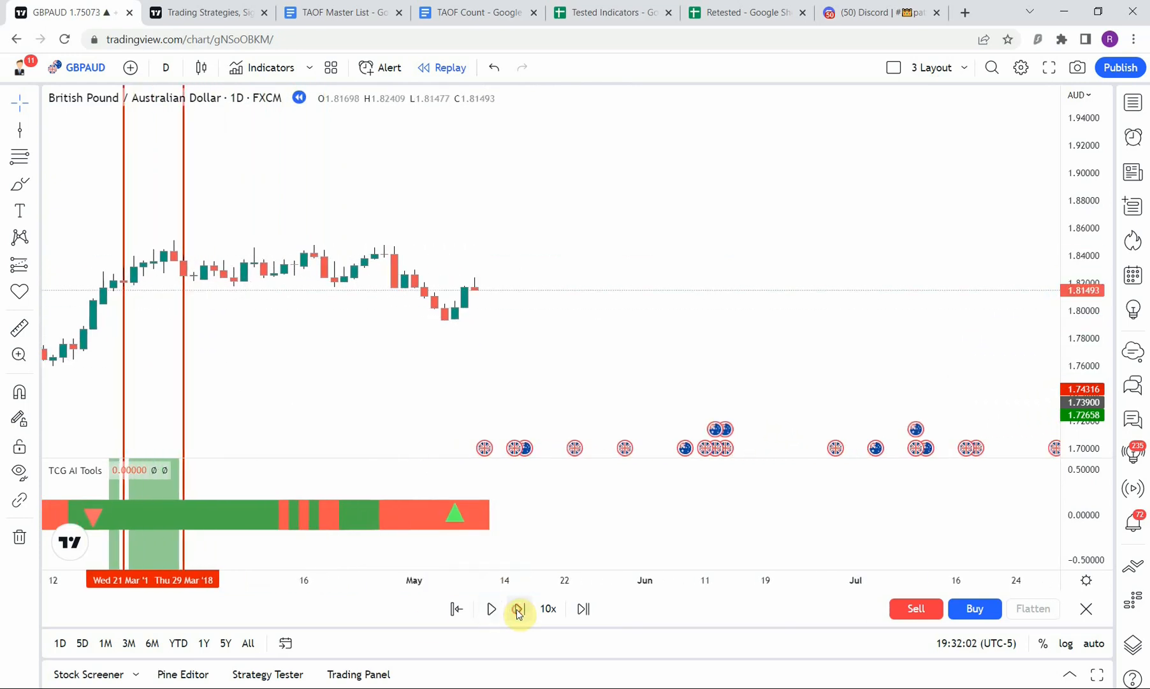
{"action": "left_click", "coordinate": [518, 608]}
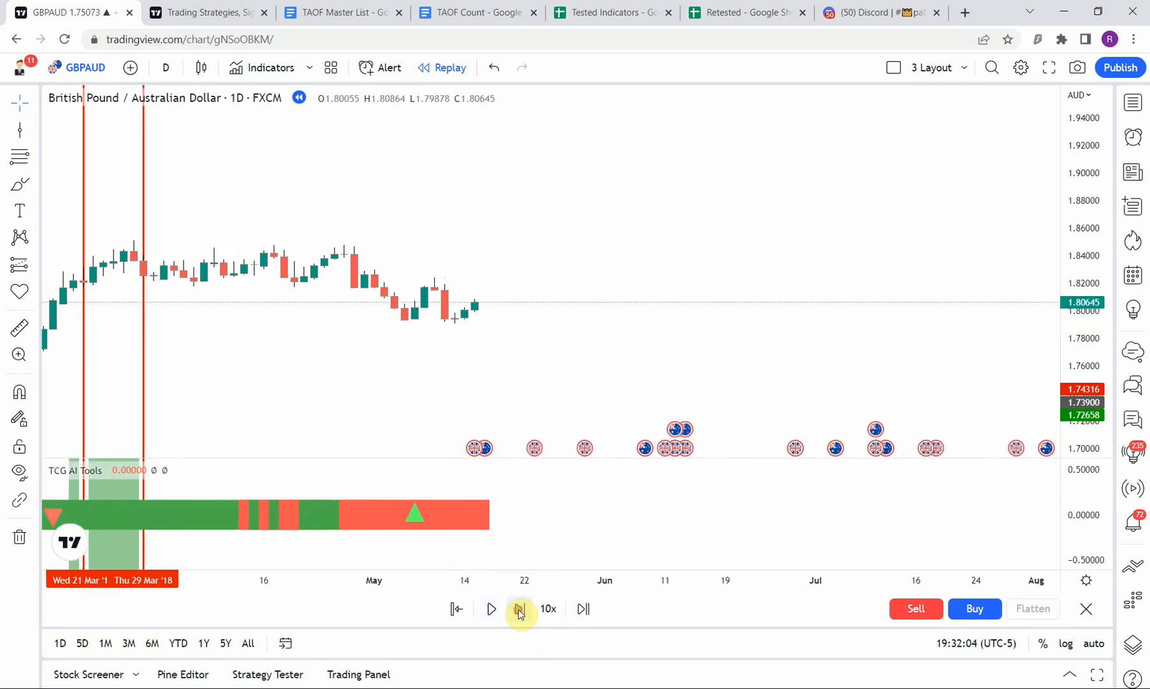
{"action": "left_click", "coordinate": [518, 608]}
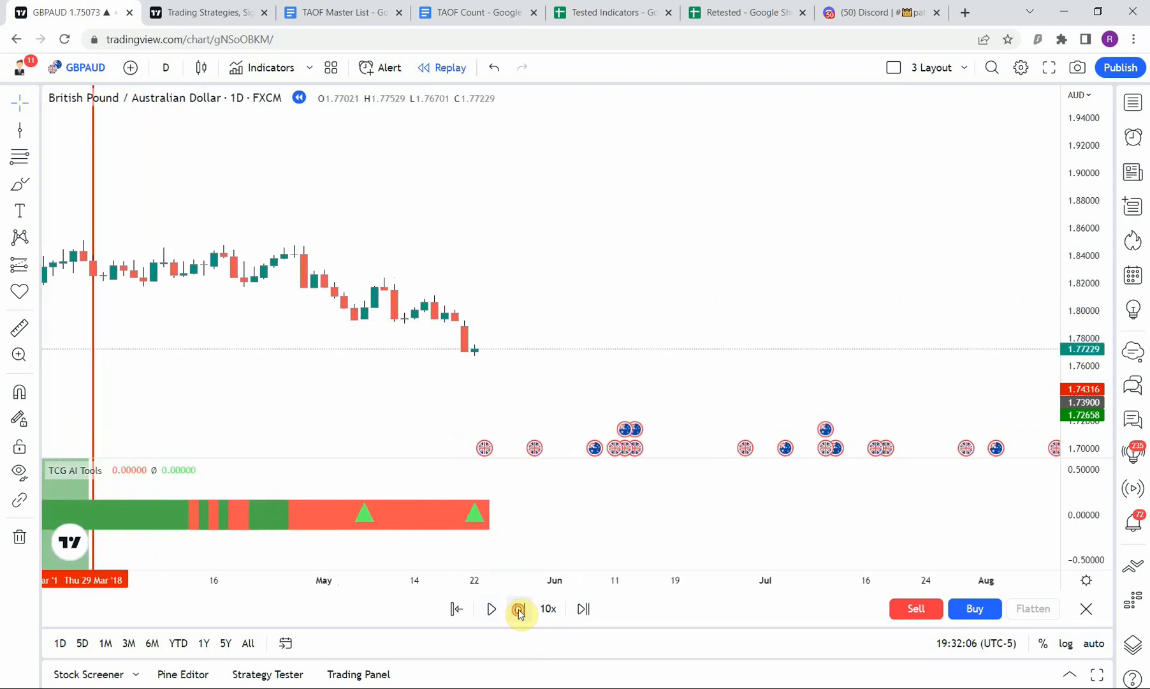
{"action": "left_click", "coordinate": [517, 608]}
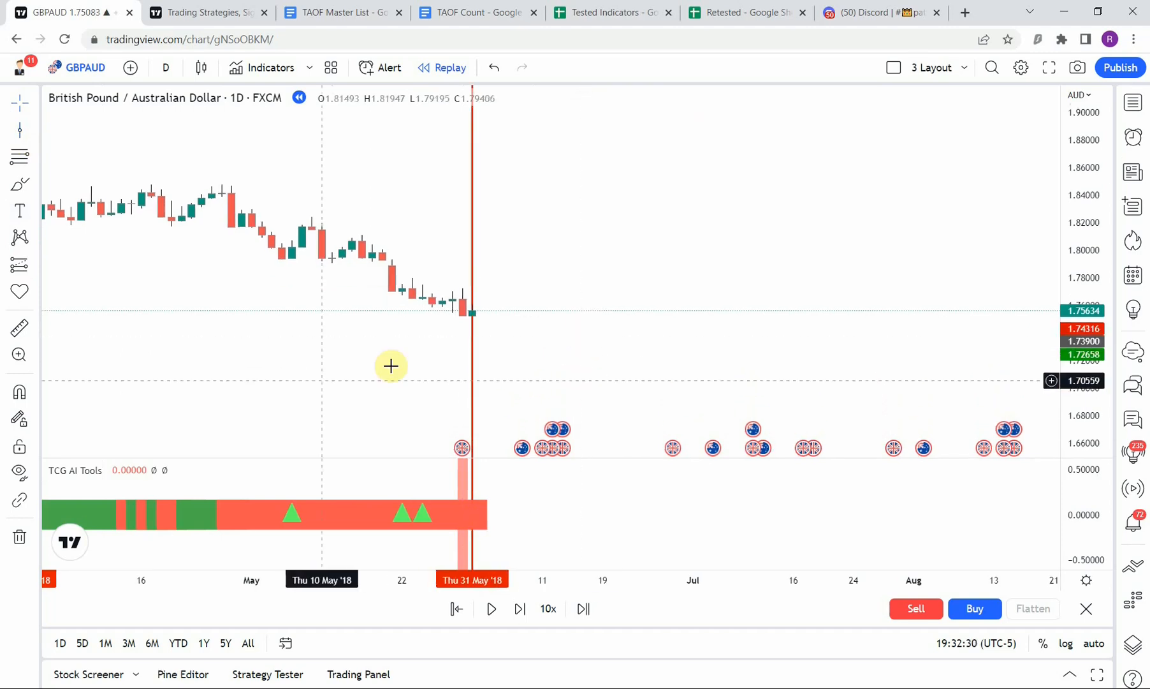
{"action": "mouse_move", "coordinate": [399, 364]}
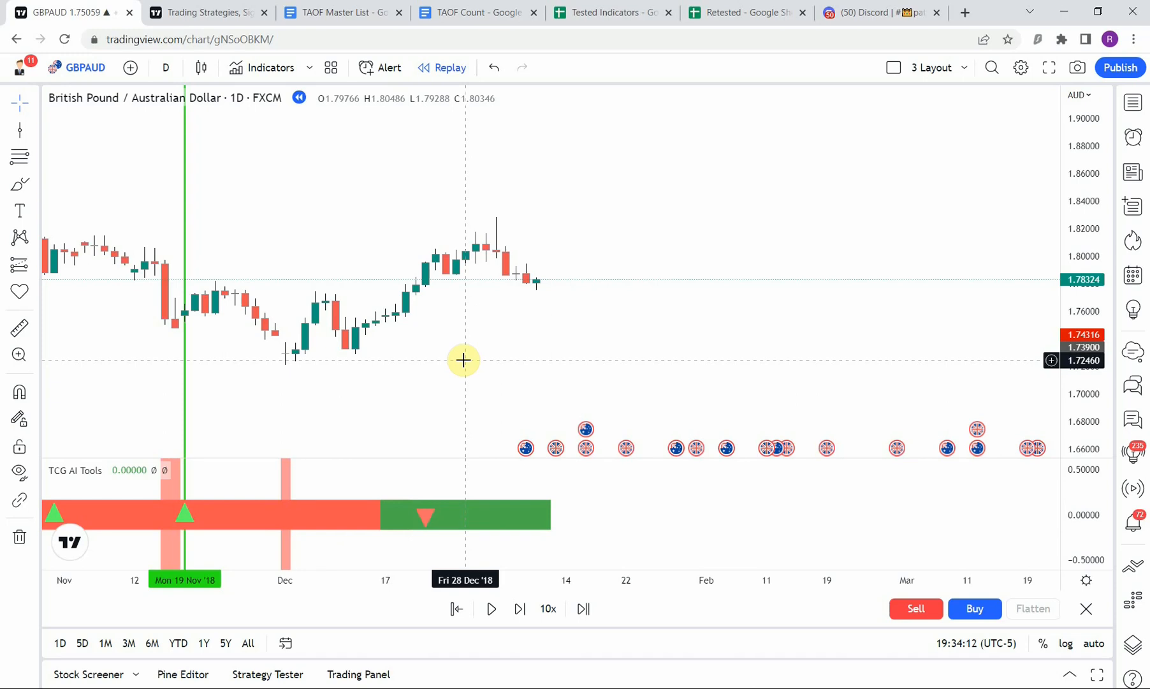
Switch to Discord's The Academy of Forex patreon-only channel after replay reaches January 2019
{"action": "left_click", "coordinate": [866, 13]}
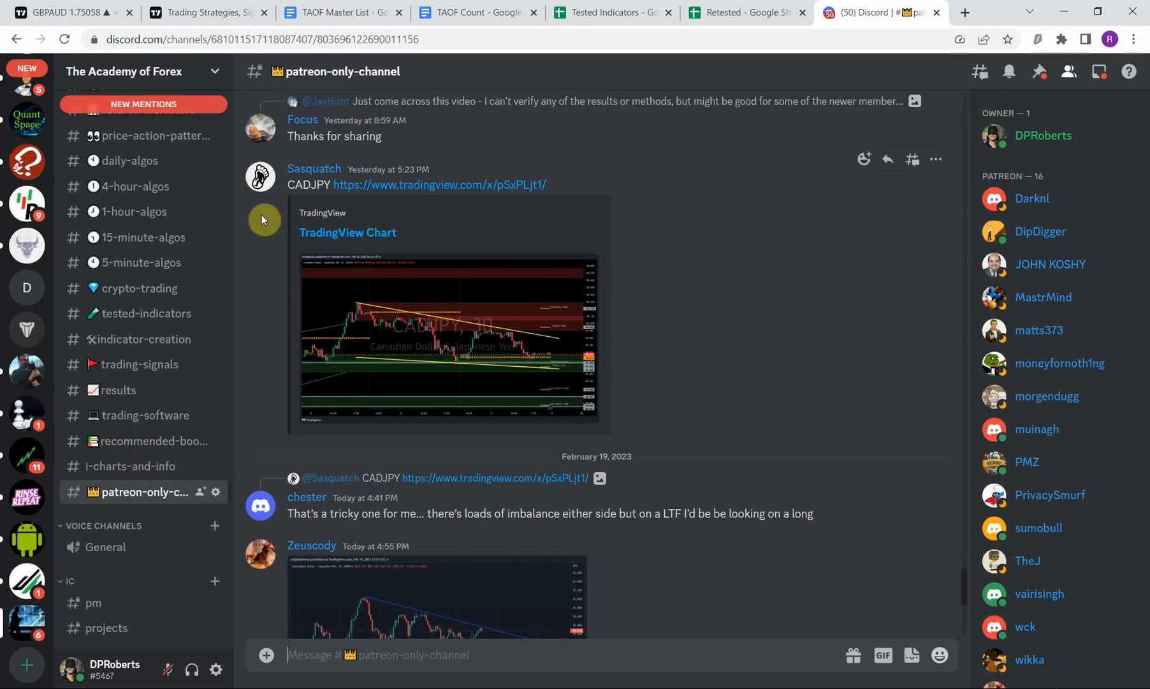
{"action": "mouse_move", "coordinate": [704, 405]}
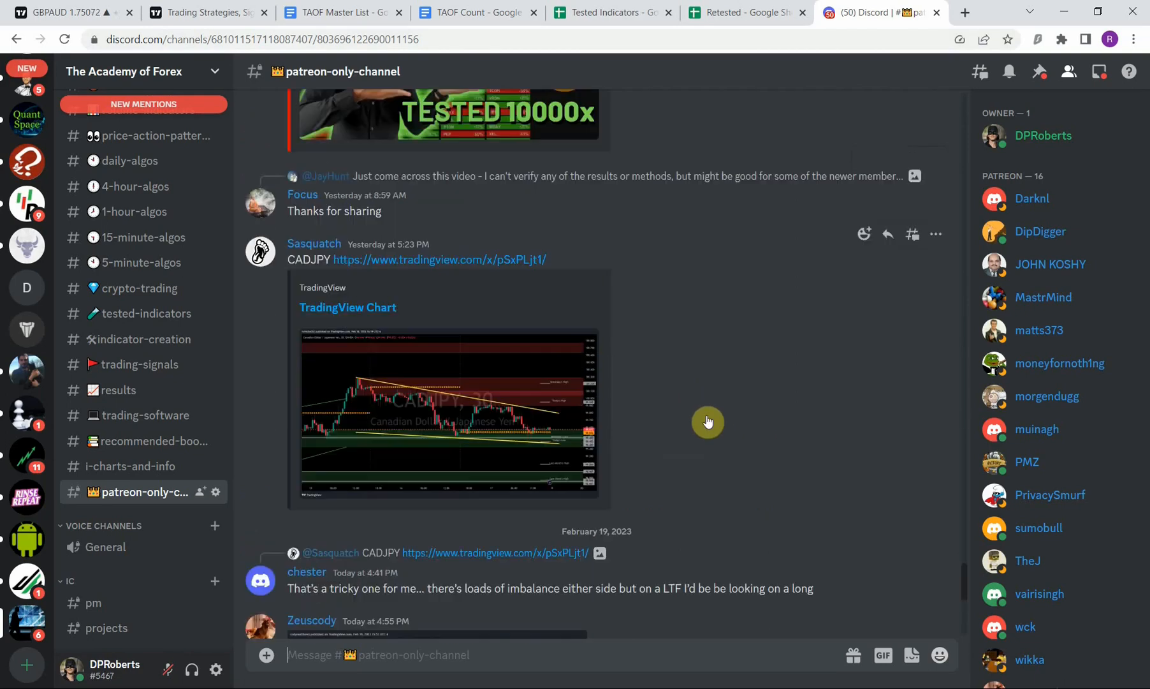
Dismiss the enlarged CADJPY 30-minute chart snapshot preview in the Discord channel
{"action": "left_click", "coordinate": [447, 411]}
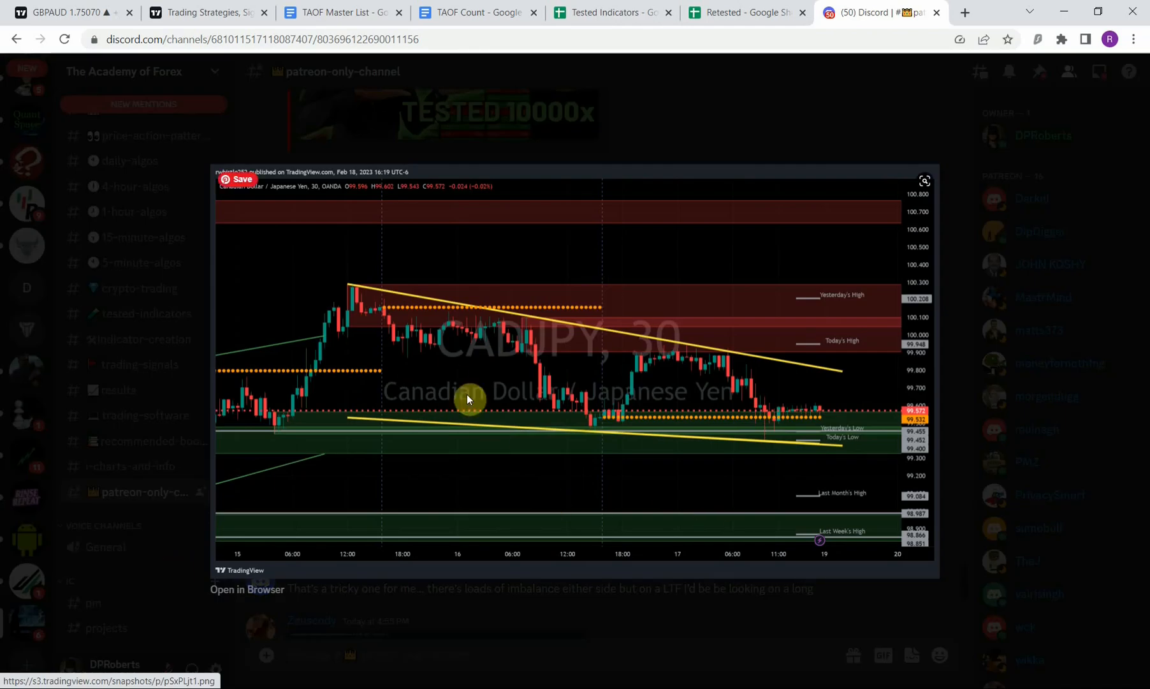
{"action": "mouse_move", "coordinate": [623, 482]}
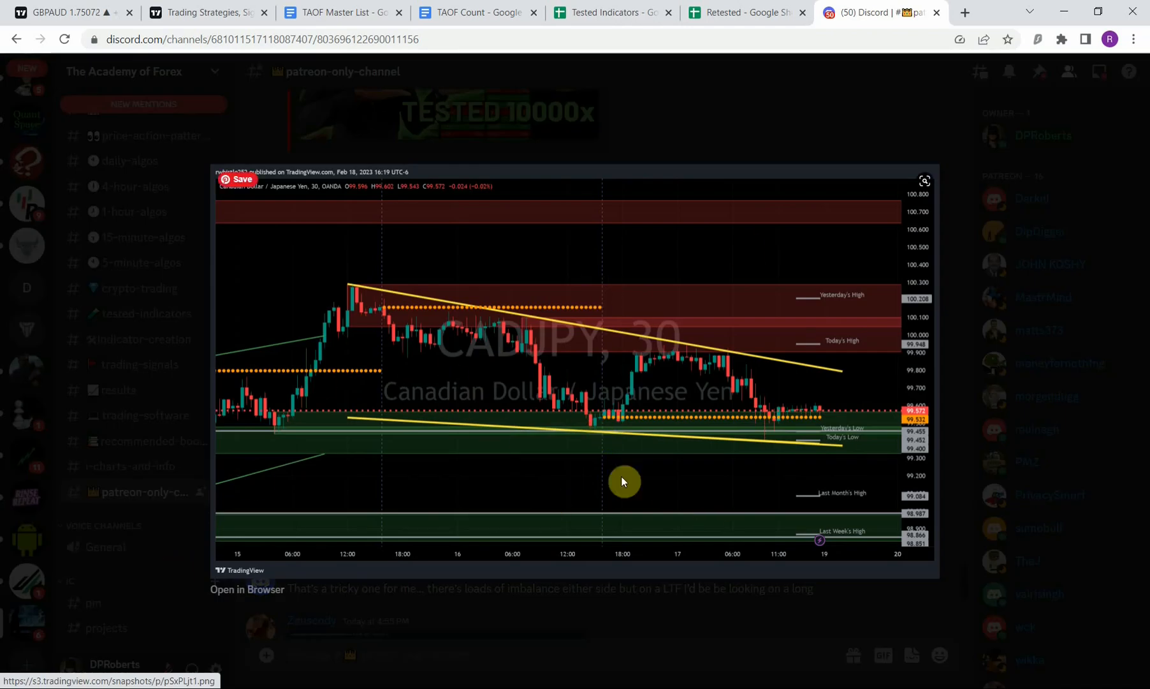
{"action": "mouse_move", "coordinate": [369, 228]}
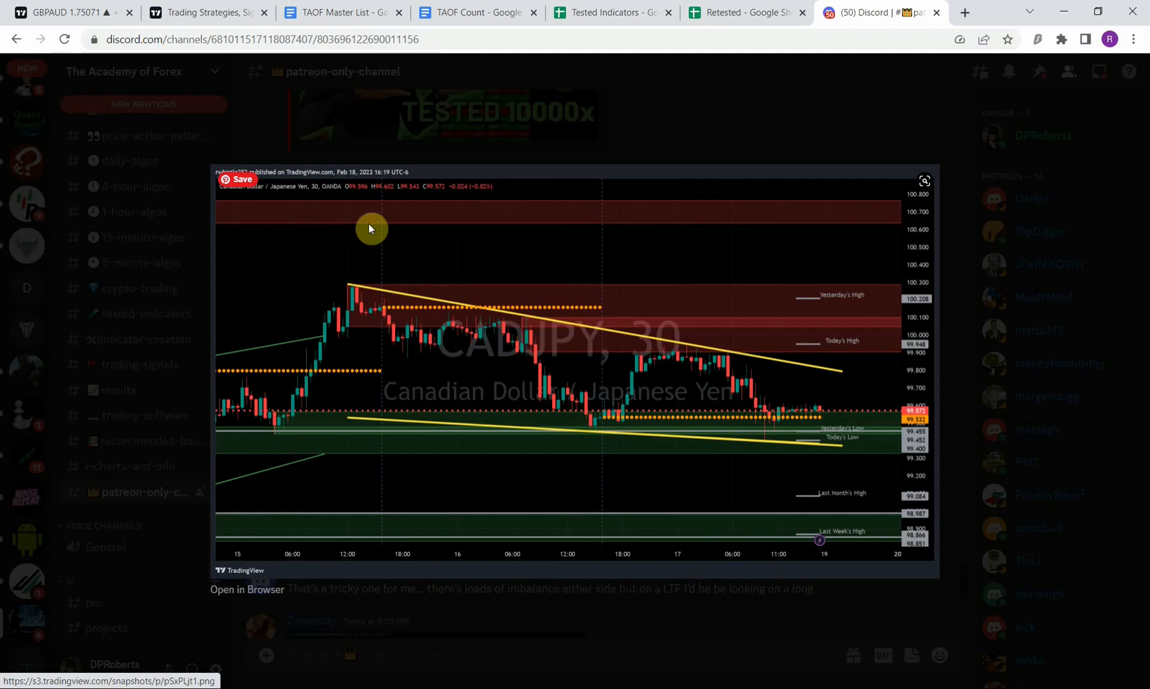
{"action": "mouse_move", "coordinate": [549, 377]}
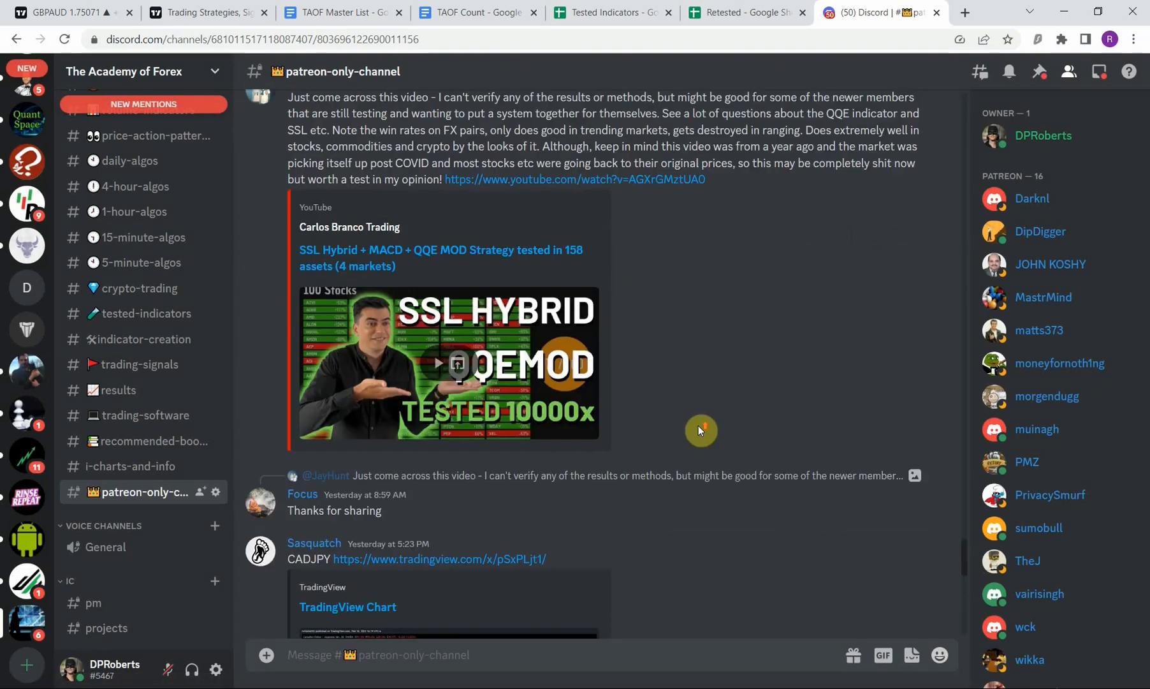
{"action": "scroll", "scroll_direction": "down", "scroll_amount": 3}
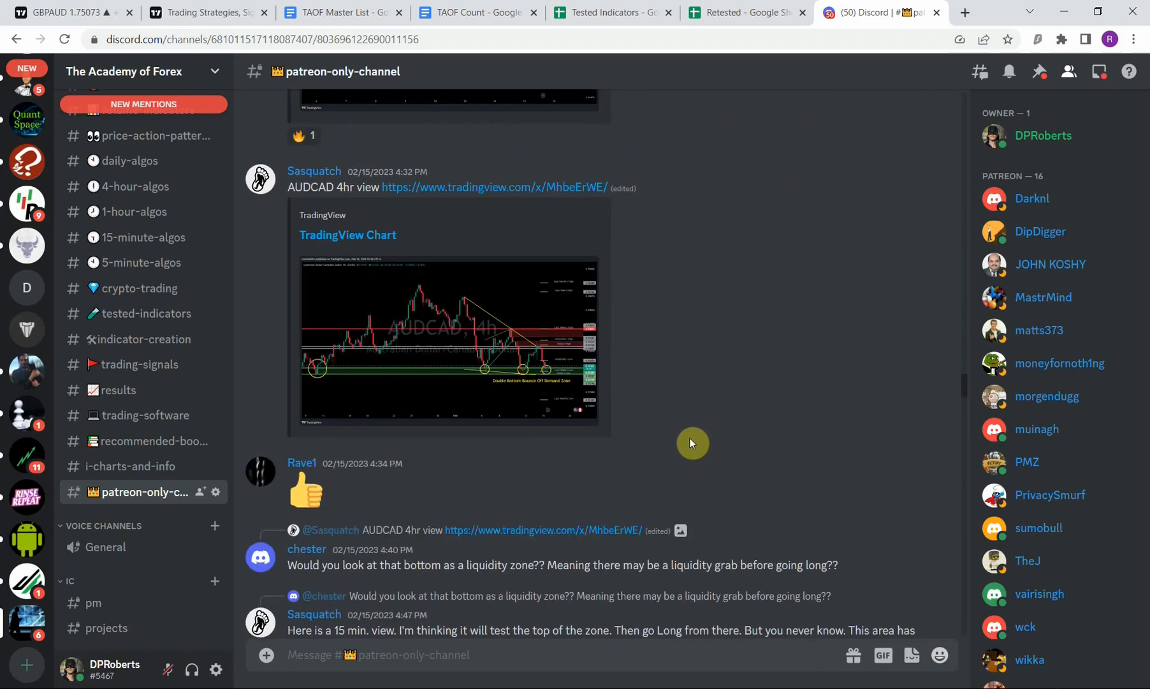
{"action": "scroll", "scroll_direction": "up", "scroll_amount": 3}
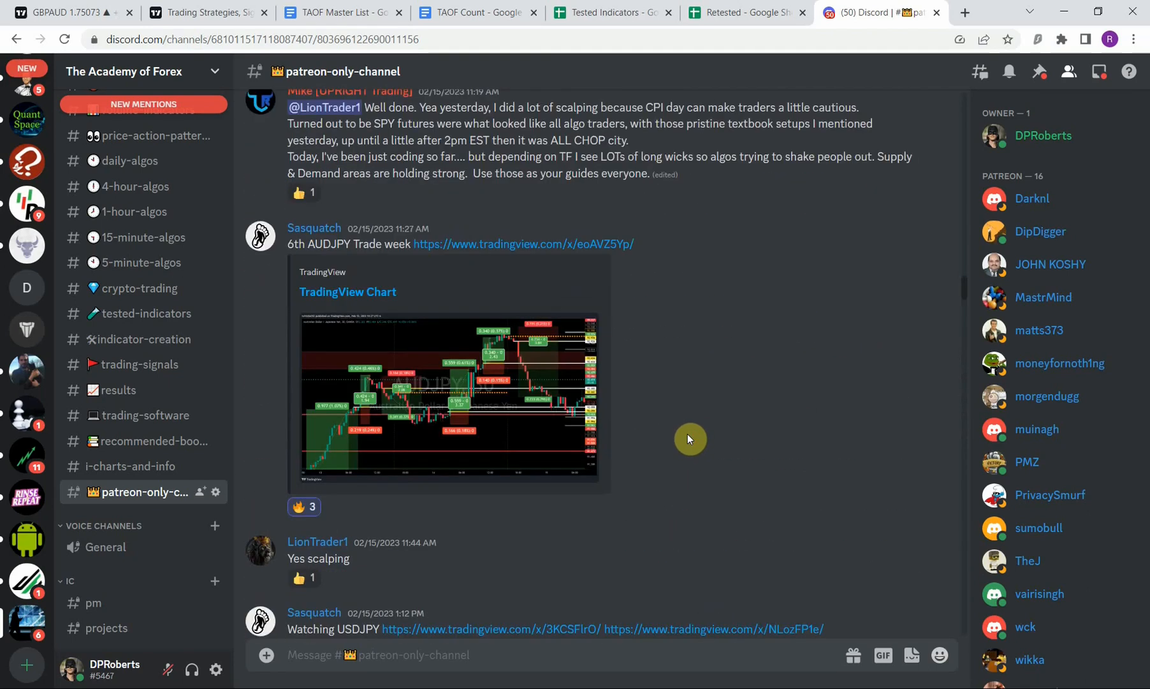
{"action": "scroll", "scroll_direction": "down", "scroll_amount": 3}
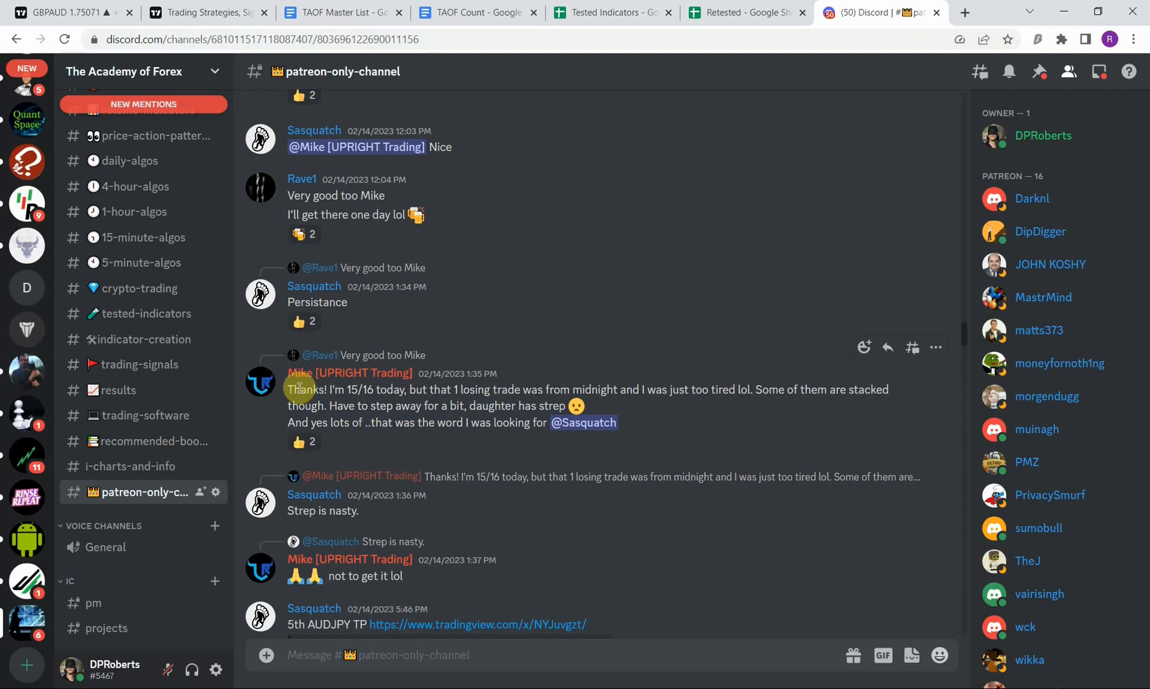
{"action": "mouse_move", "coordinate": [438, 443]}
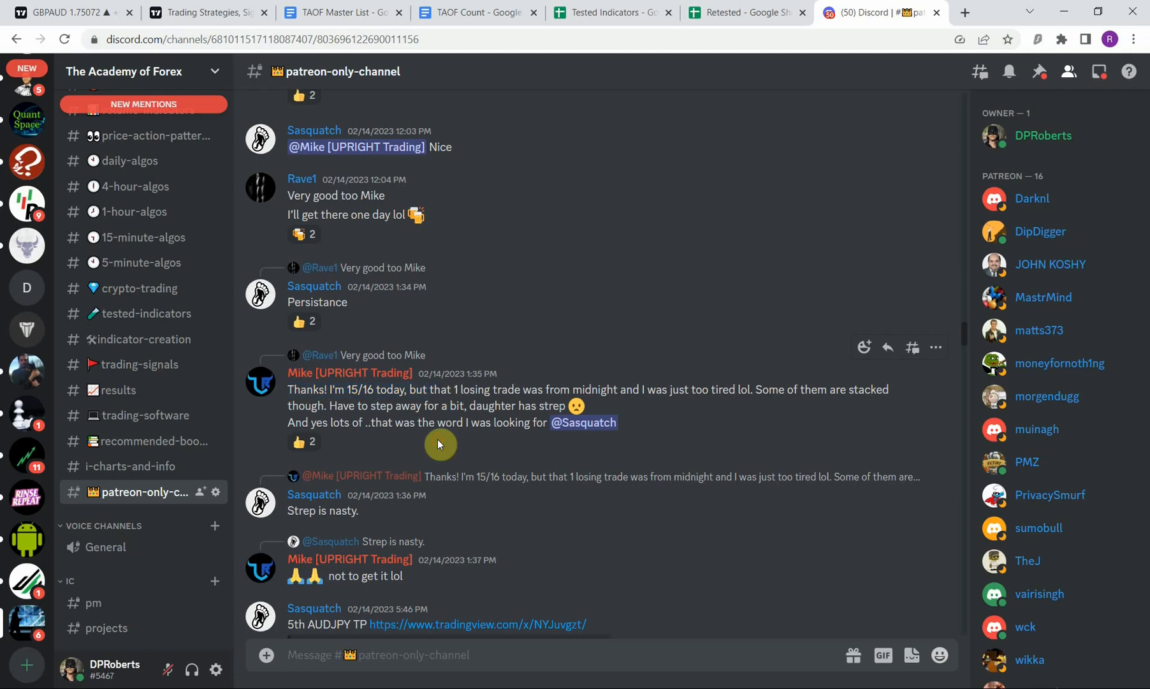
{"action": "mouse_move", "coordinate": [413, 429]}
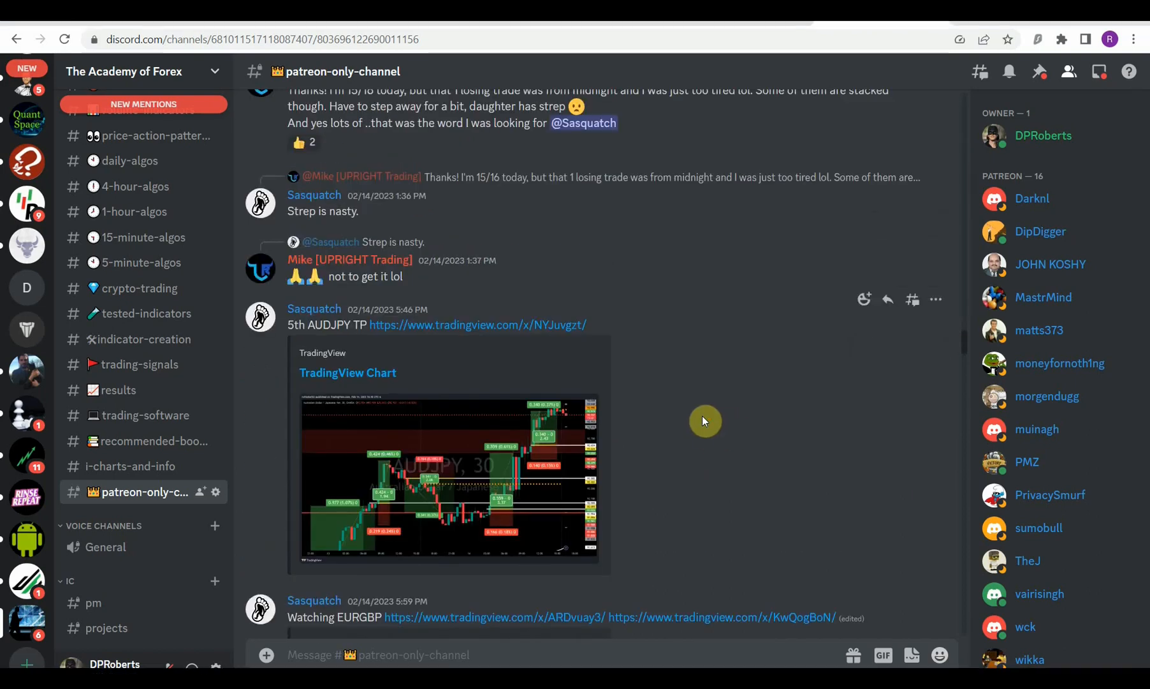
{"action": "scroll", "scroll_direction": "down", "scroll_amount": 3}
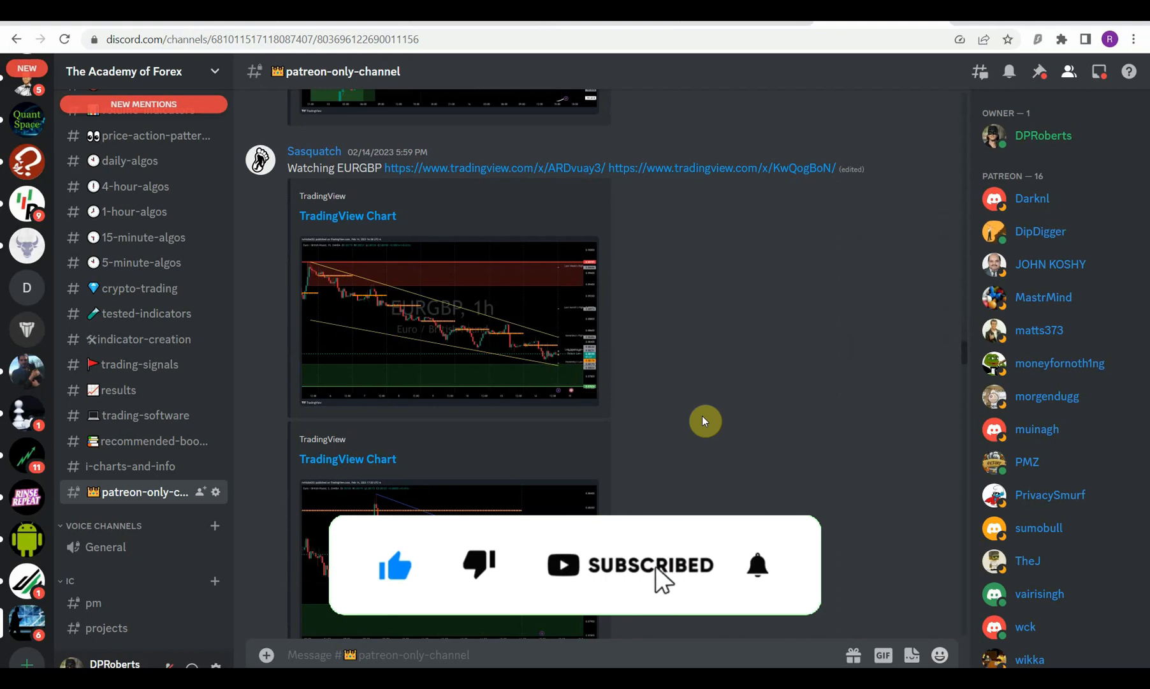
{"action": "scroll", "scroll_direction": "down", "scroll_amount": 3}
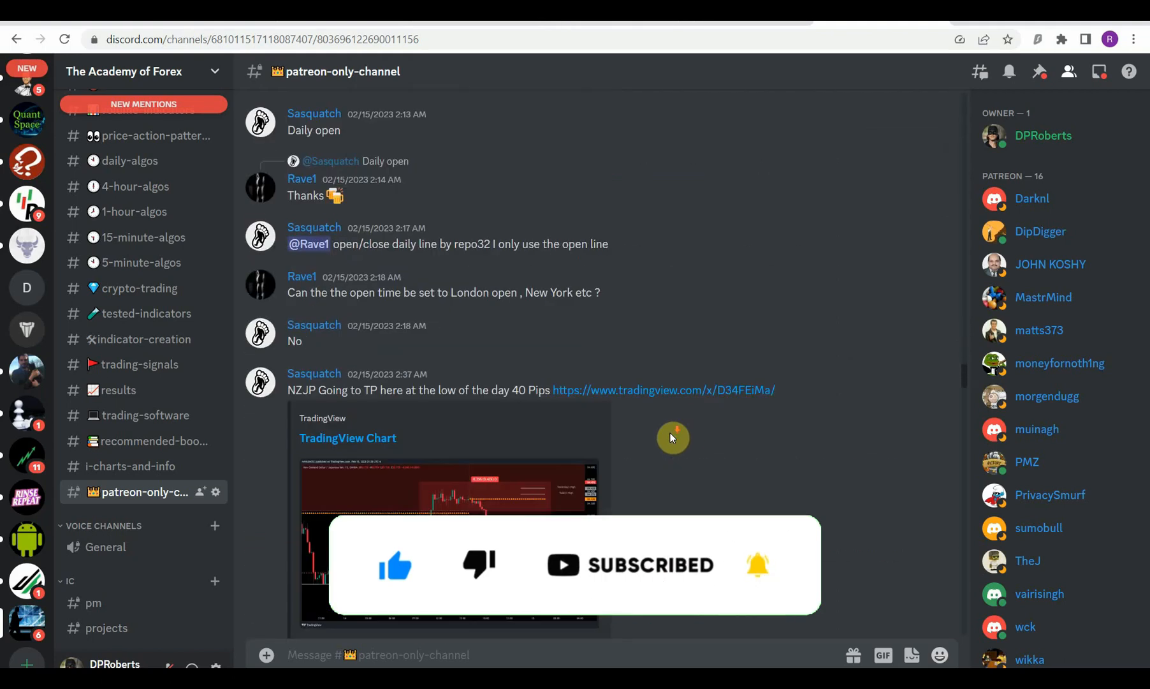
{"action": "scroll", "scroll_direction": "down", "scroll_amount": 3}
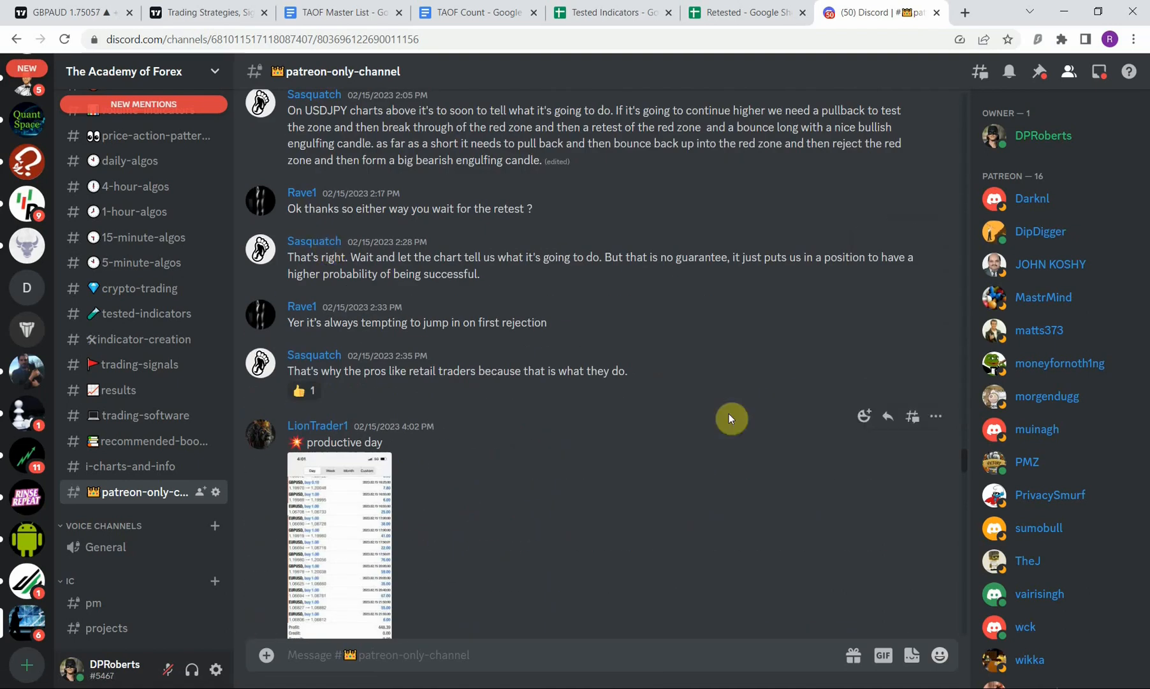
{"action": "left_click_drag", "start_coordinate": [333, 321], "coordinate": [546, 322]}
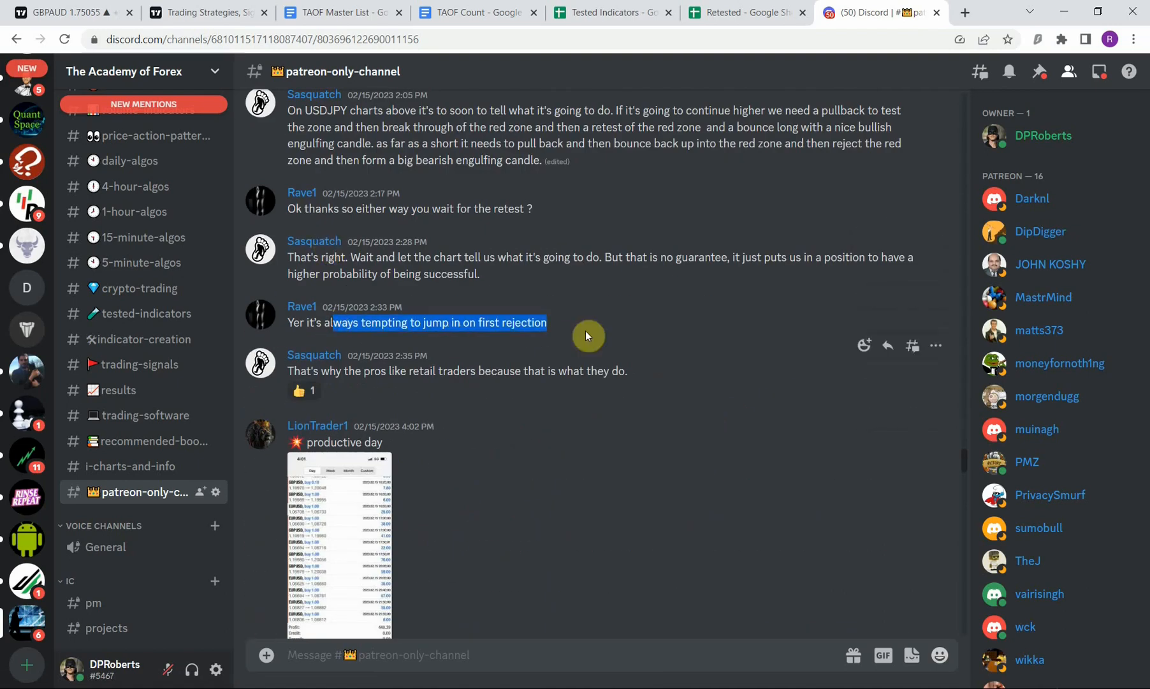
{"action": "mouse_move", "coordinate": [494, 467]}
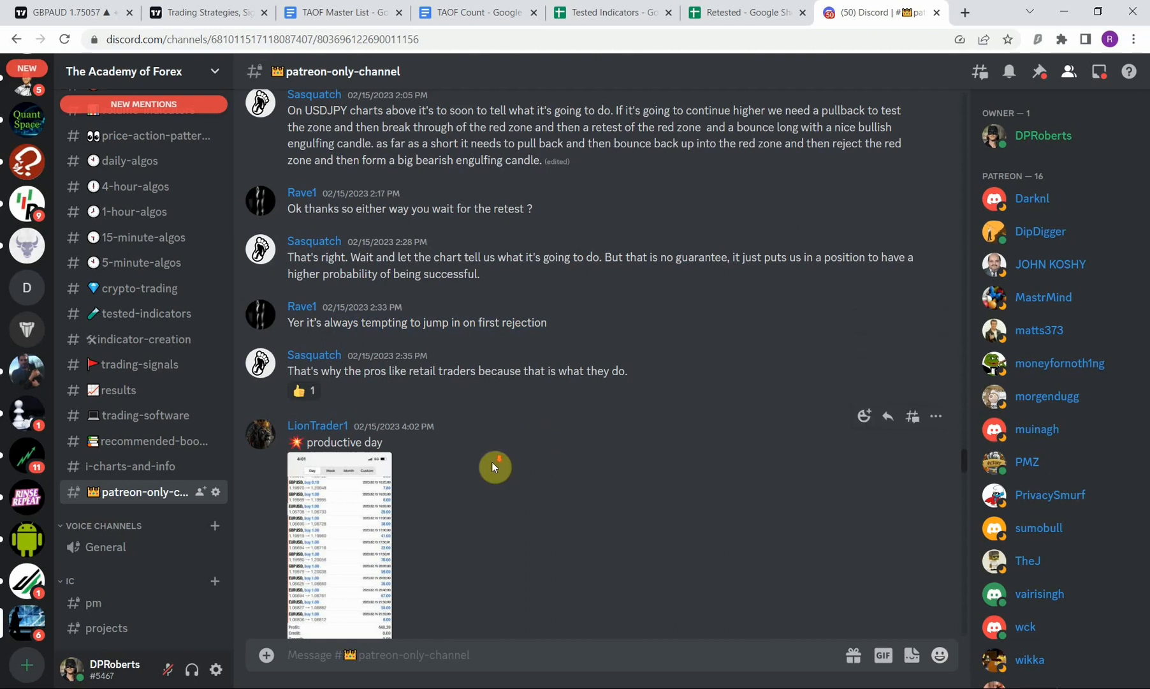
{"action": "scroll", "scroll_direction": "down", "scroll_amount": 3}
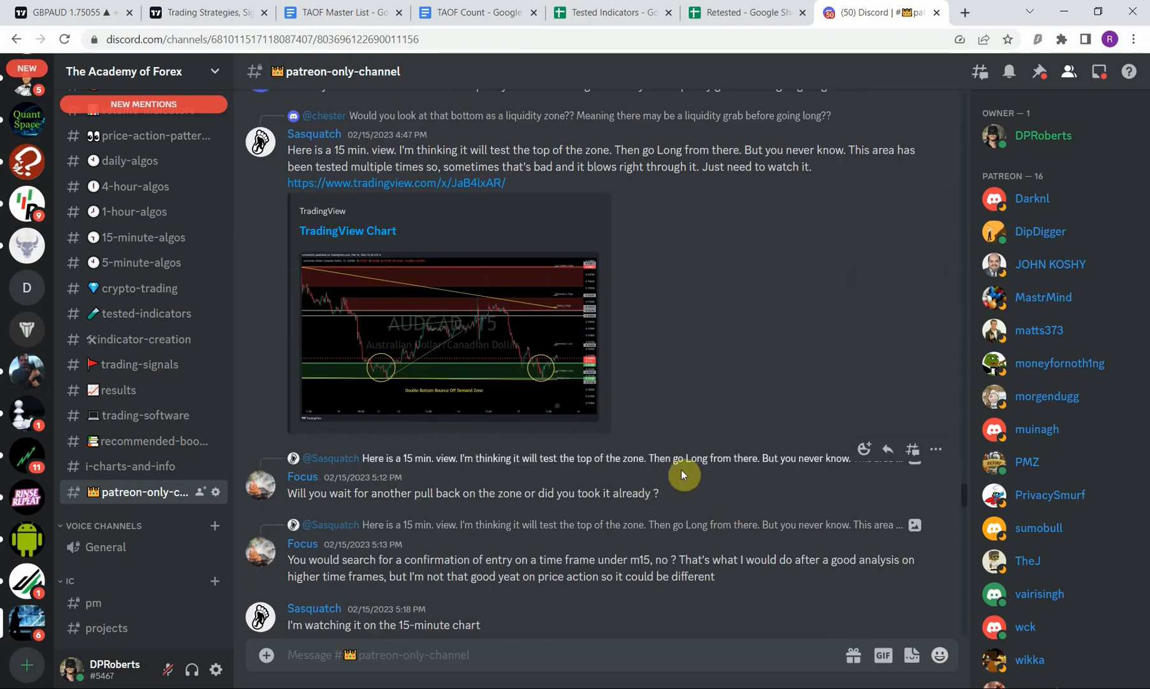
{"action": "triple_click", "coordinate": [472, 492]}
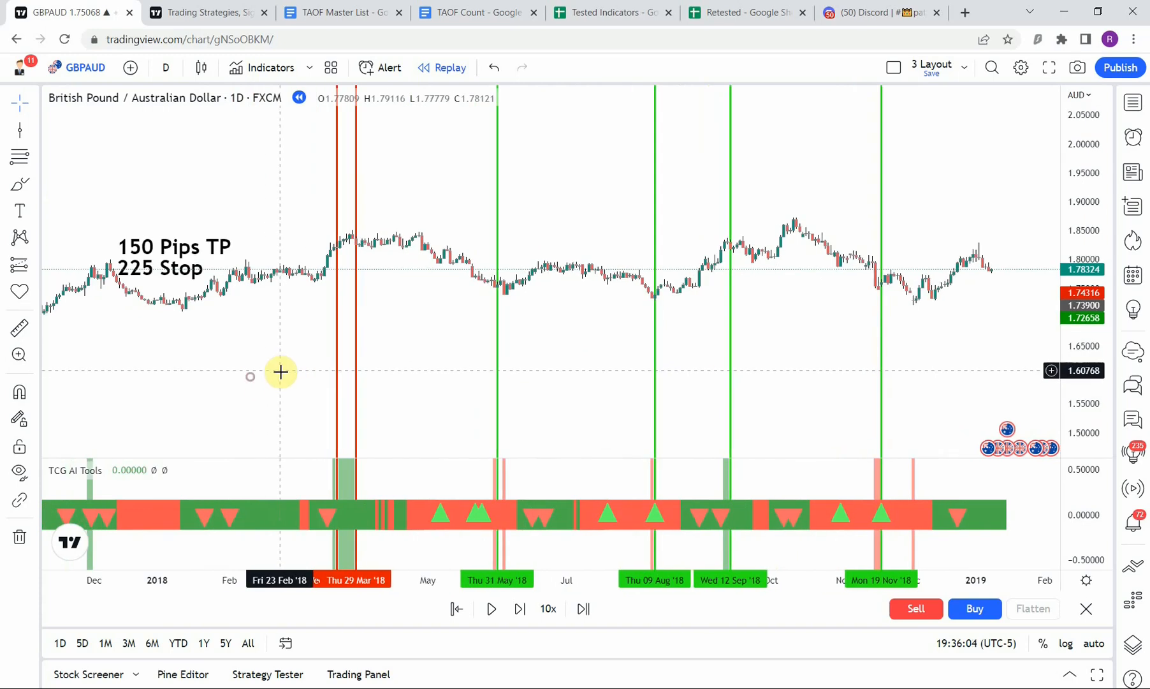
{"action": "mouse_move", "coordinate": [279, 370]}
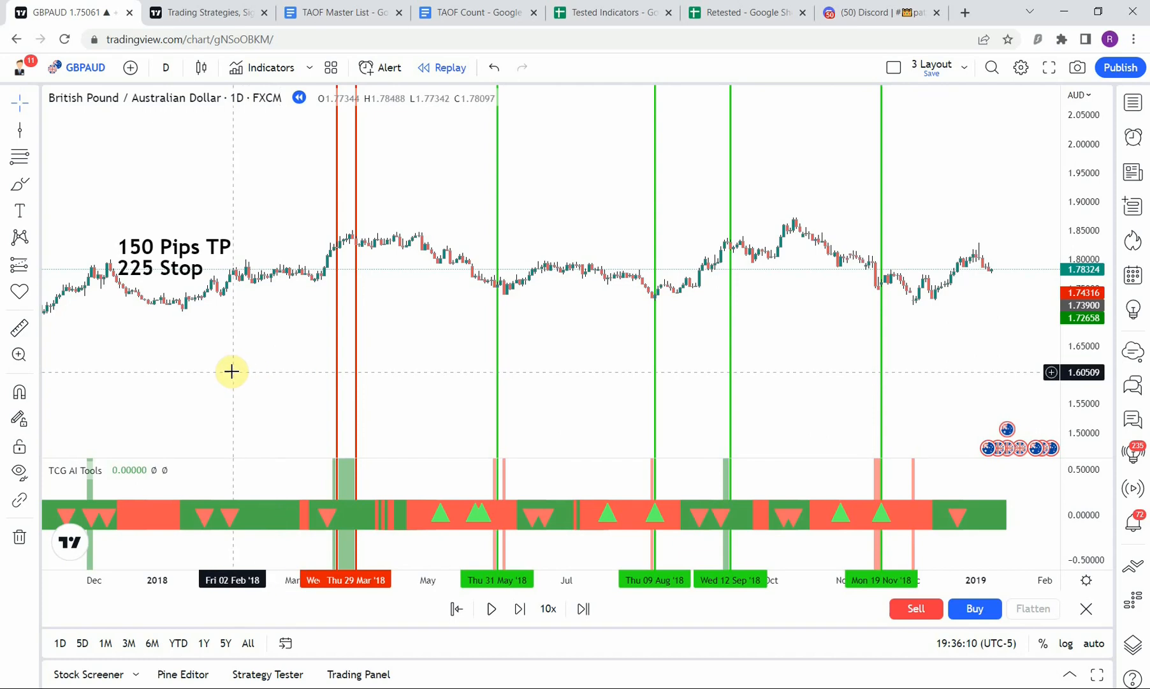
{"action": "mouse_move", "coordinate": [462, 340]}
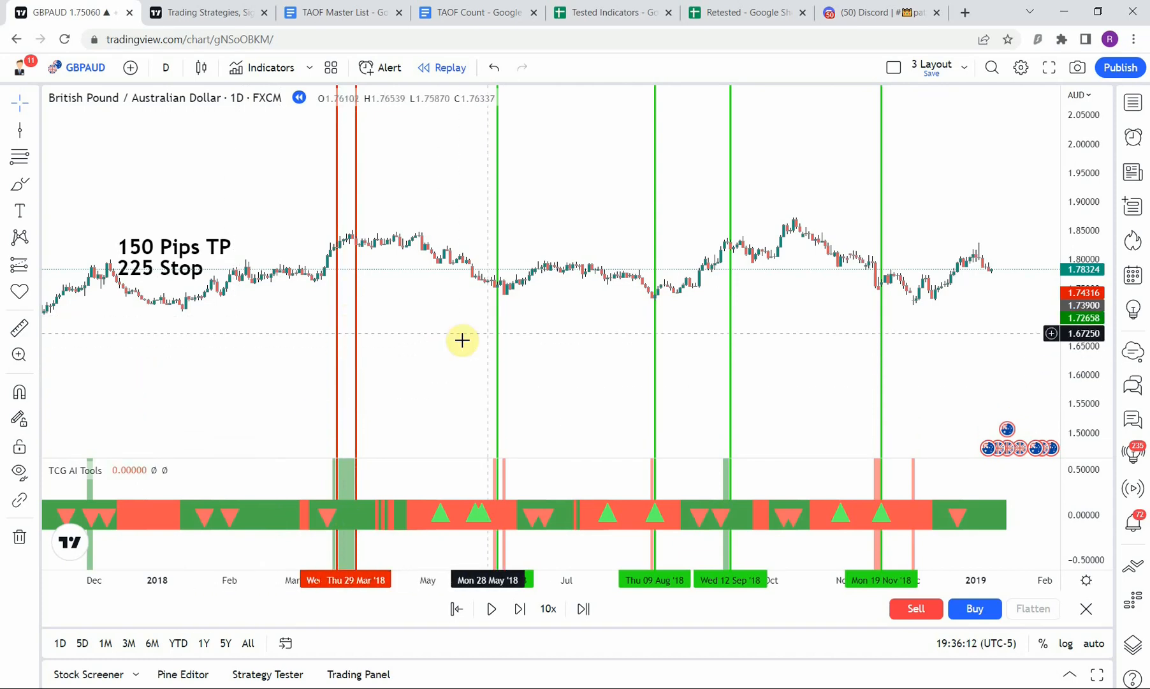
{"action": "mouse_move", "coordinate": [198, 286]}
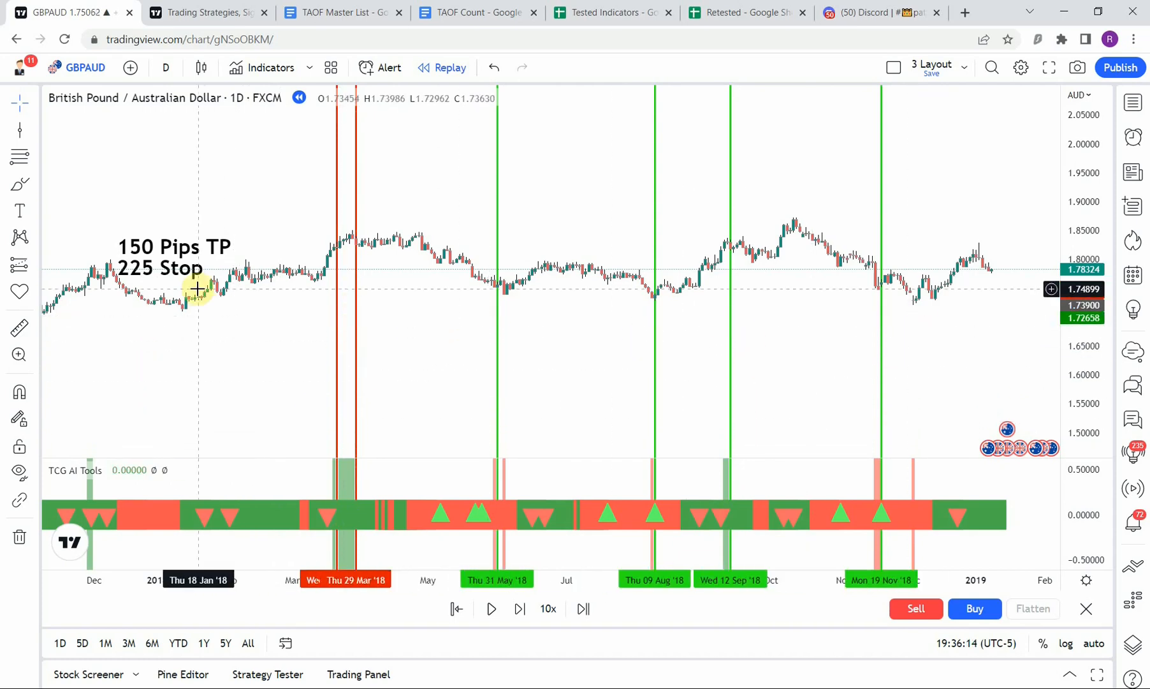
{"action": "mouse_move", "coordinate": [198, 403]}
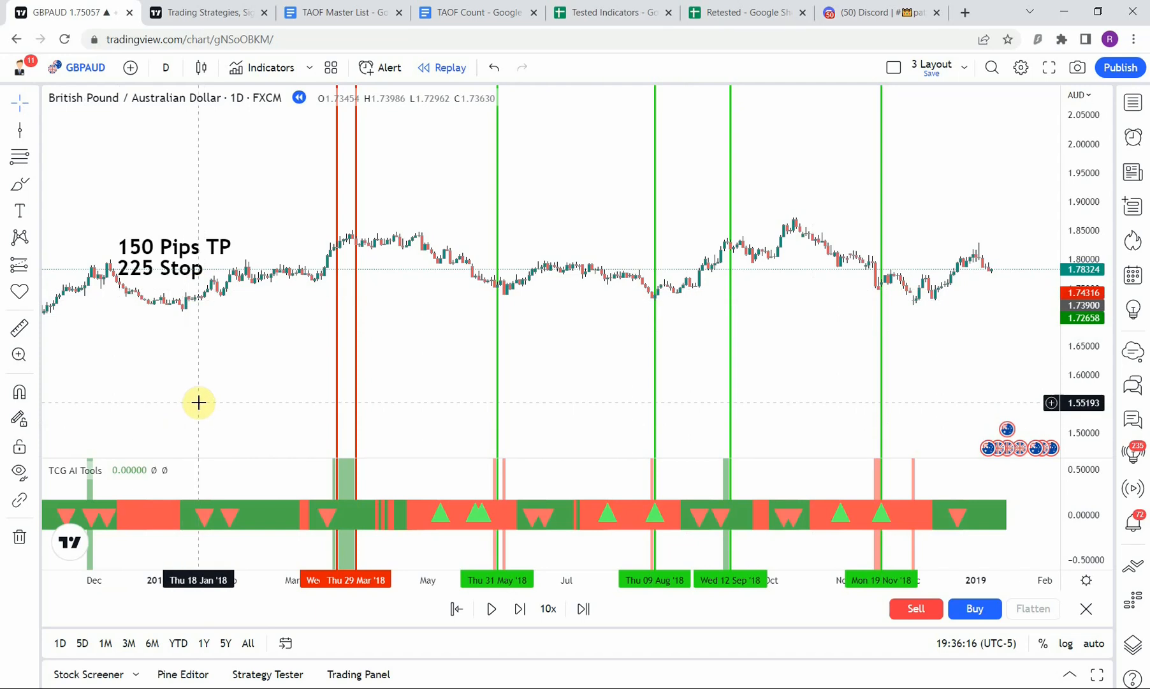
{"action": "mouse_move", "coordinate": [203, 383]}
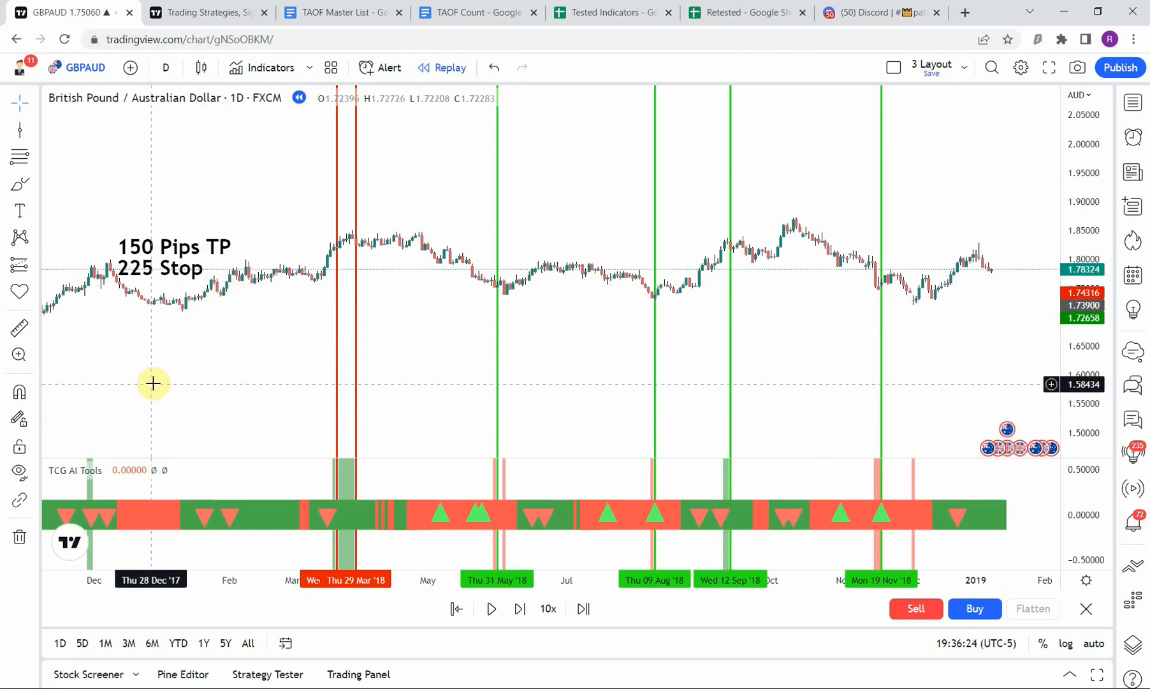
{"action": "mouse_move", "coordinate": [206, 356]}
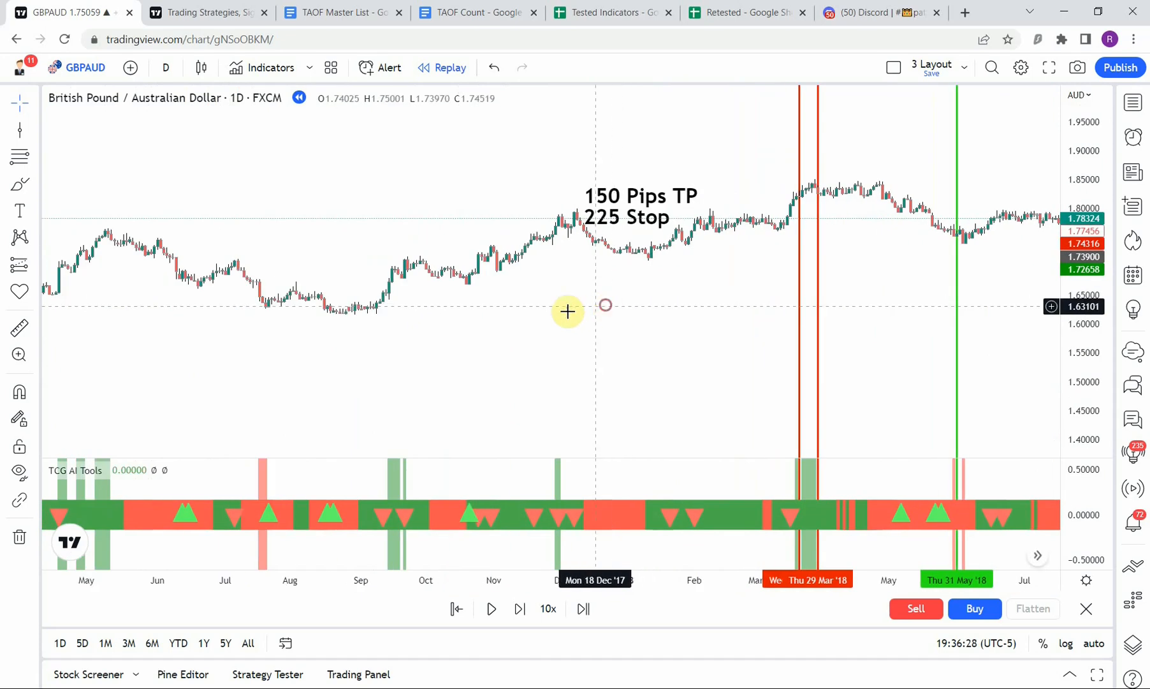
{"action": "left_click_drag", "start_coordinate": [568, 311], "coordinate": [361, 363]}
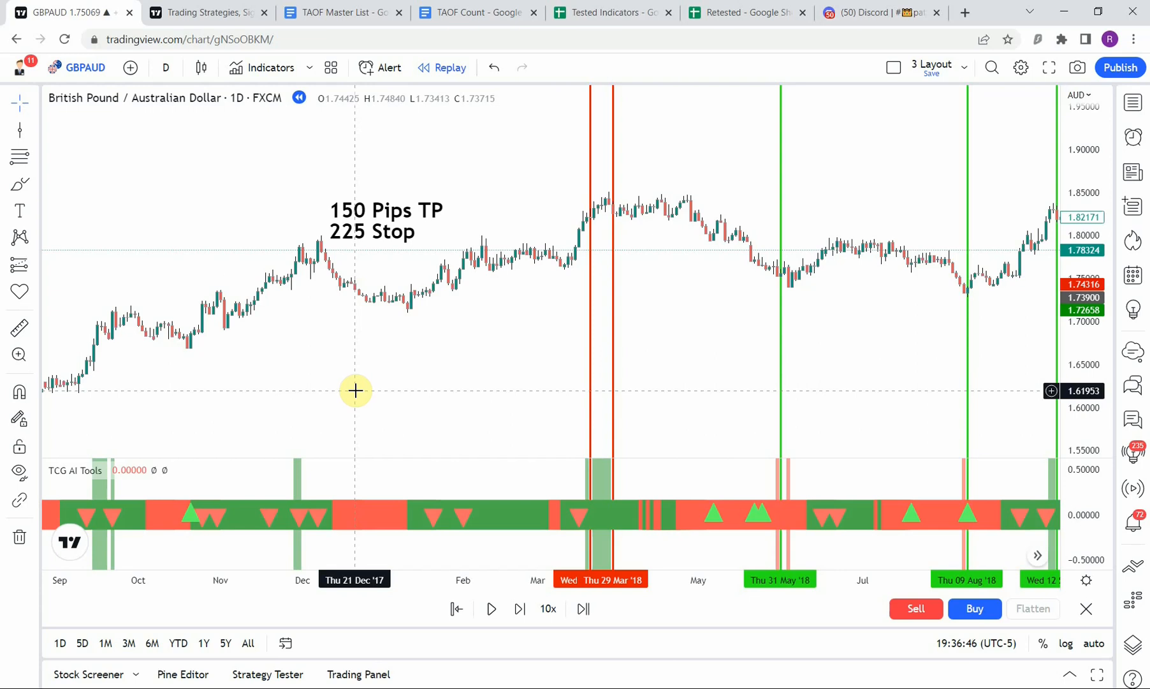
{"action": "mouse_move", "coordinate": [384, 406]}
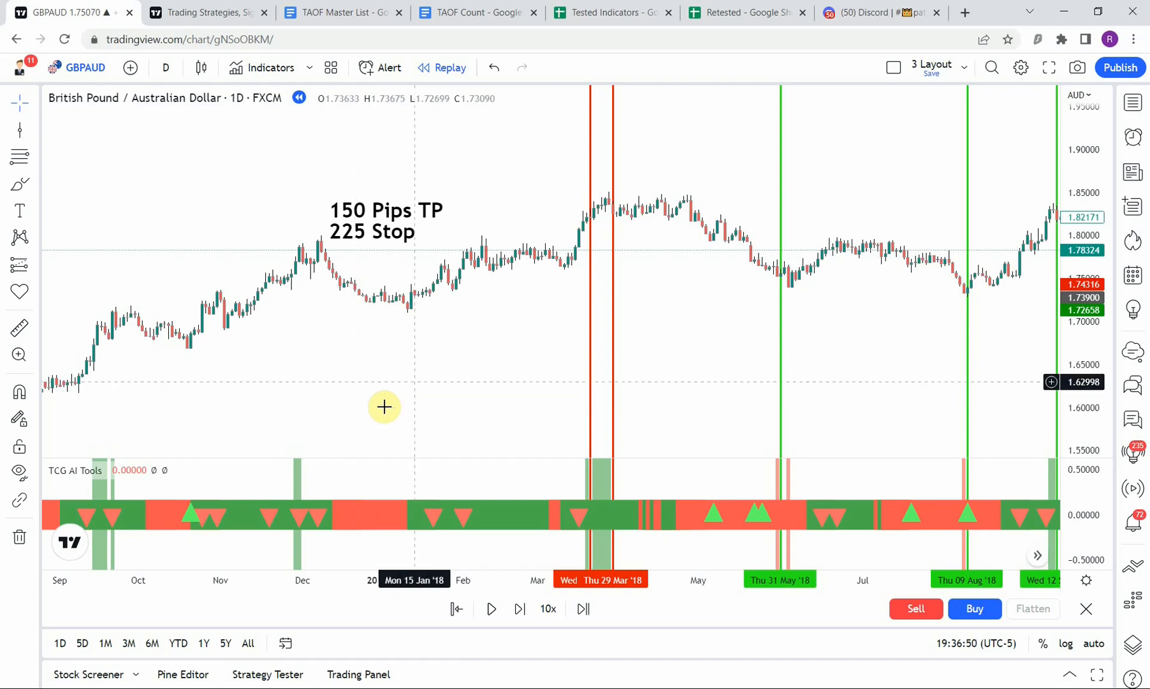
{"action": "left_click_drag", "start_coordinate": [384, 407], "coordinate": [375, 367]}
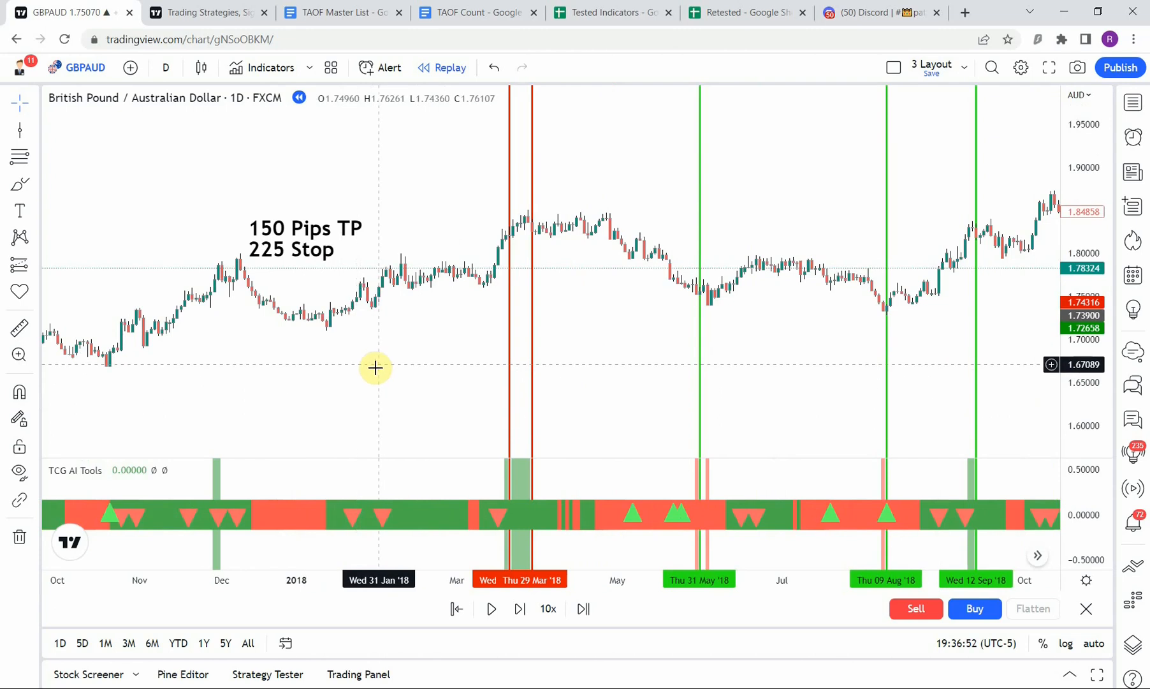
{"action": "mouse_move", "coordinate": [446, 359]}
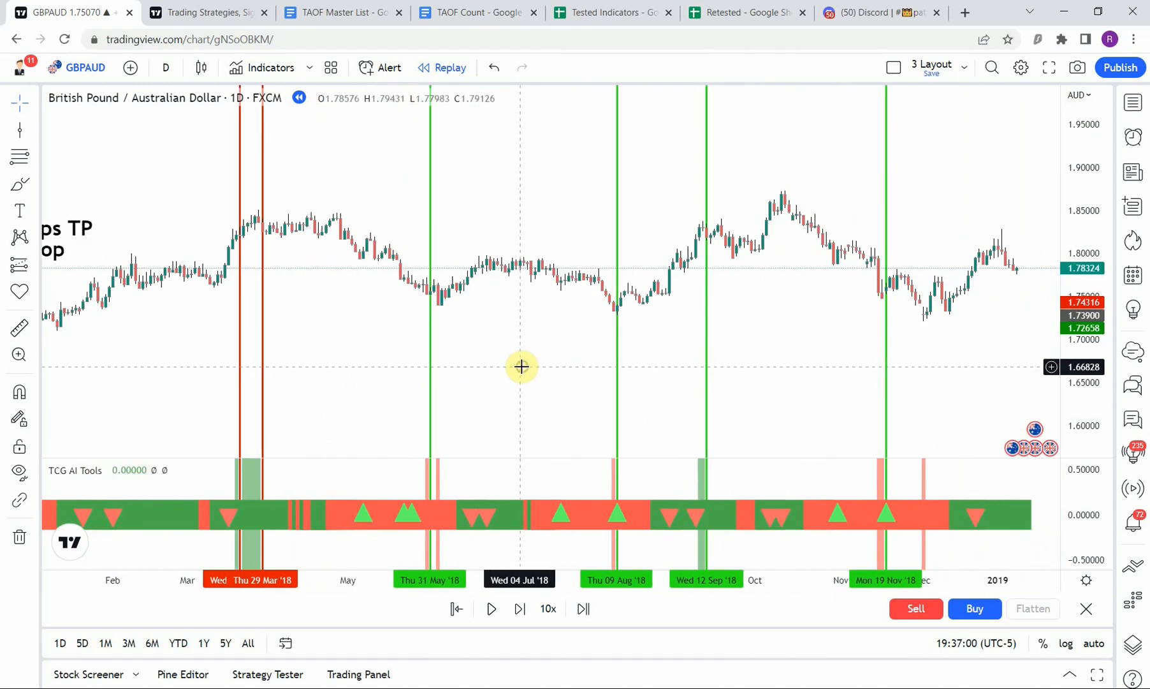
{"action": "mouse_move", "coordinate": [674, 474]}
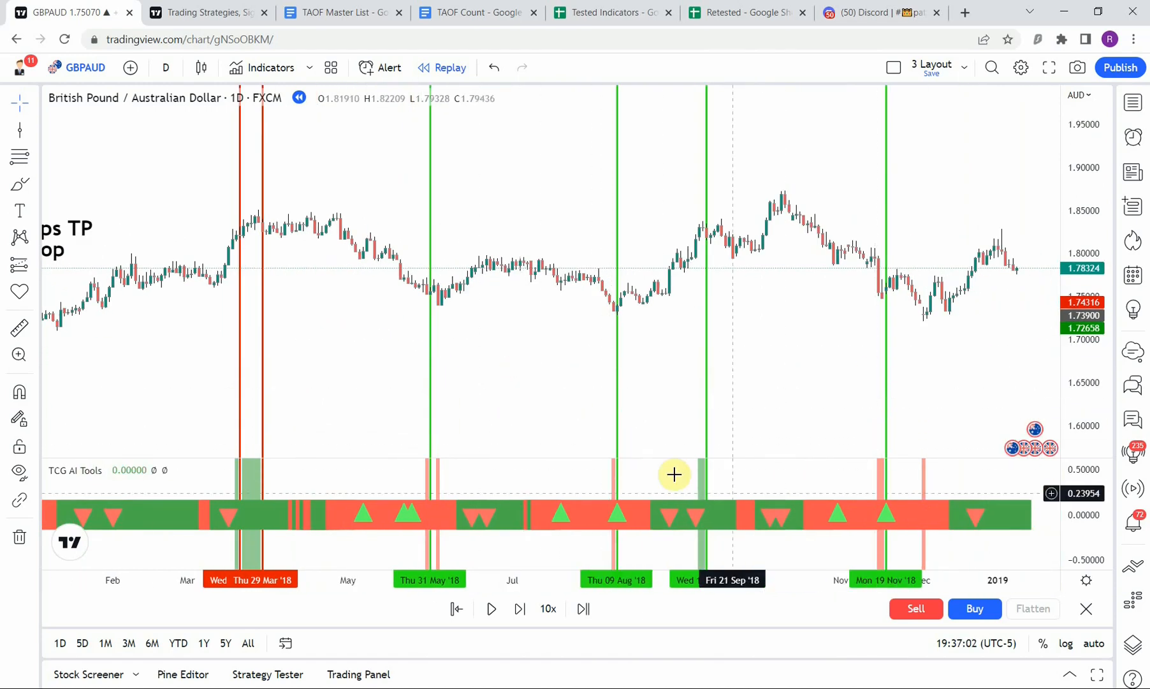
{"action": "mouse_move", "coordinate": [505, 363]}
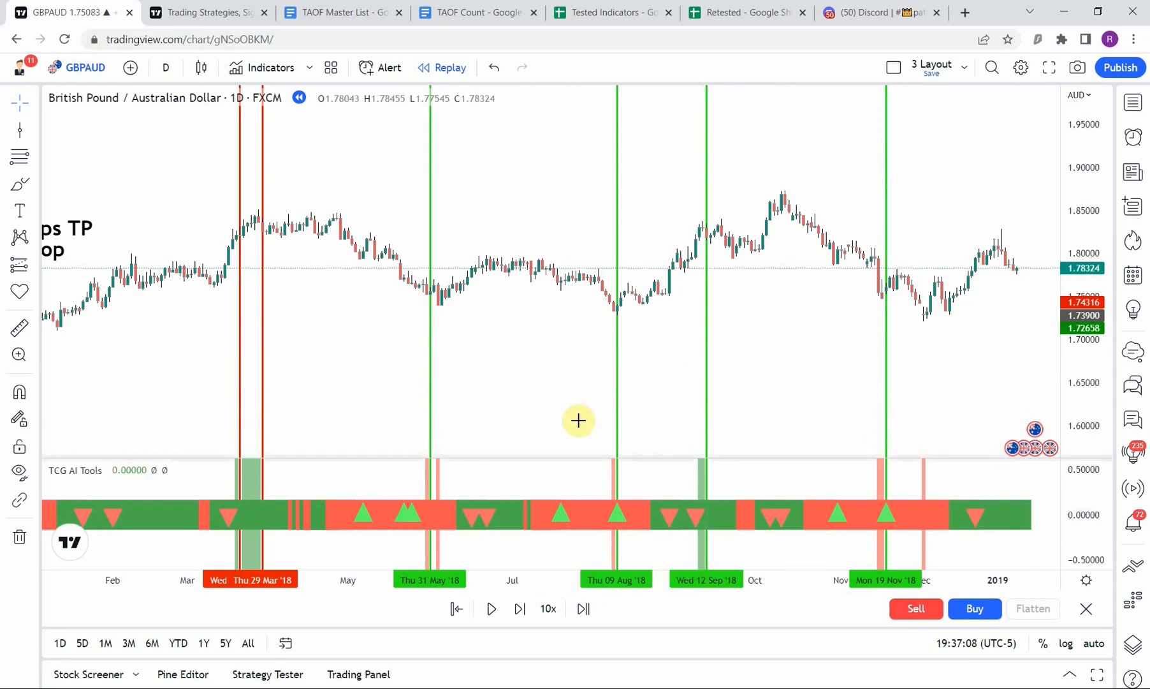
{"action": "mouse_move", "coordinate": [174, 402]}
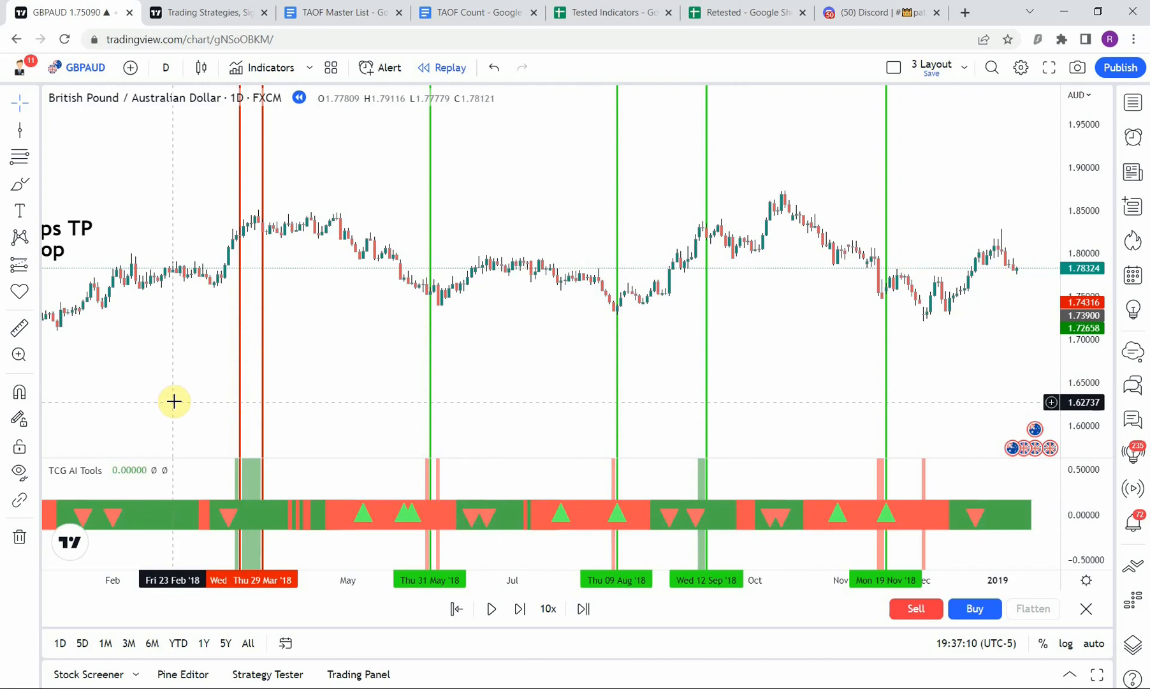